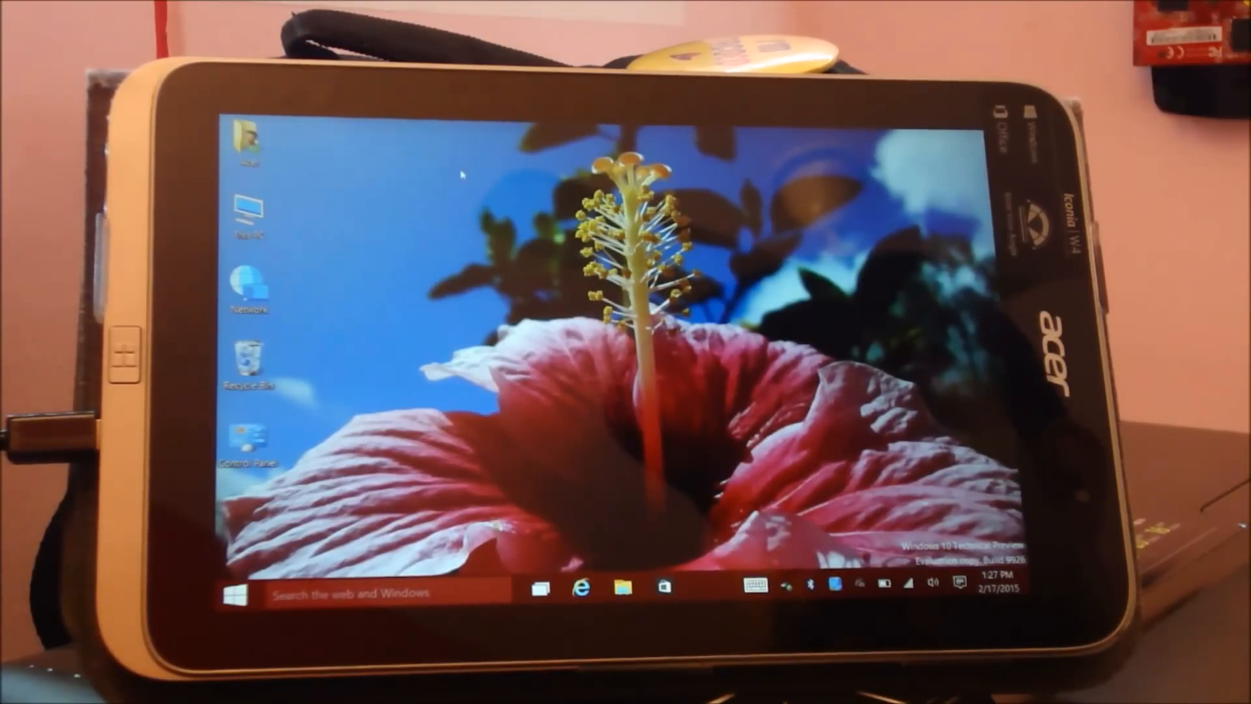
Open the computer's basic system information and scroll through its specs and Windows activation status
click(249, 214)
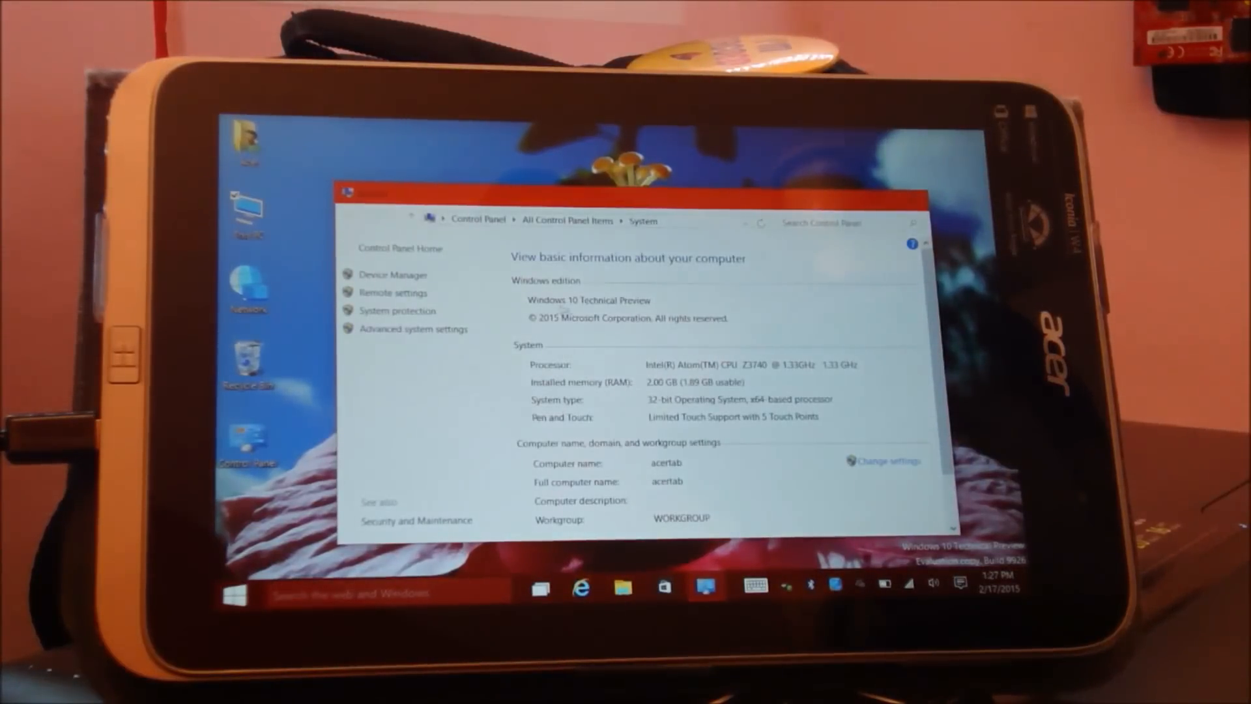
scroll(down, 3)
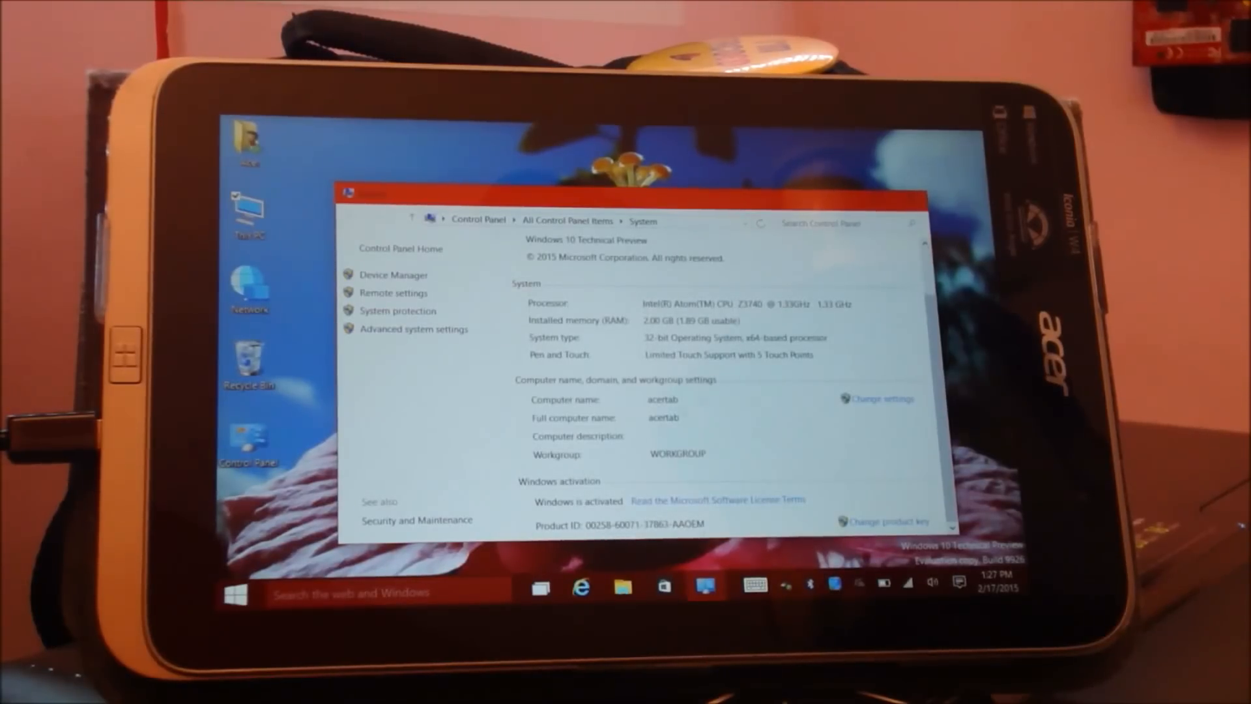
scroll(up, 3)
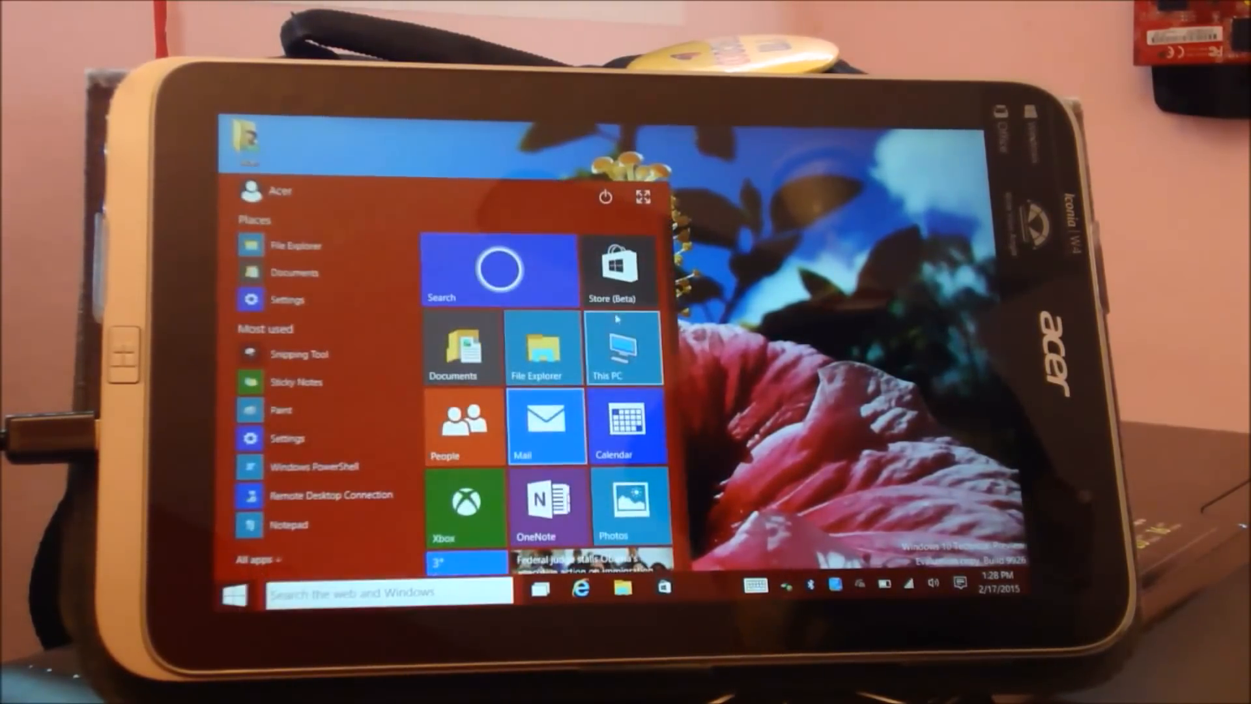
Close the Start menu, then reopen it showing places, most used apps and live tiles
click(624, 347)
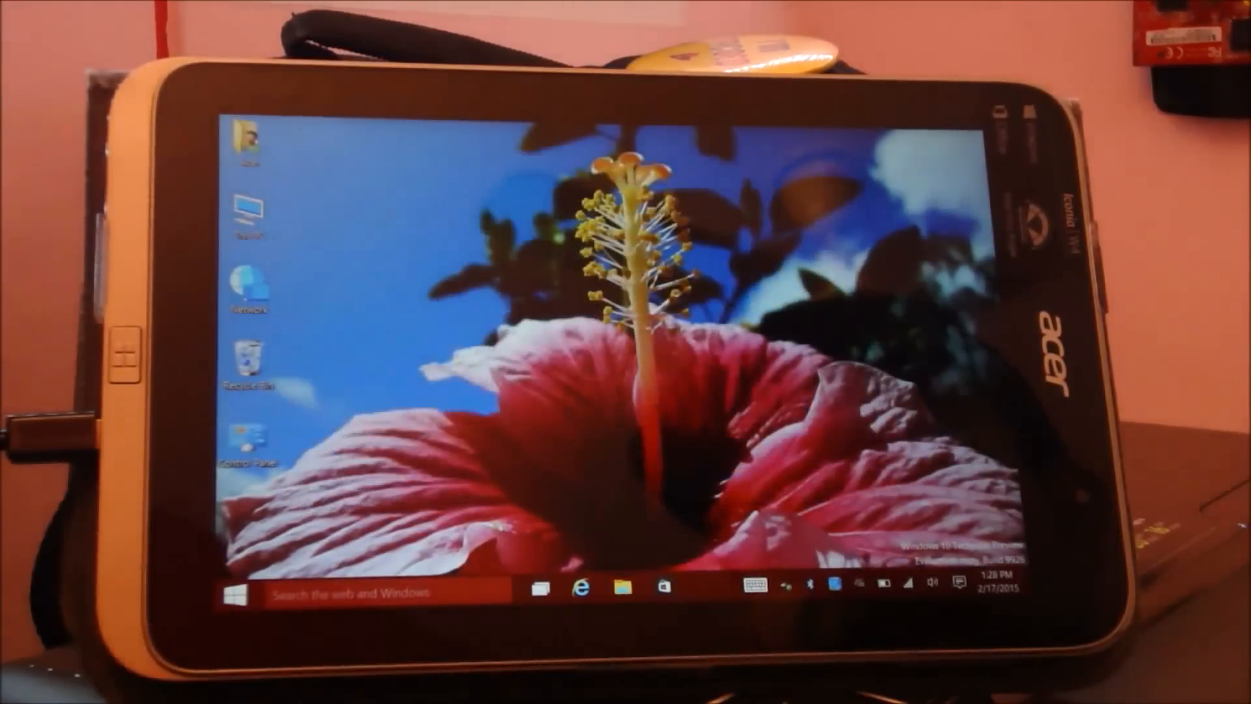
click(235, 592)
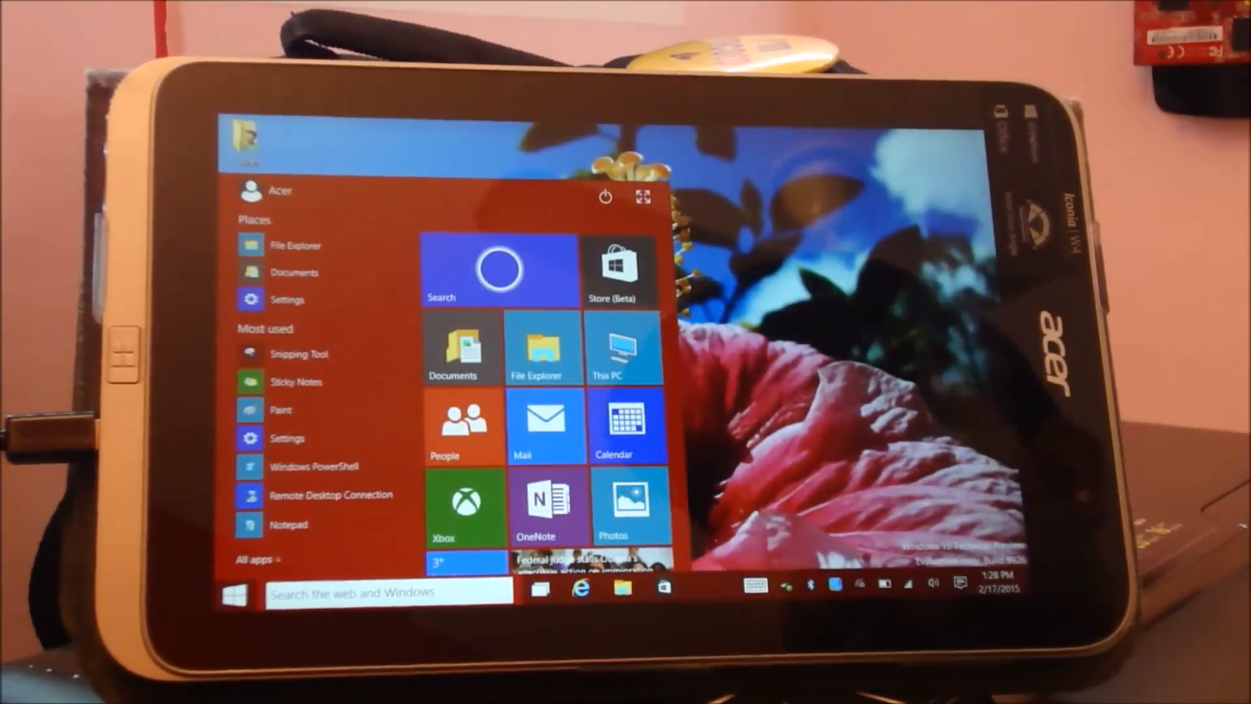
Show the Acer user's account options in Start, then dismiss the menu to the desktop
click(280, 190)
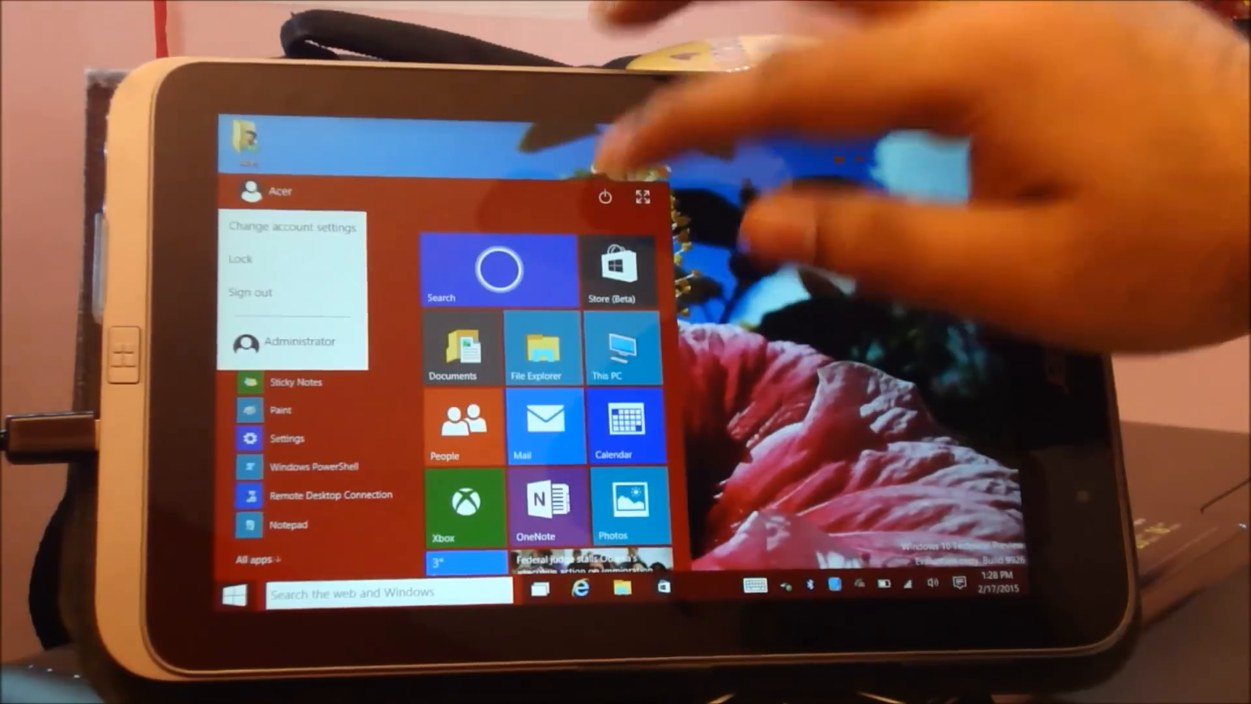
click(604, 196)
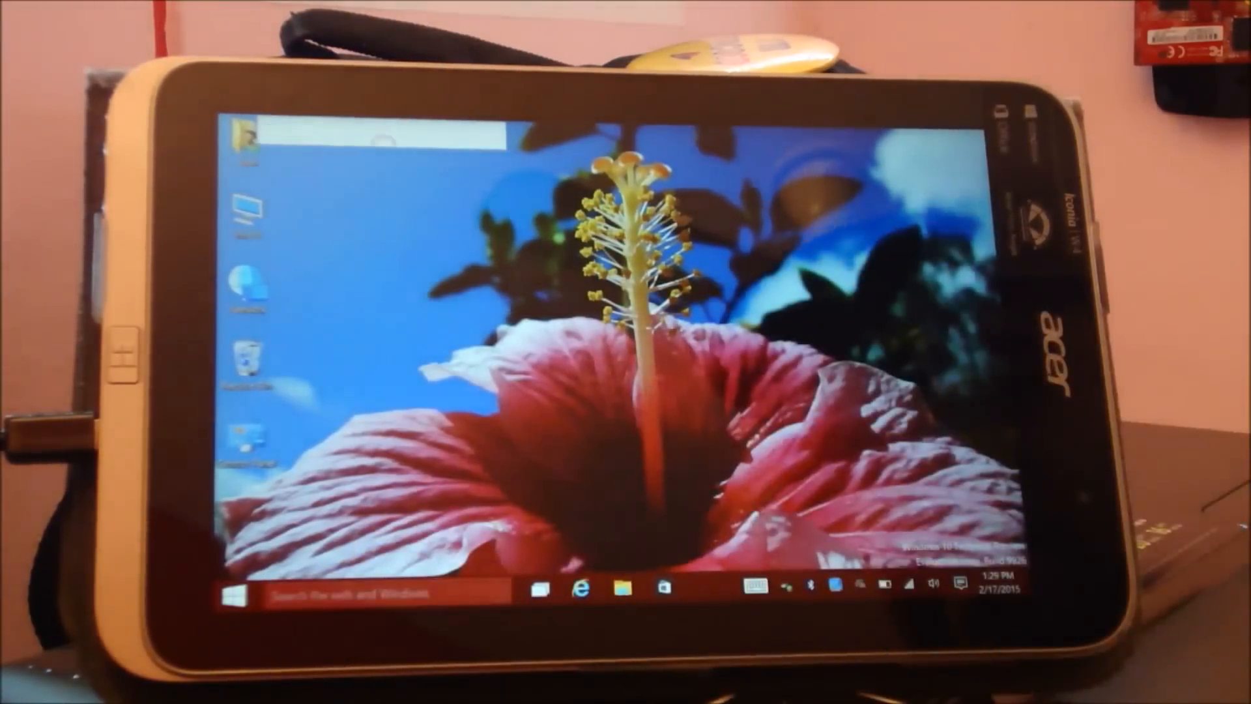
Search the taskbar for 'note' and launch Notepad with an empty document
click(359, 589)
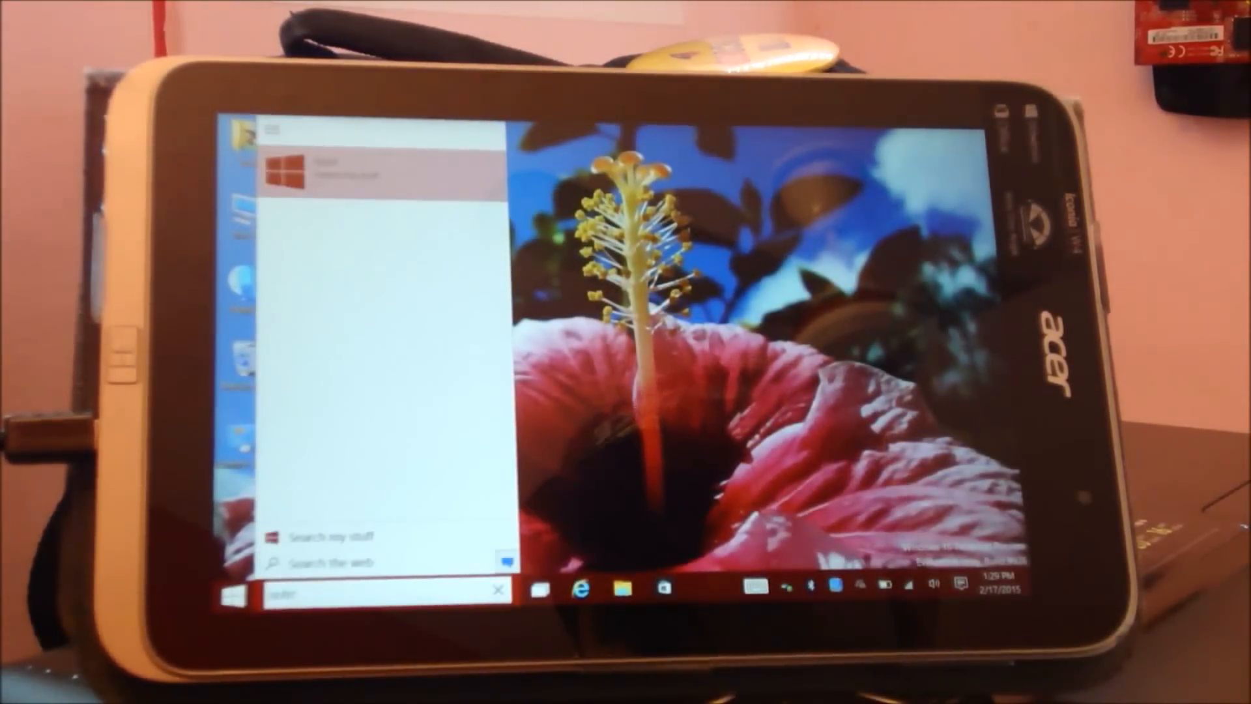
text(note)
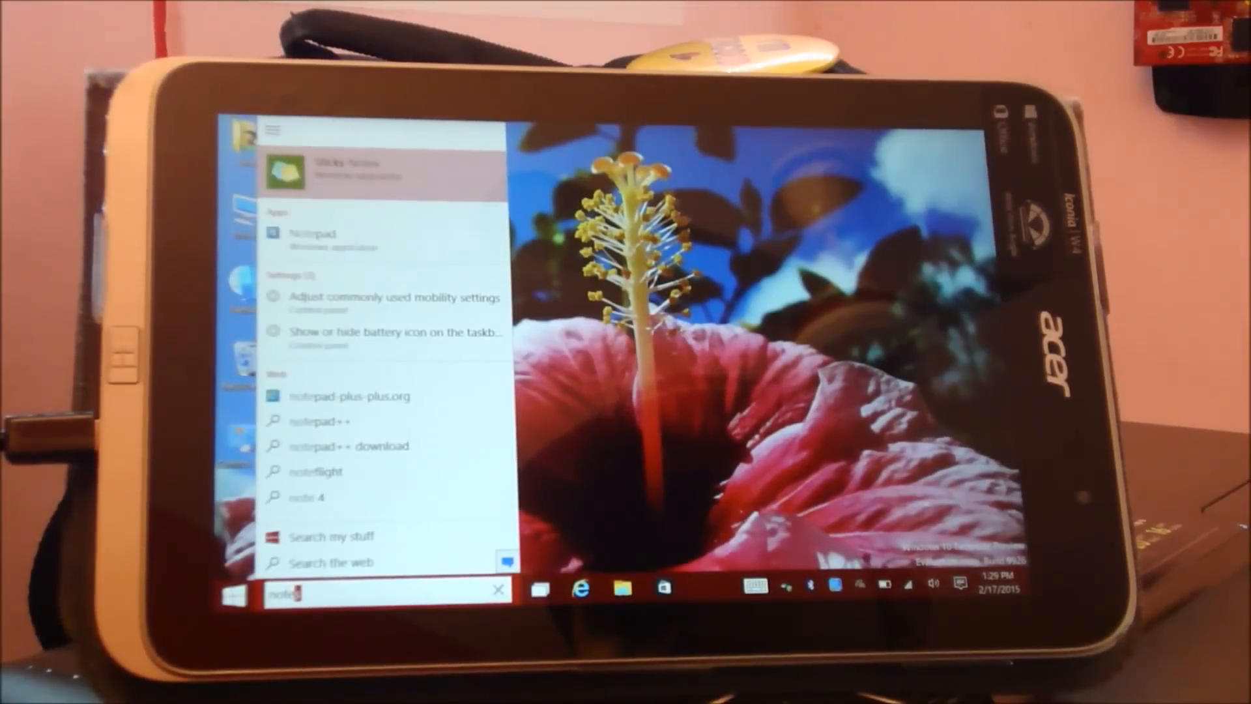
click(313, 233)
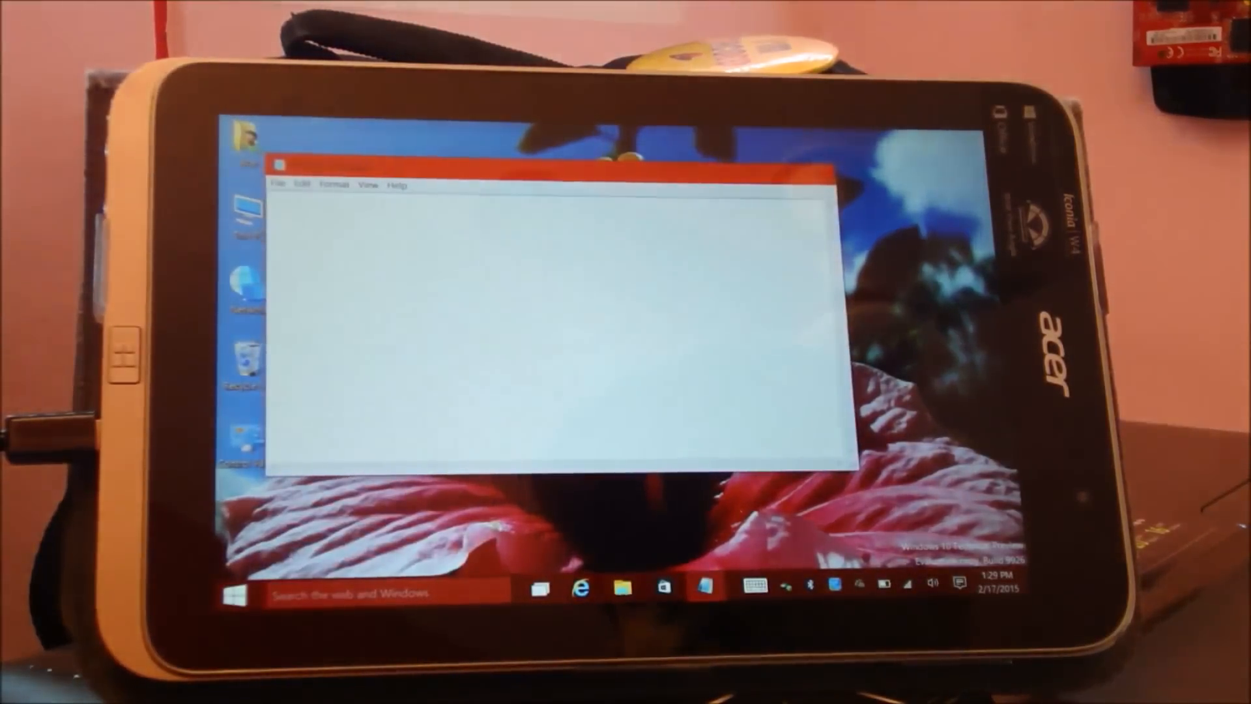
click(826, 163)
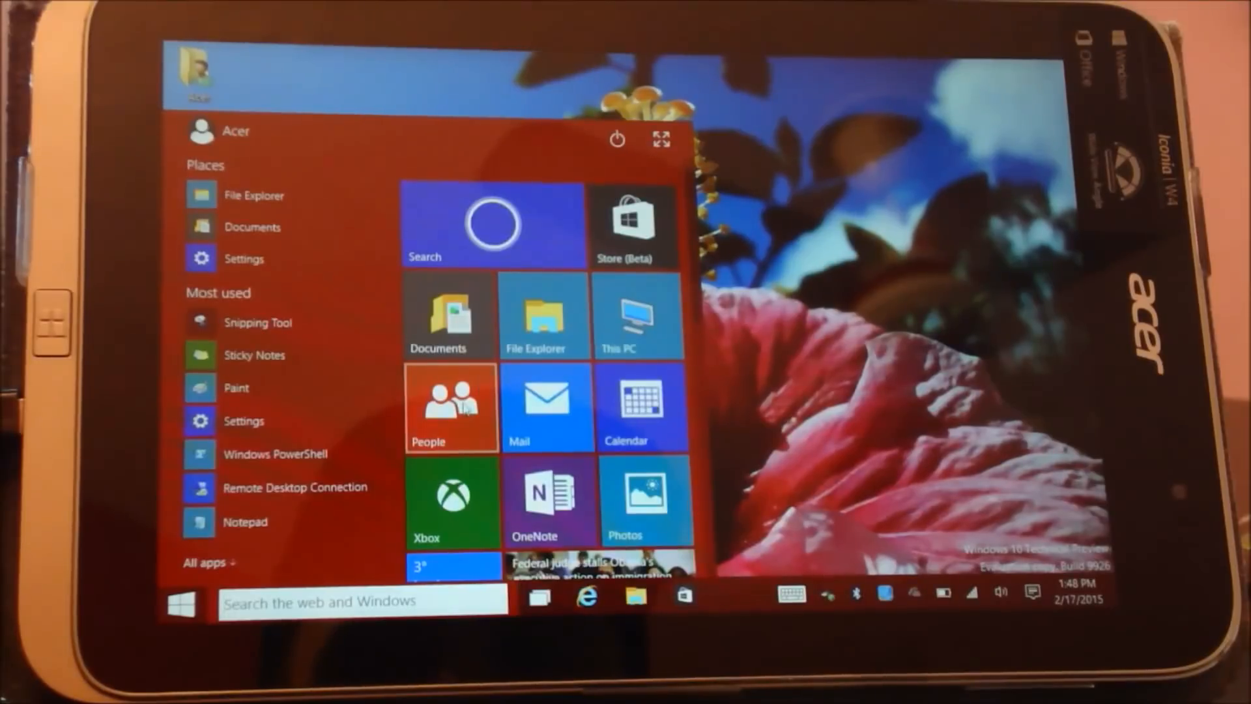
Launch the People app to its sign-in prompt, then bring the Start menu back
click(450, 407)
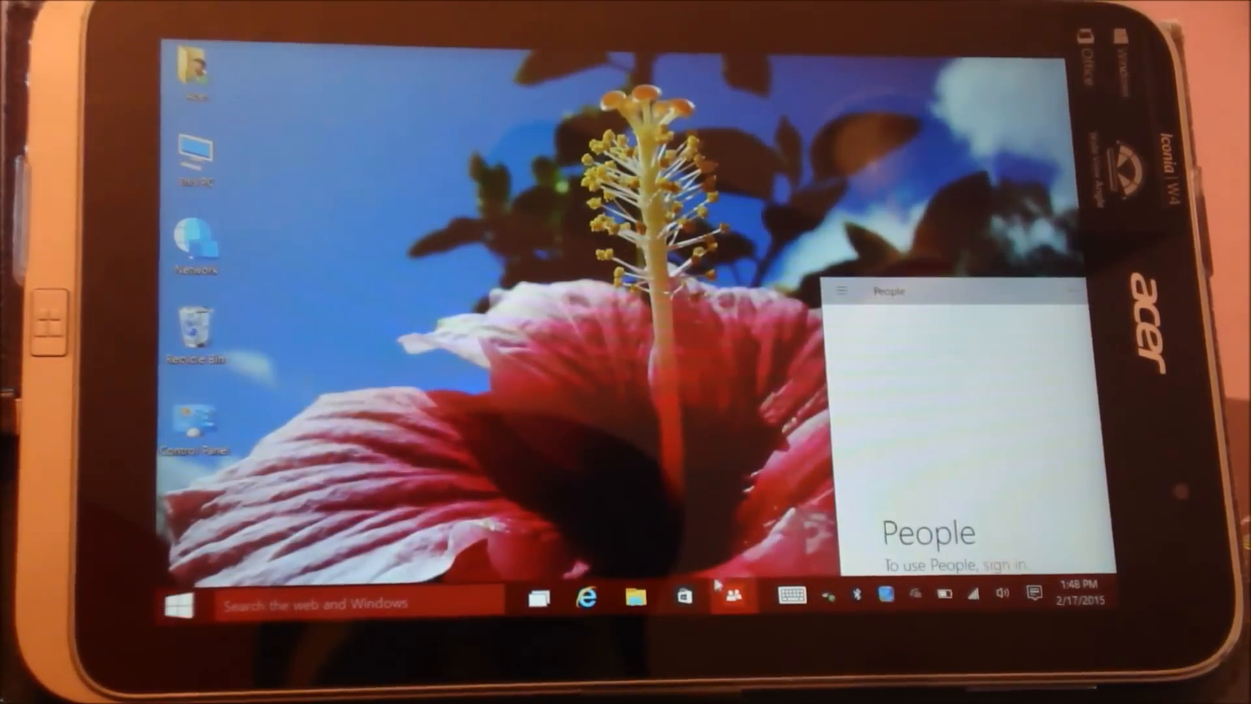
click(685, 597)
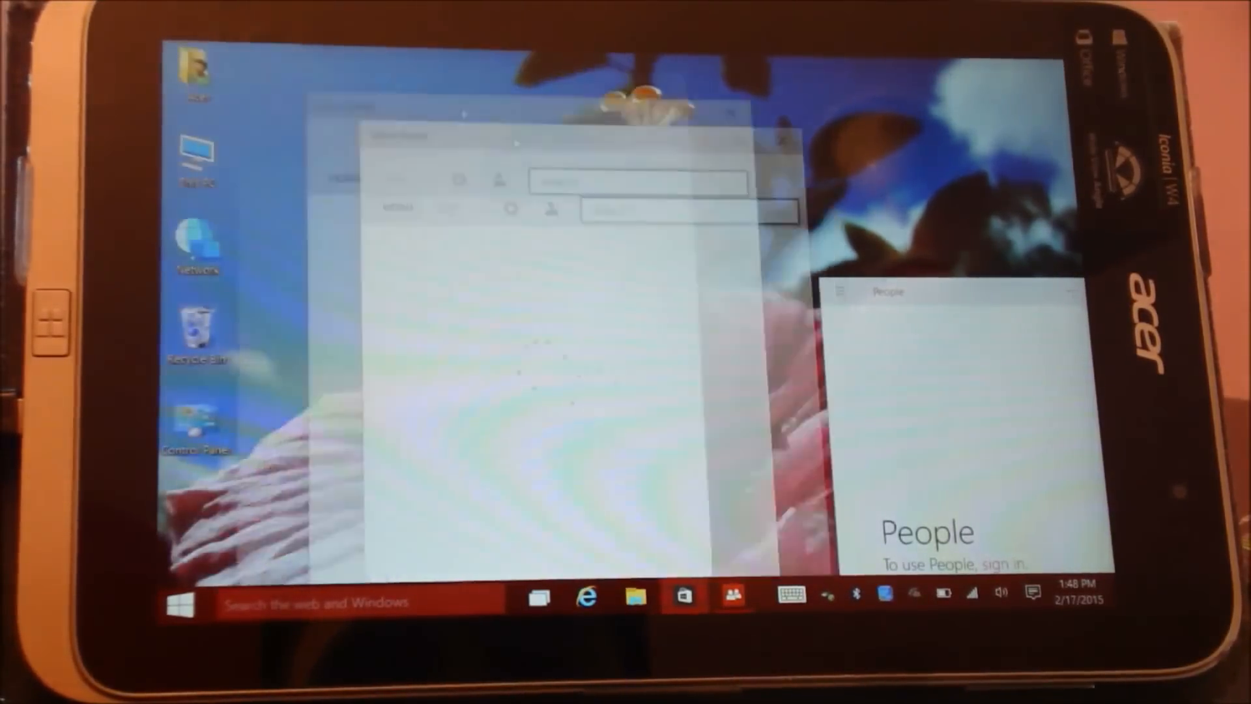
click(178, 600)
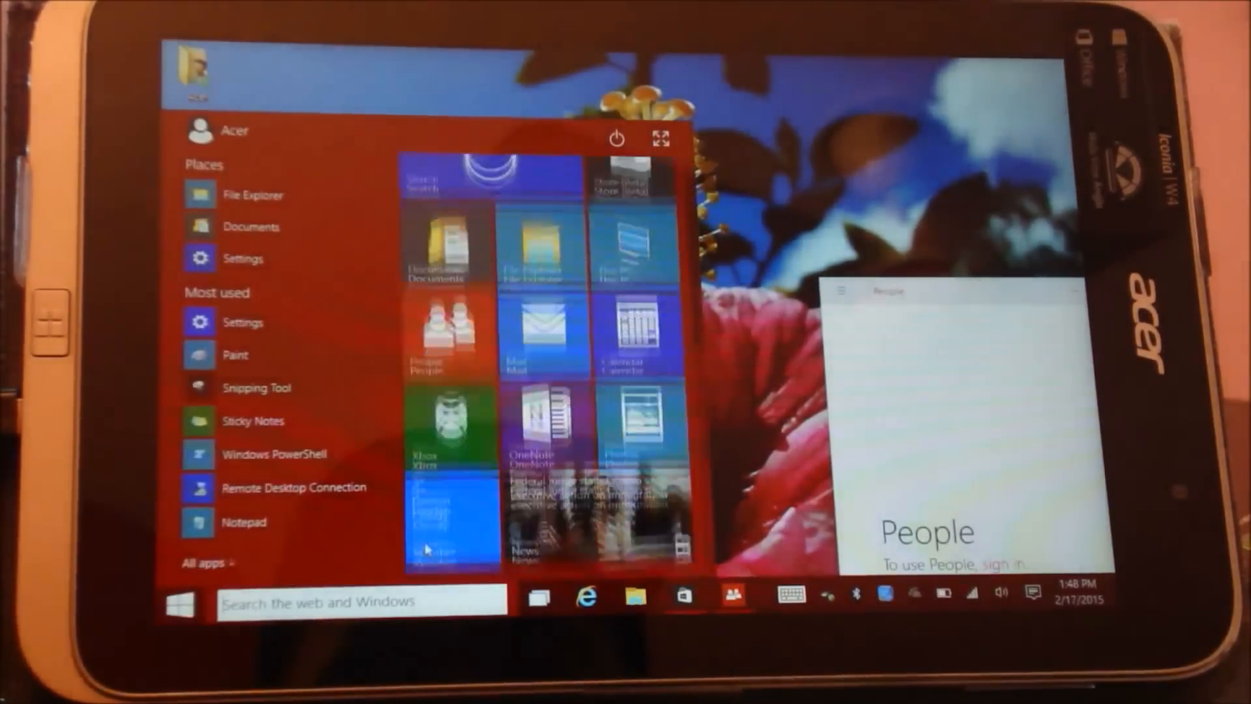
Launch the Store (Beta) app's Home page, then switch to File Explorer's user folder
click(437, 420)
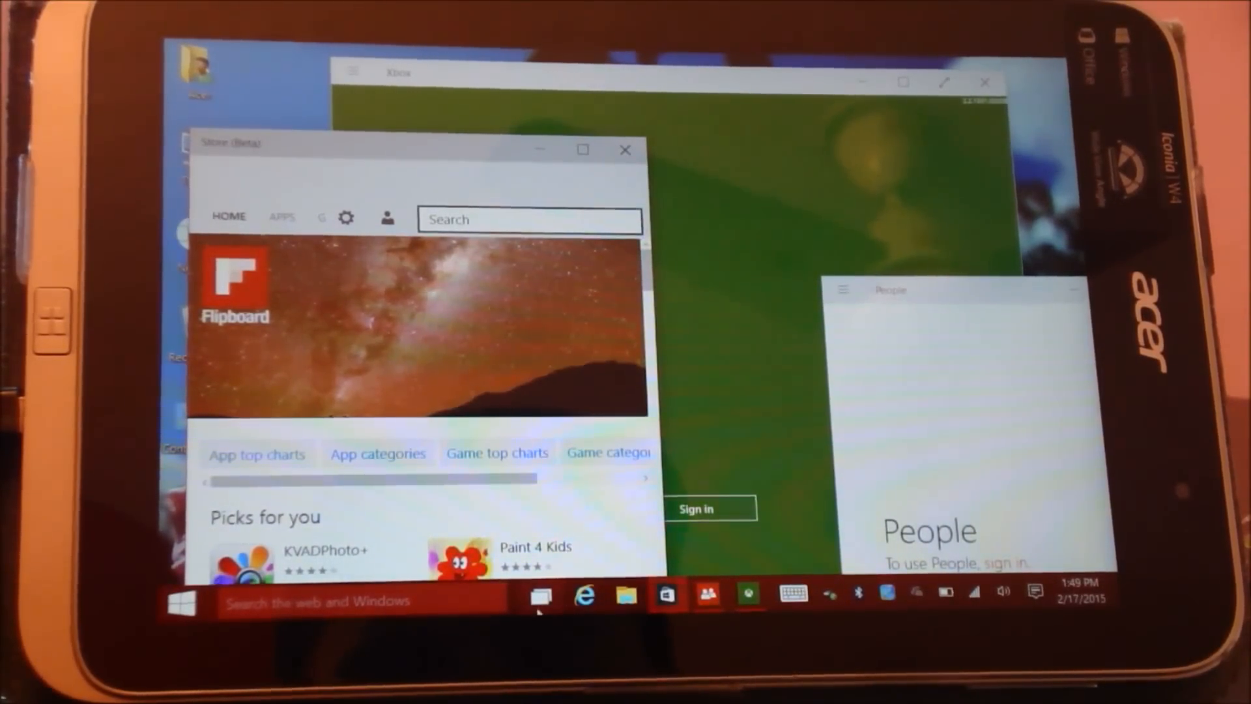
click(541, 595)
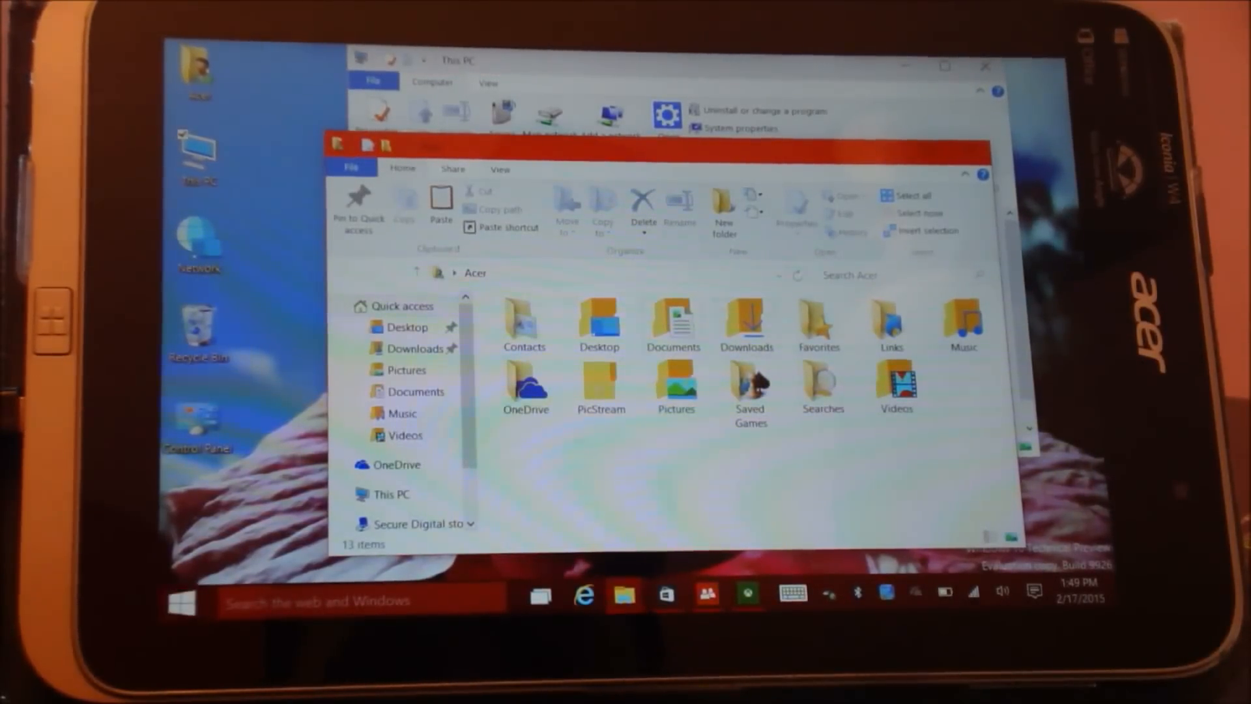
mouse_move(540, 594)
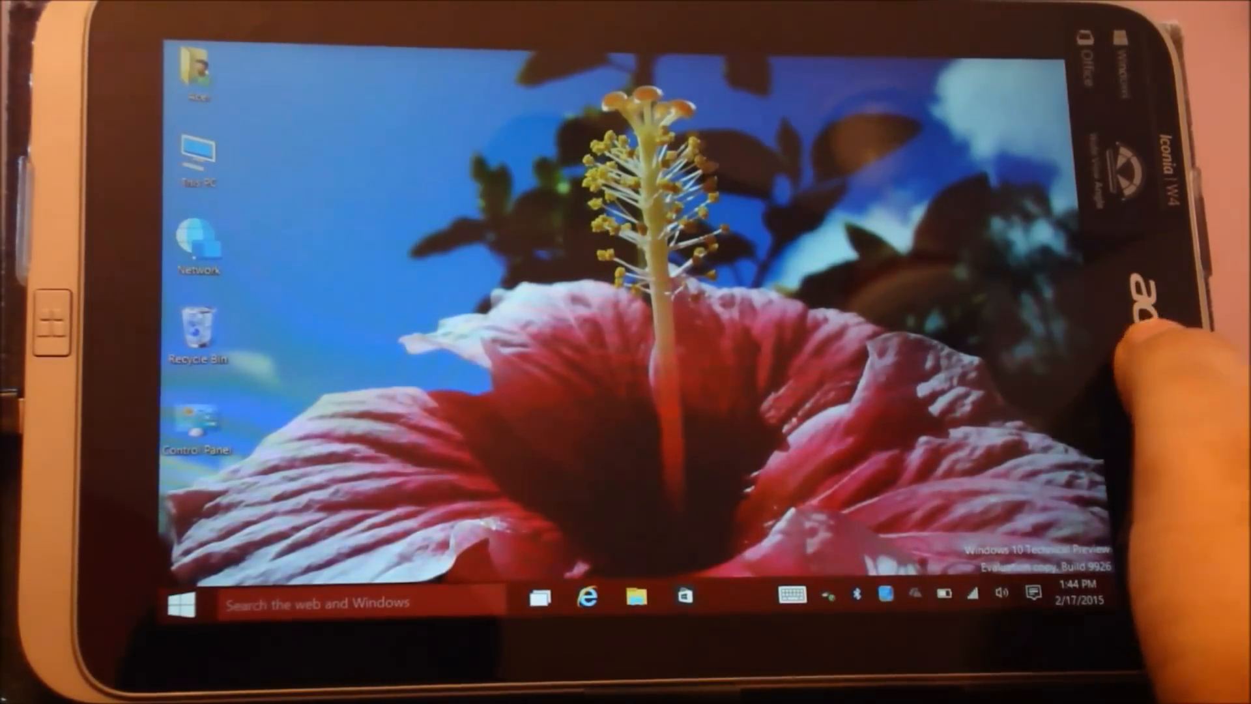
Reach Privacy > Location settings from the Action Center Location quick action, then close them
click(1031, 593)
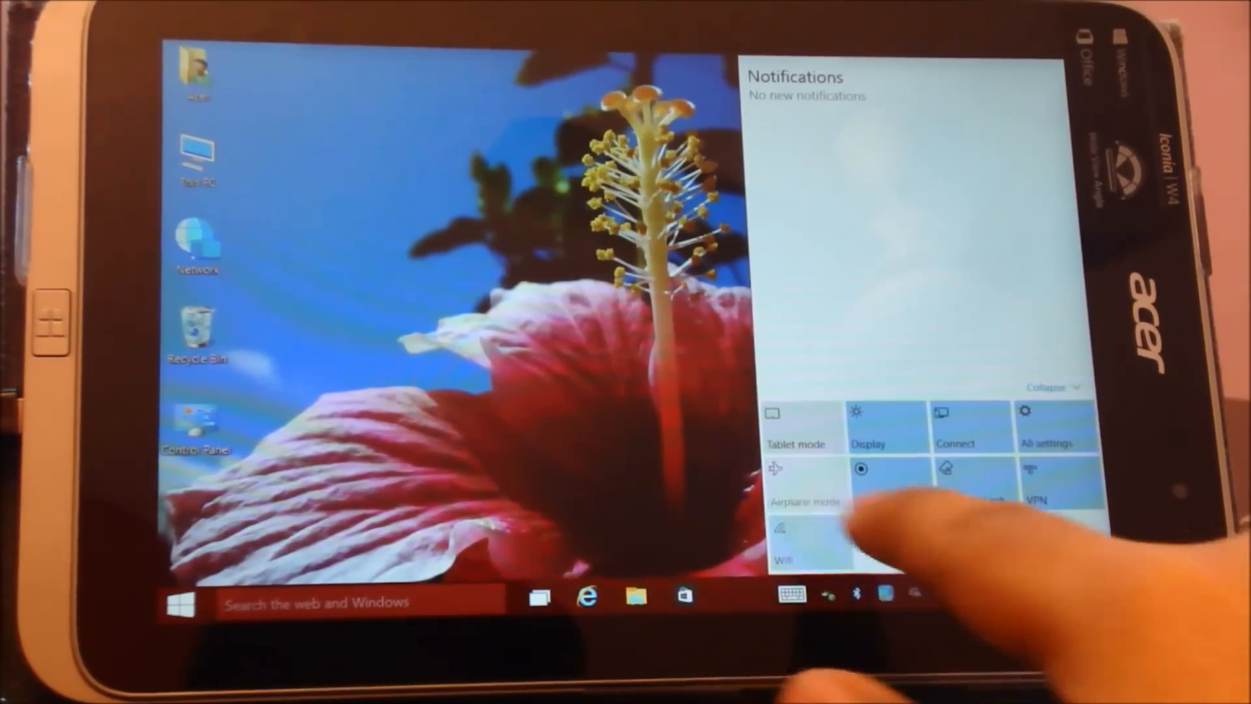
click(1049, 427)
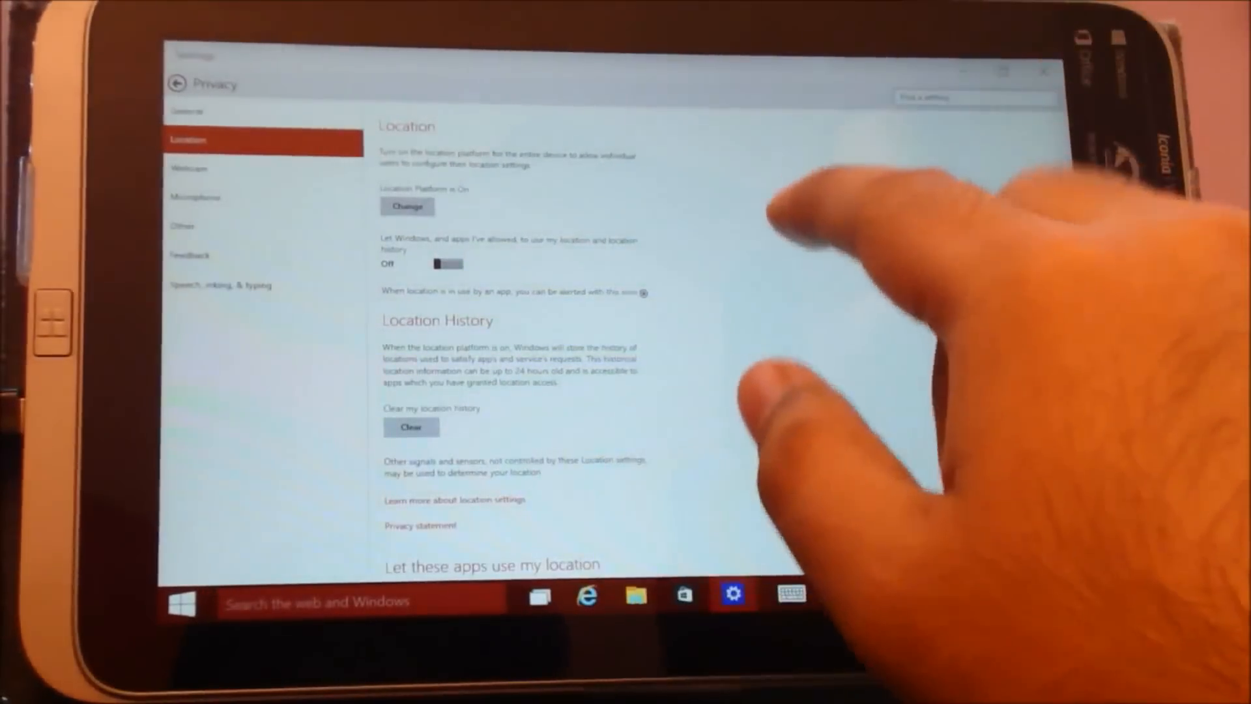
click(407, 206)
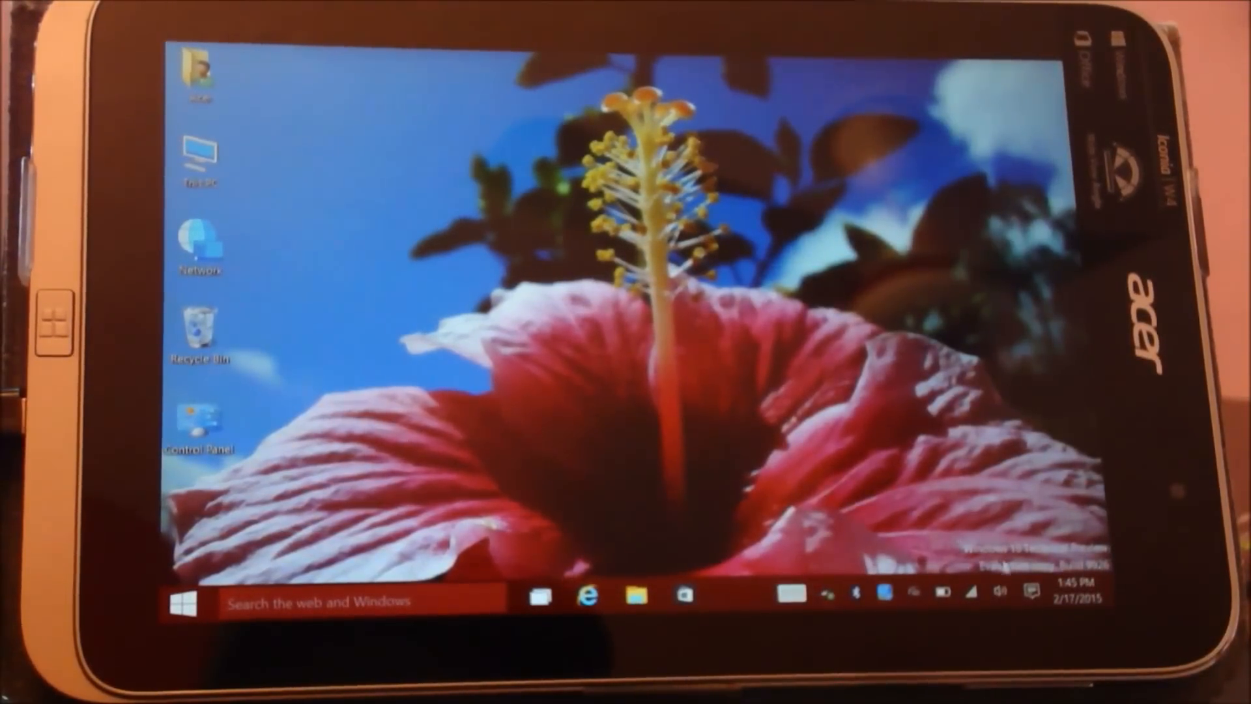
Open all settings from Action Center and review the System Storage Sense page
click(1032, 593)
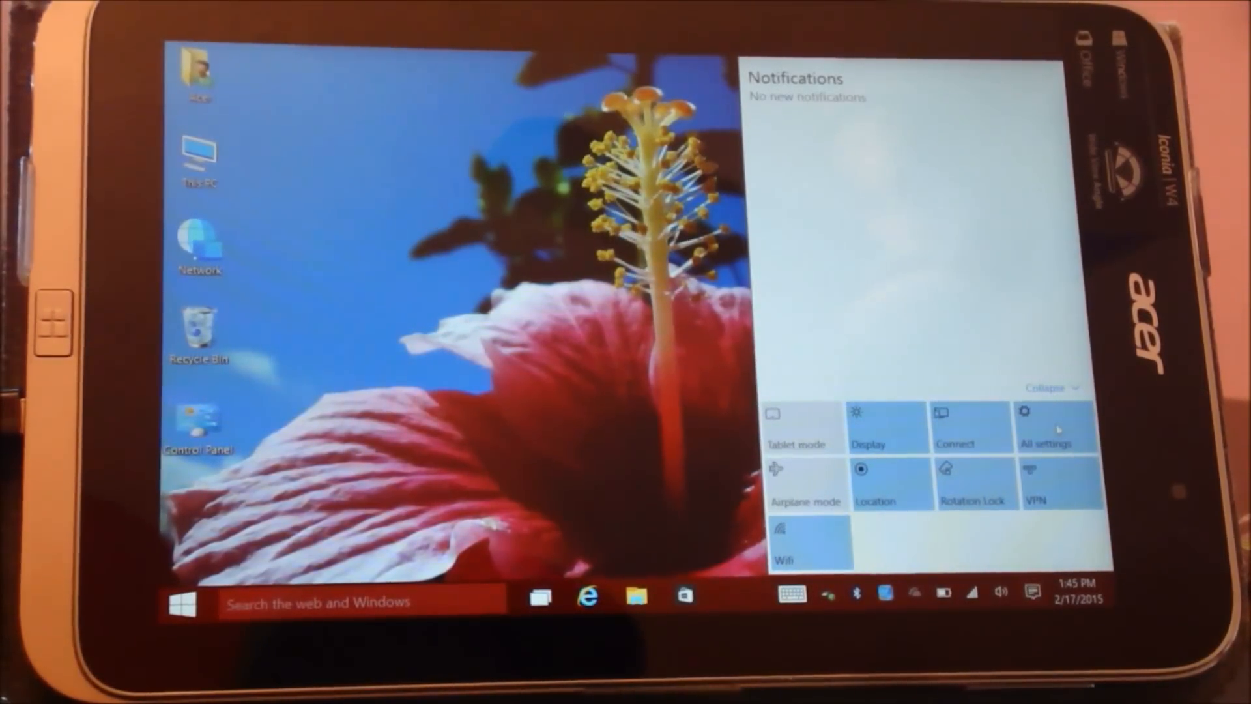
click(1058, 427)
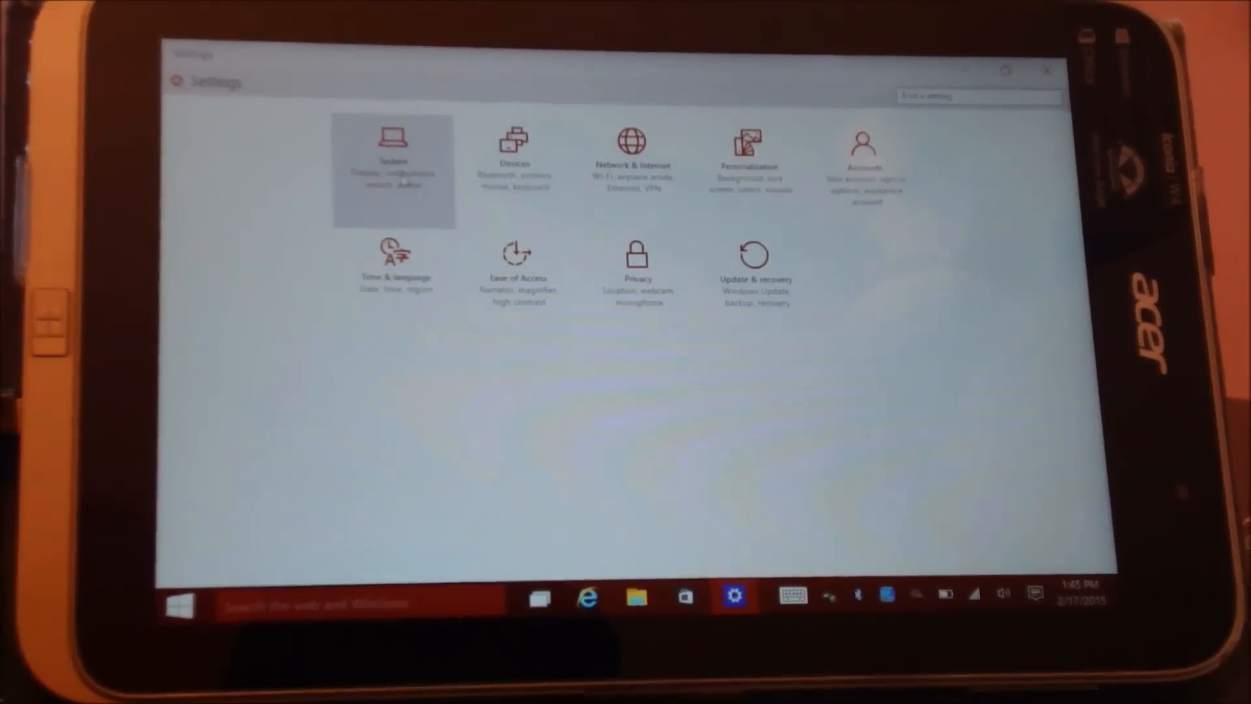
click(394, 152)
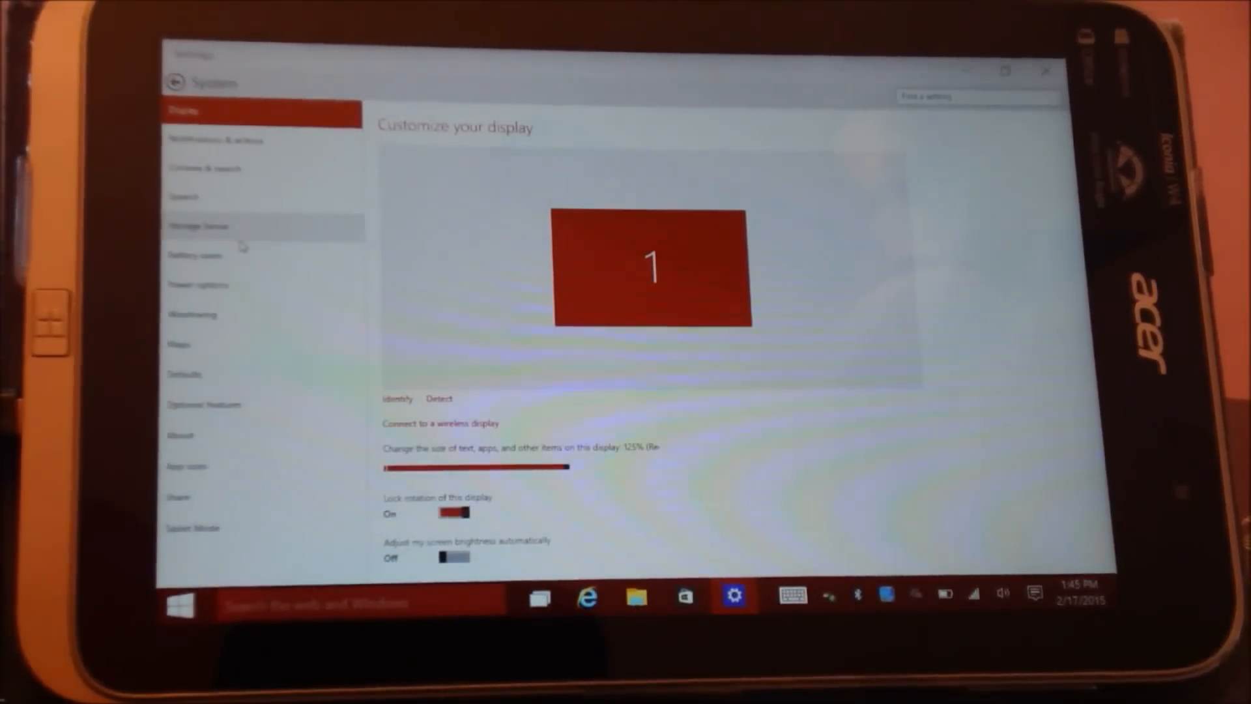
click(196, 226)
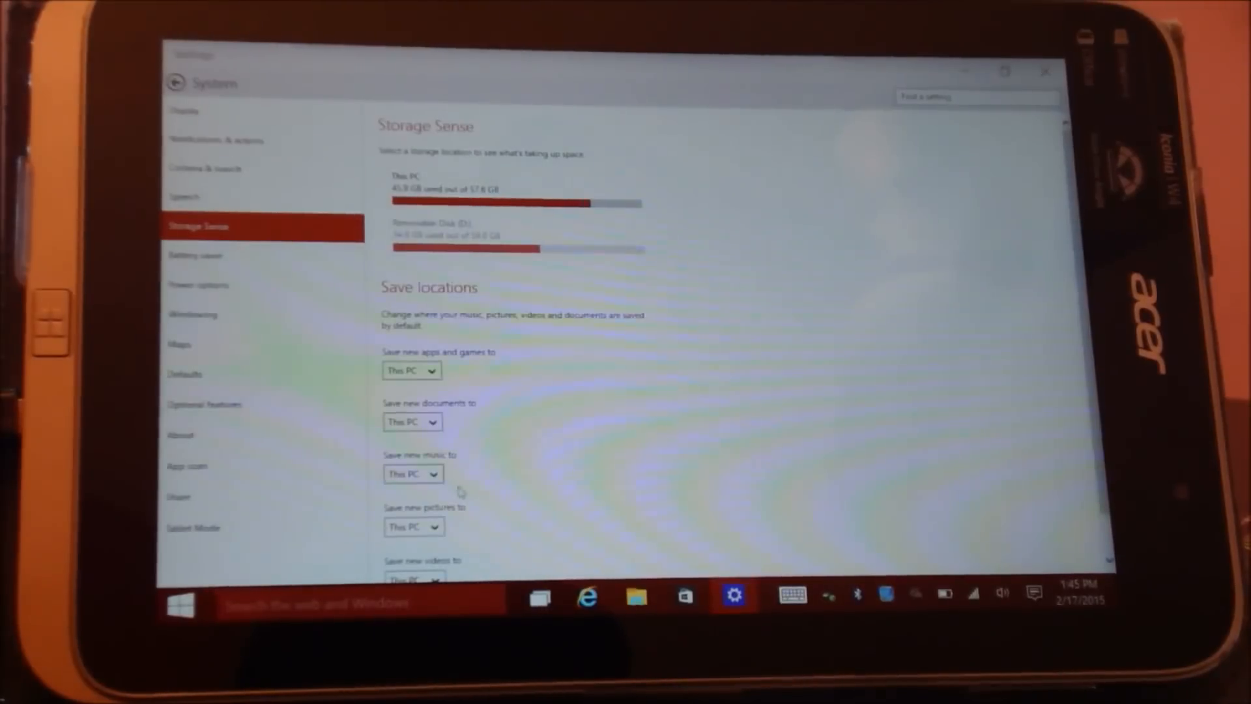
scroll(down, 3)
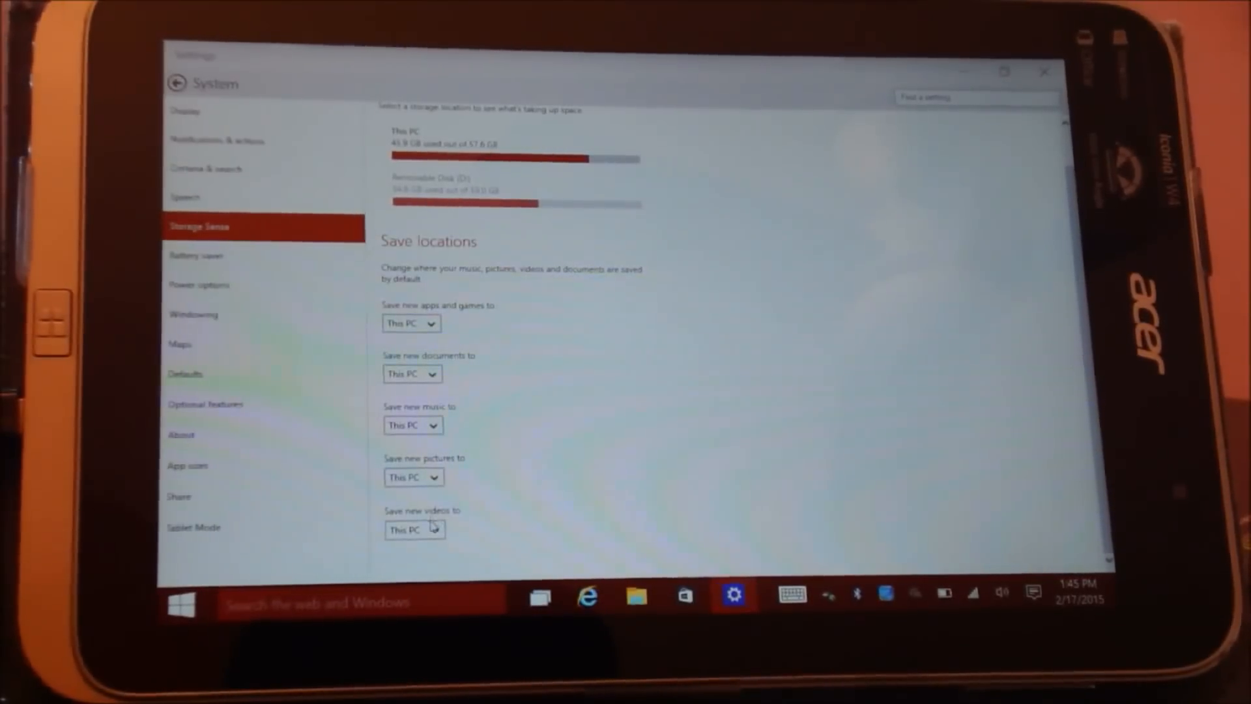
scroll(up, 3)
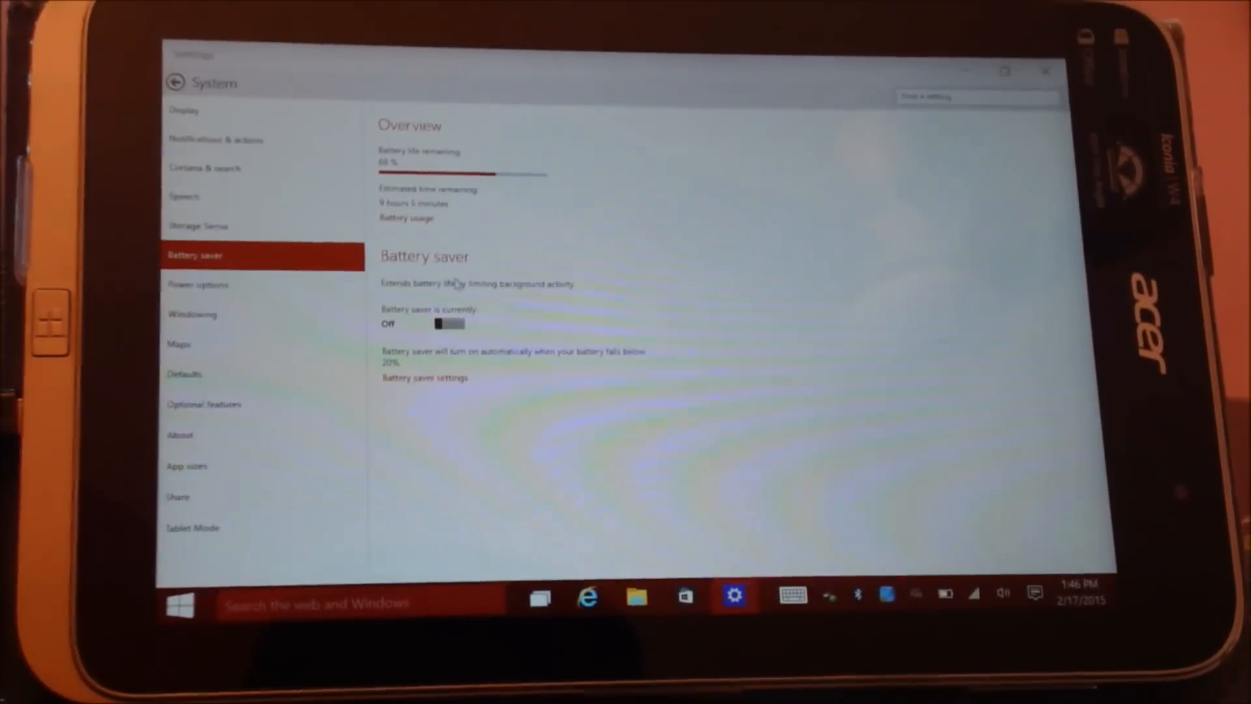
Review the battery saver, sleep and power, and windowing pages, then show Documents
click(424, 377)
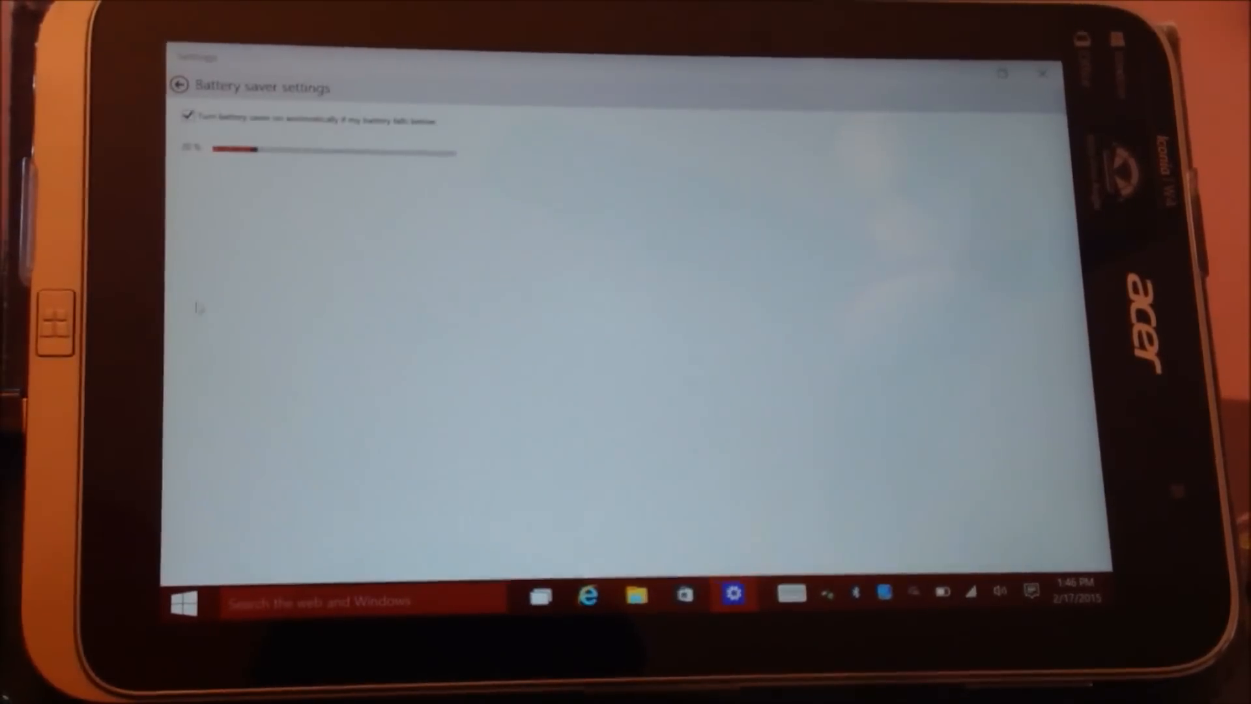
click(177, 85)
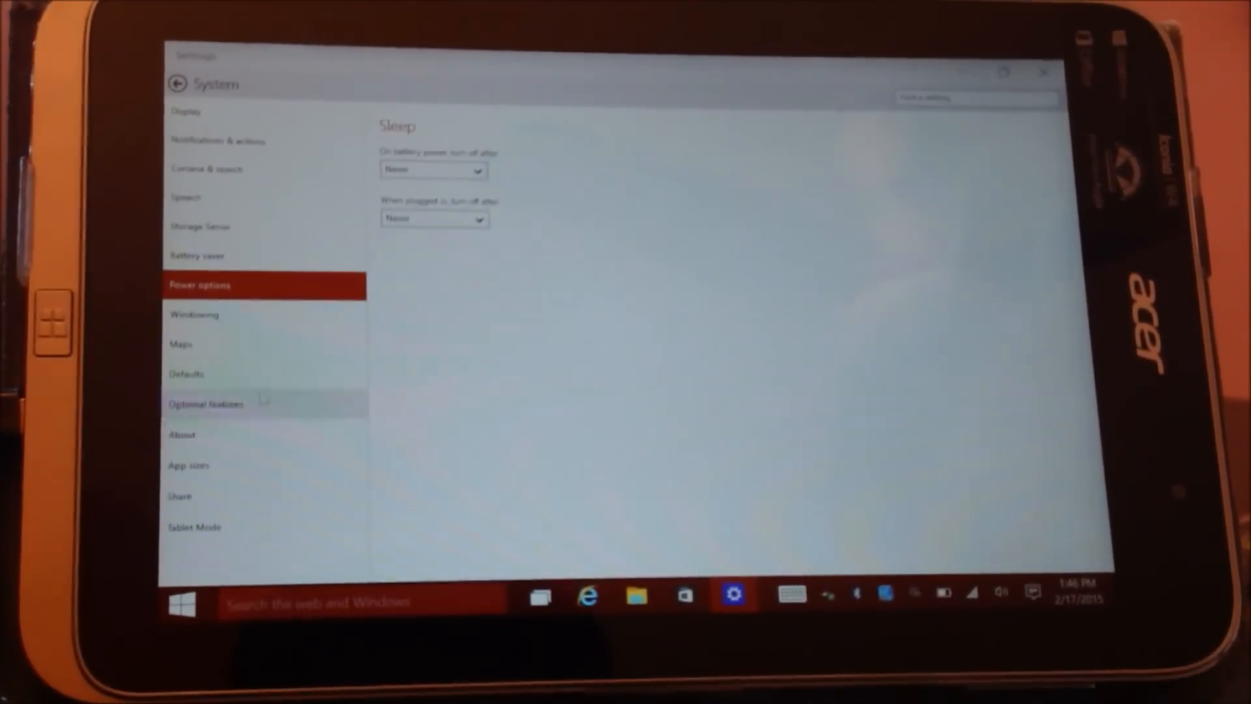
click(193, 313)
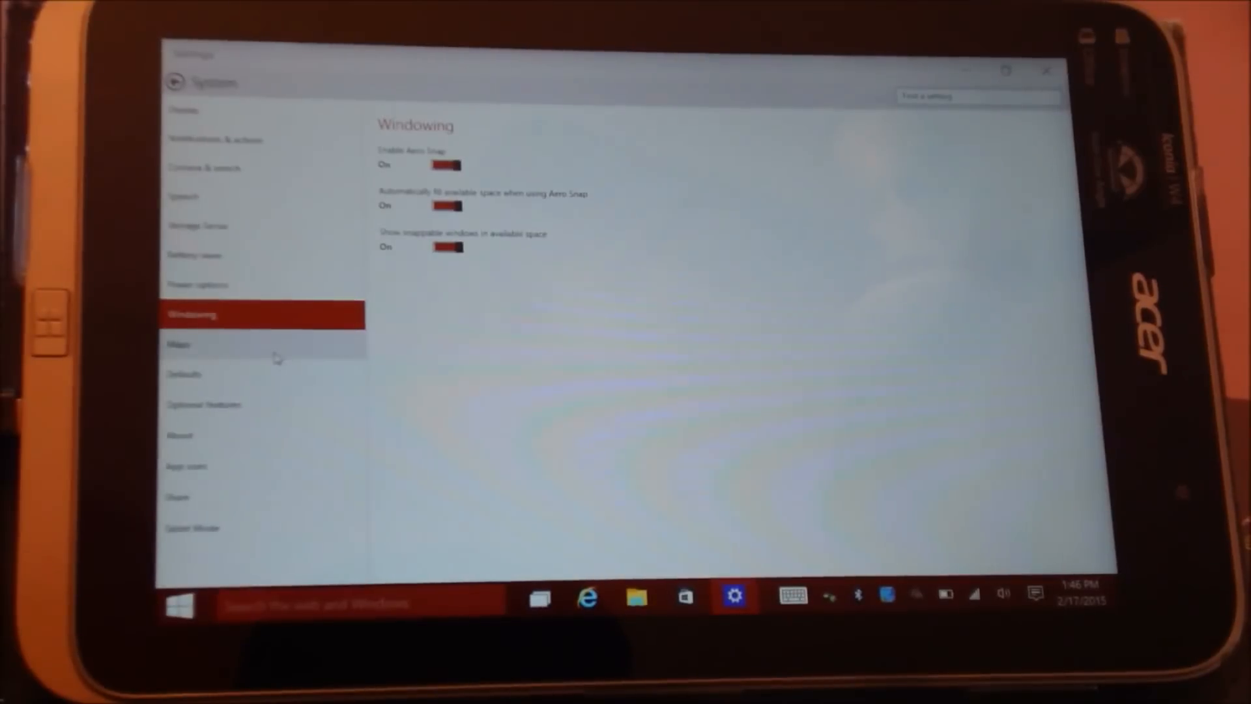
click(263, 344)
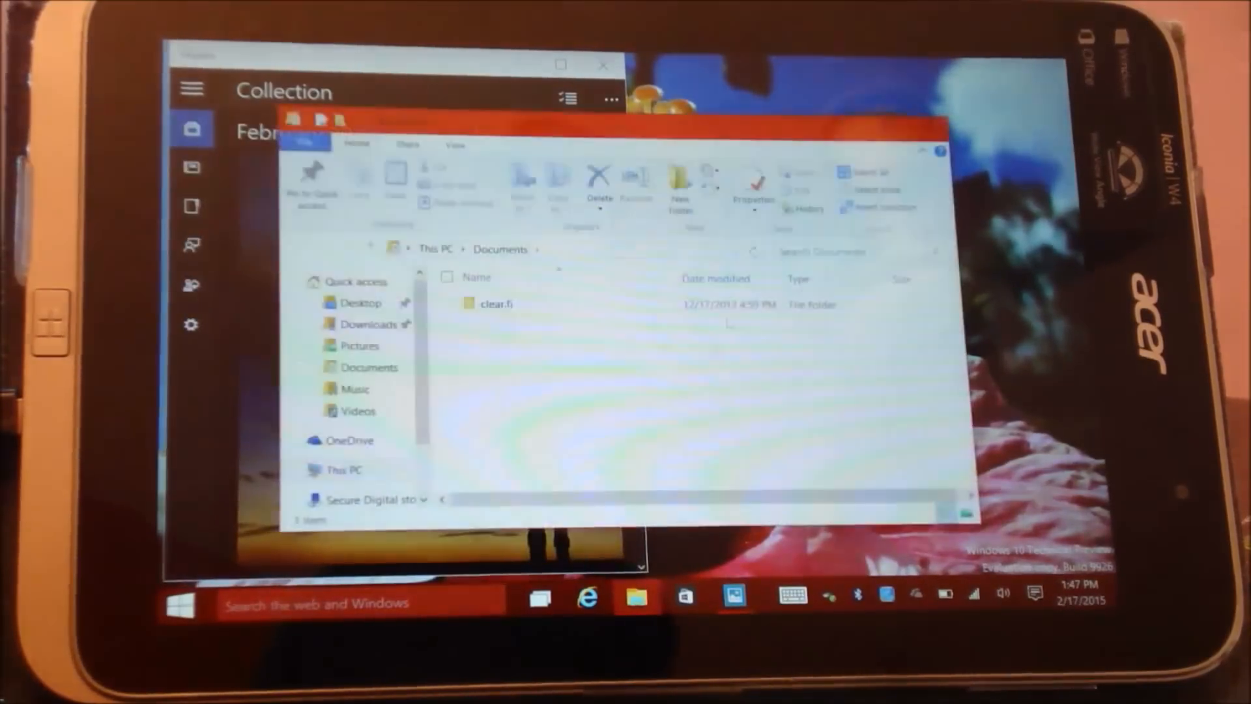
Bring up and dismiss the Start menu, then close the File Explorer window
click(181, 602)
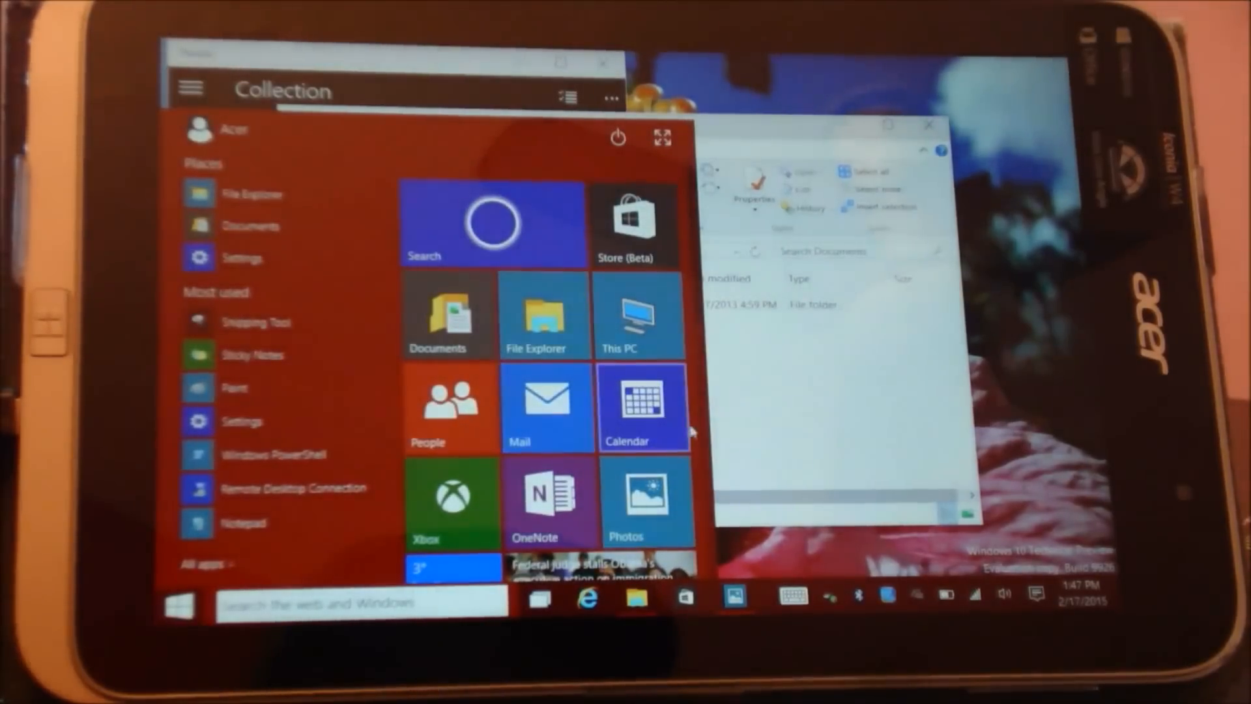
click(643, 408)
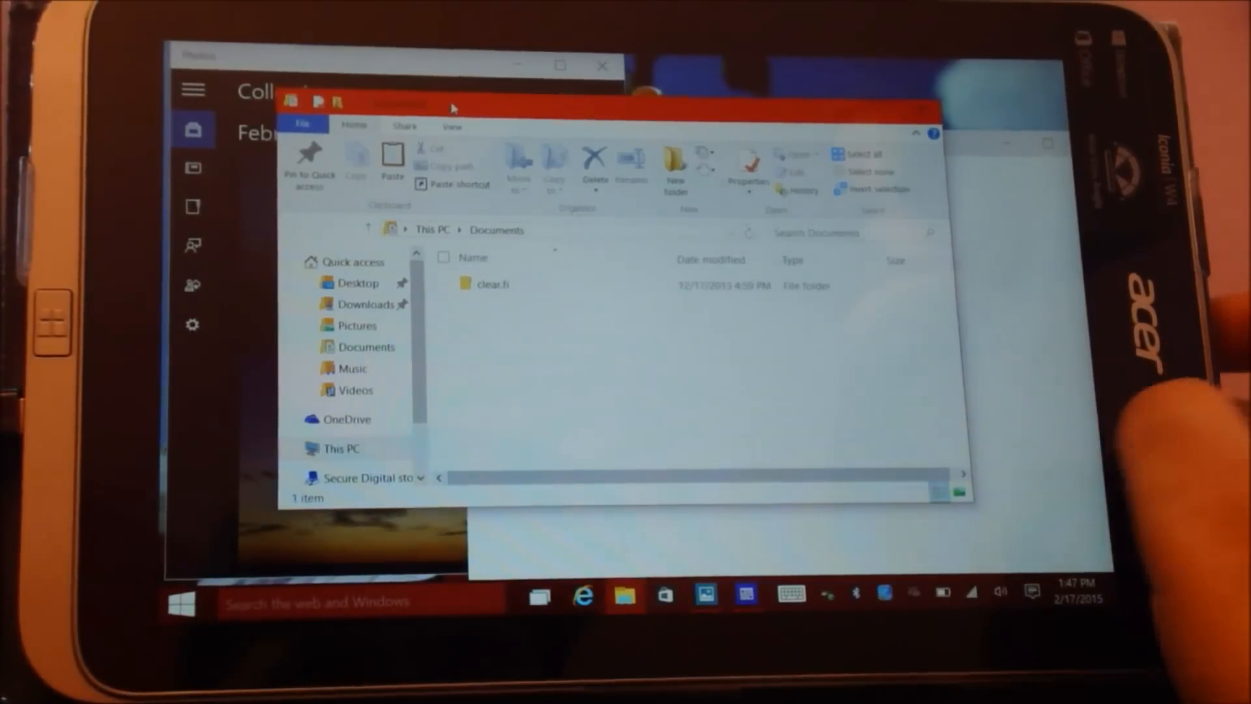
click(1032, 593)
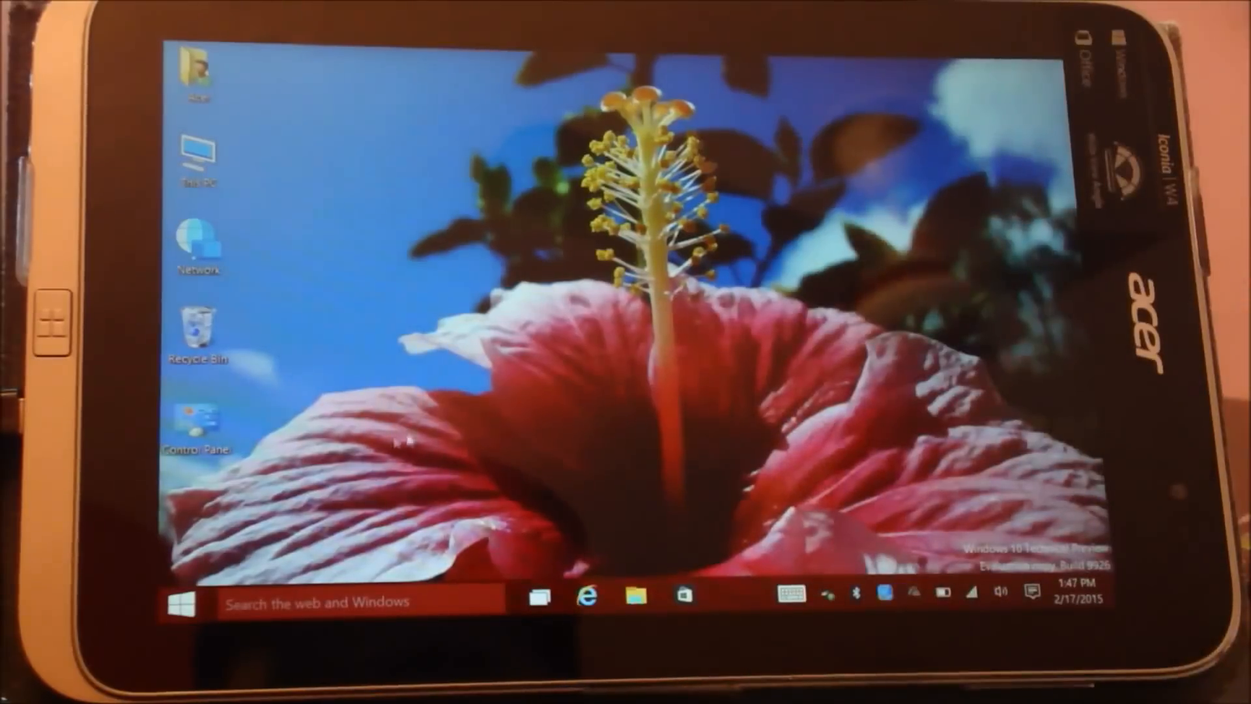
Browse All Control Panel Items and open Network and Sharing Center showing the NETGEAR network
click(197, 155)
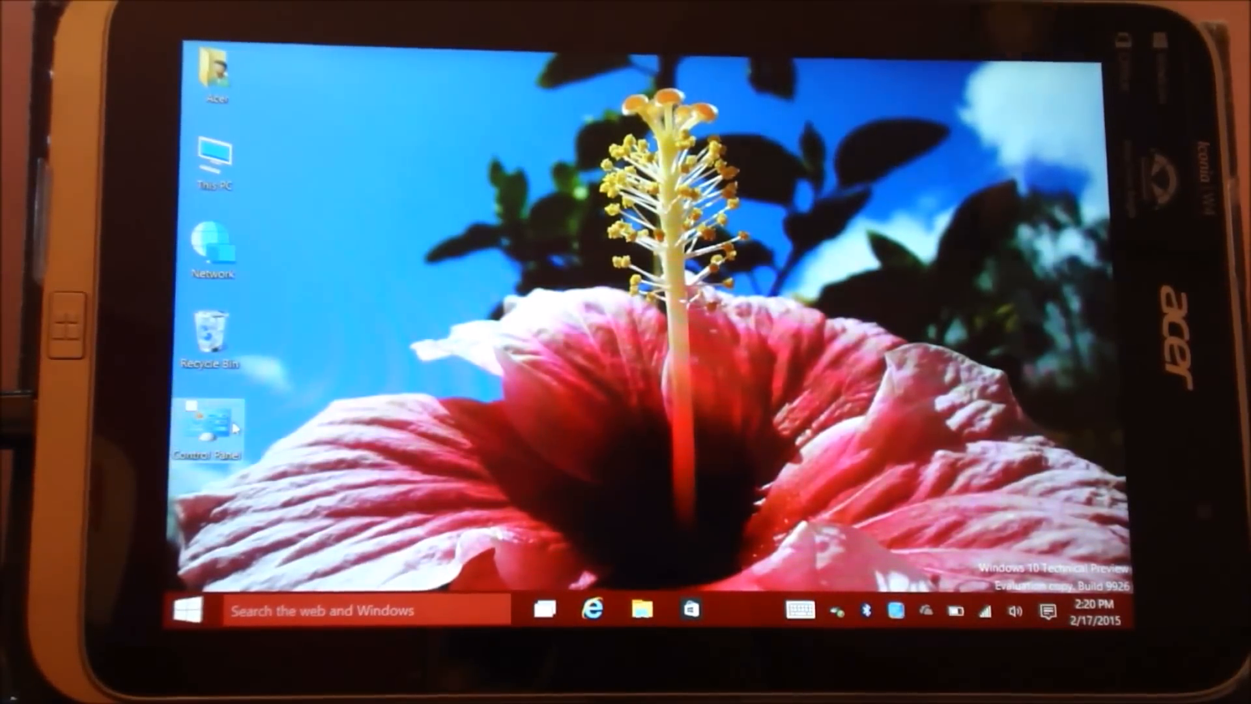
double_click(209, 423)
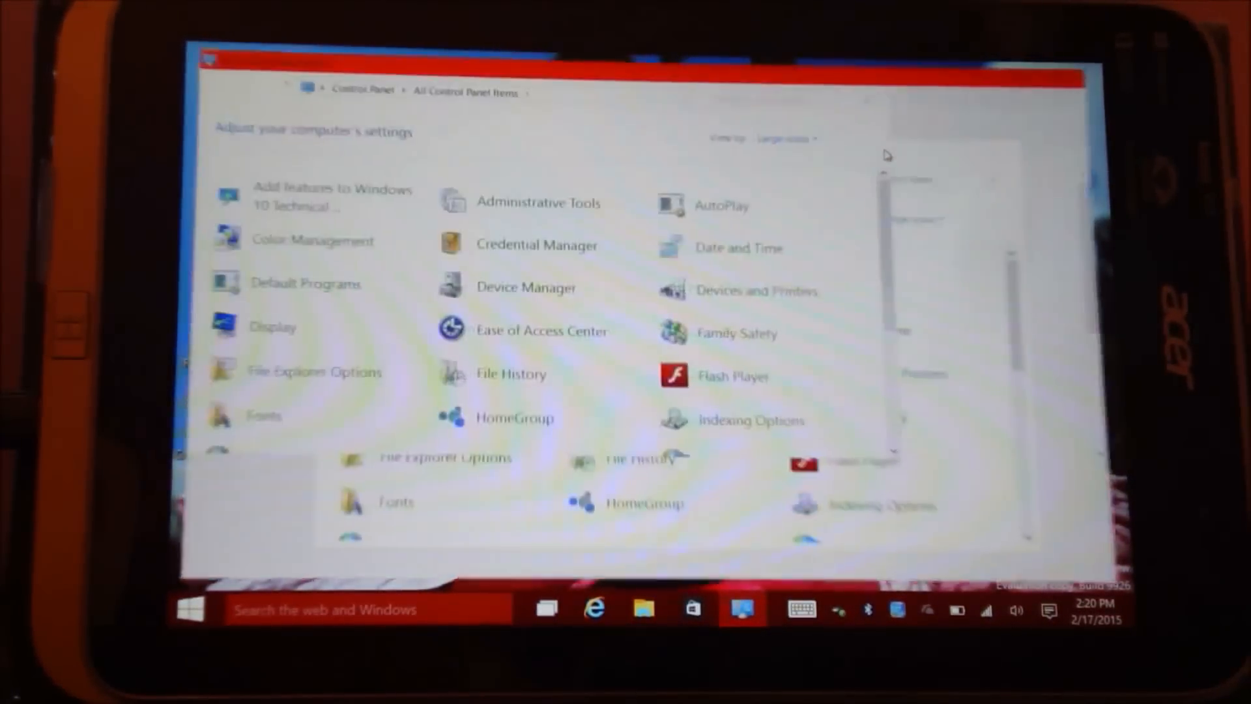
scroll(down, 3)
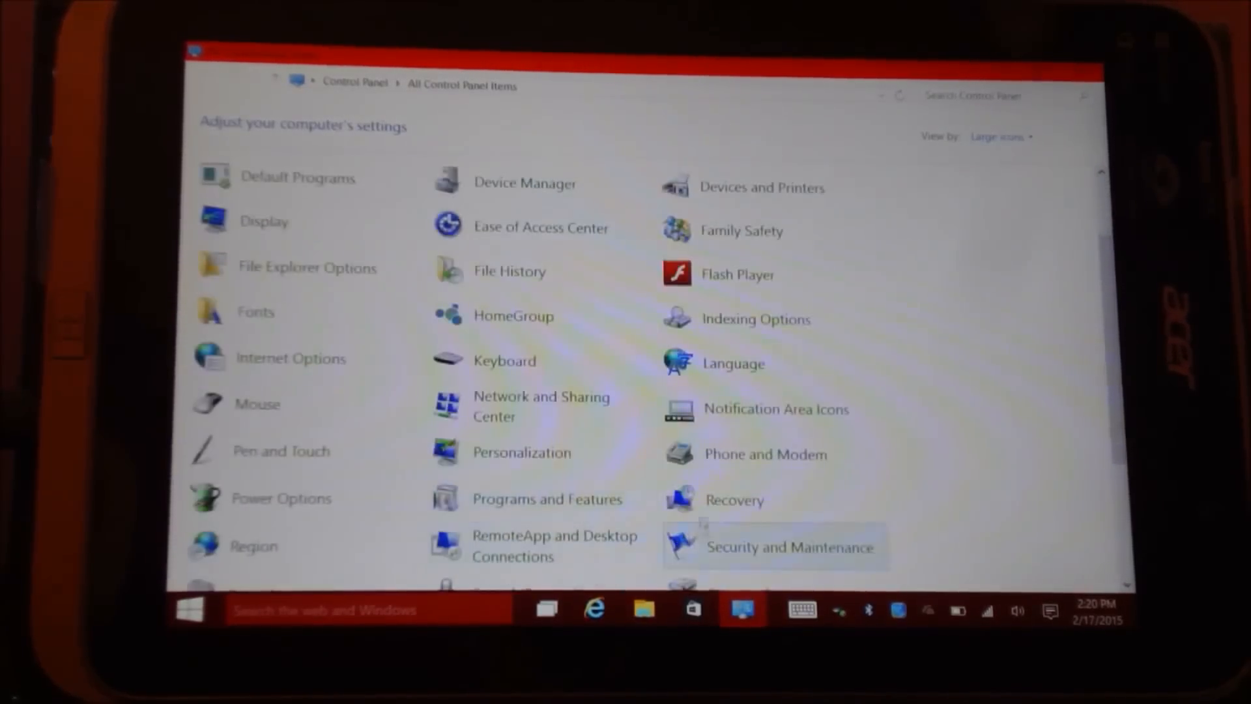
scroll(down, 3)
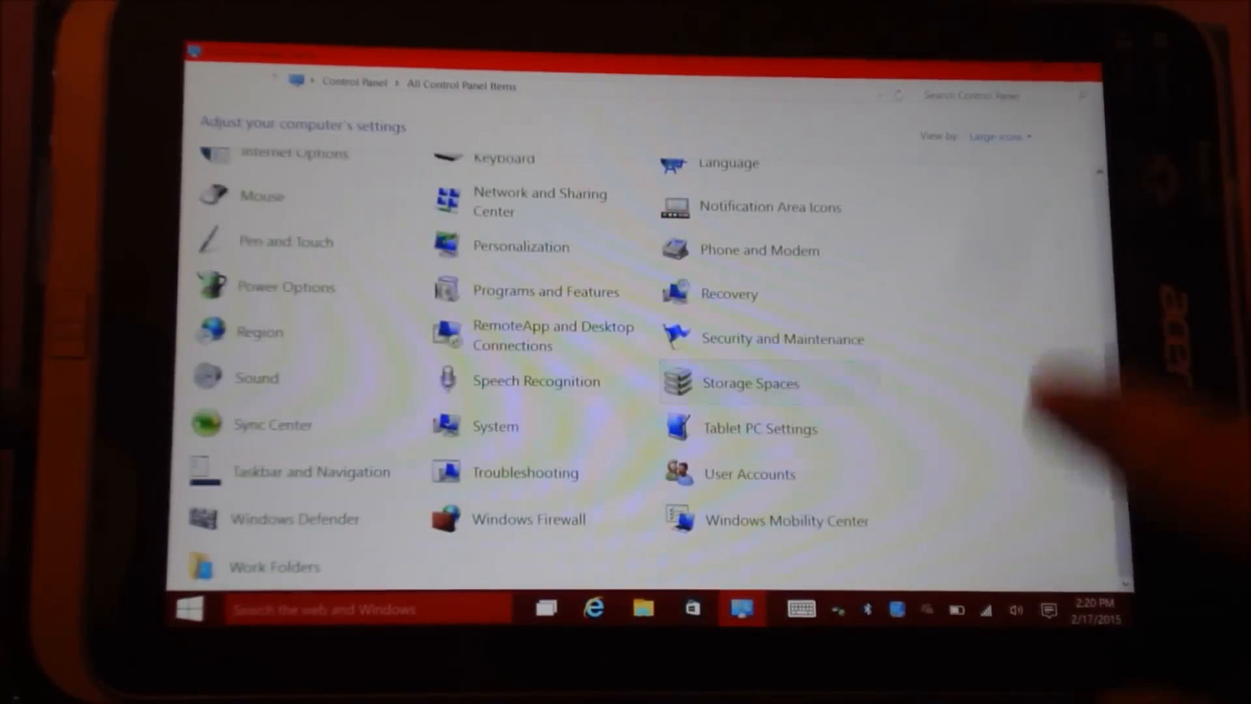
scroll(up, 3)
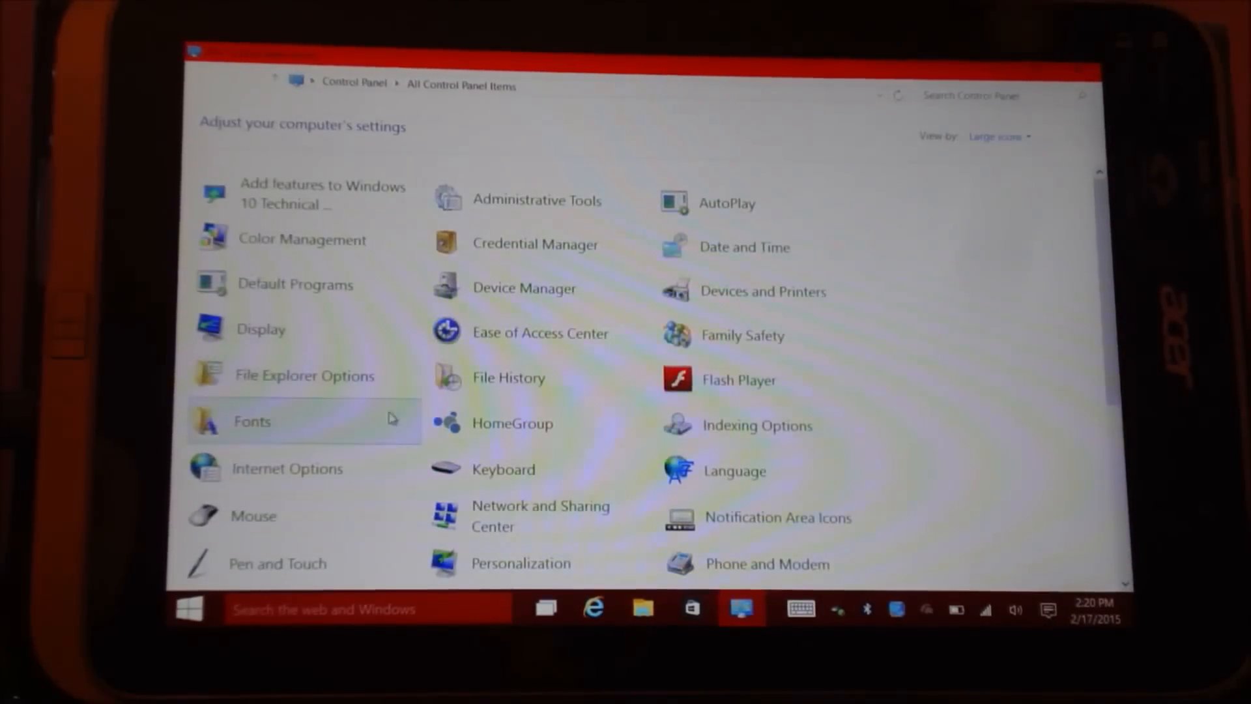
scroll(down, 3)
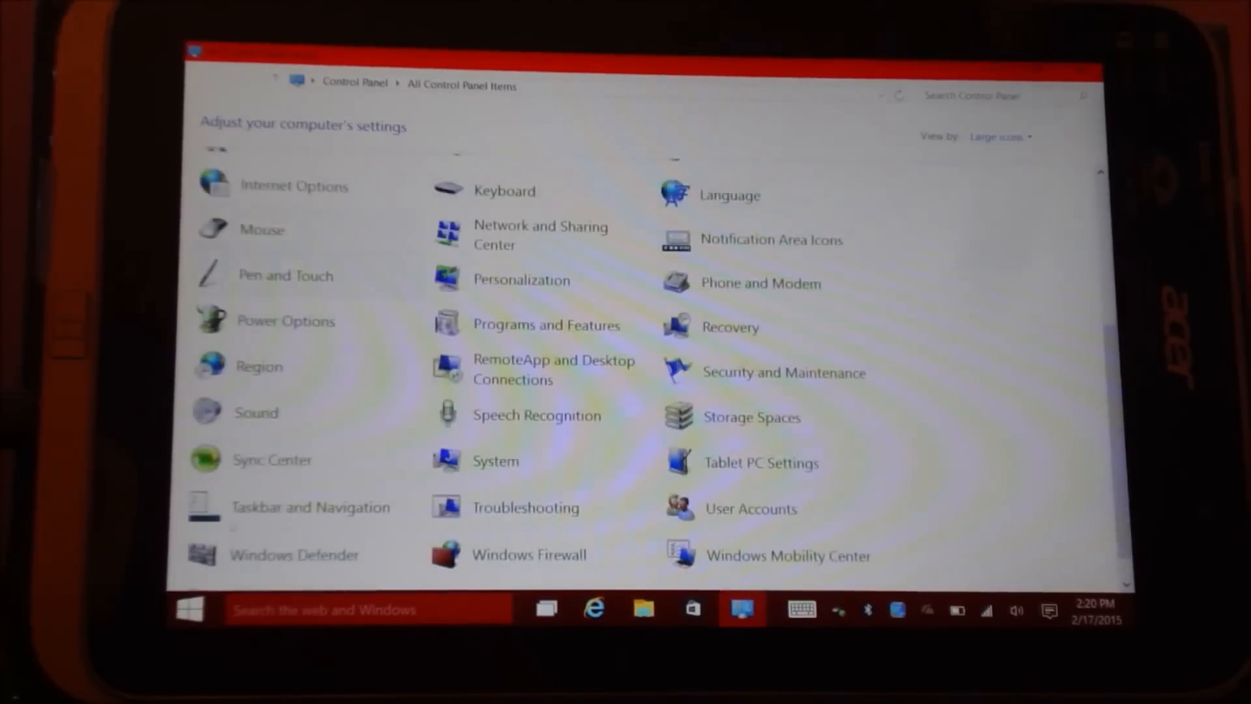
scroll(up, 3)
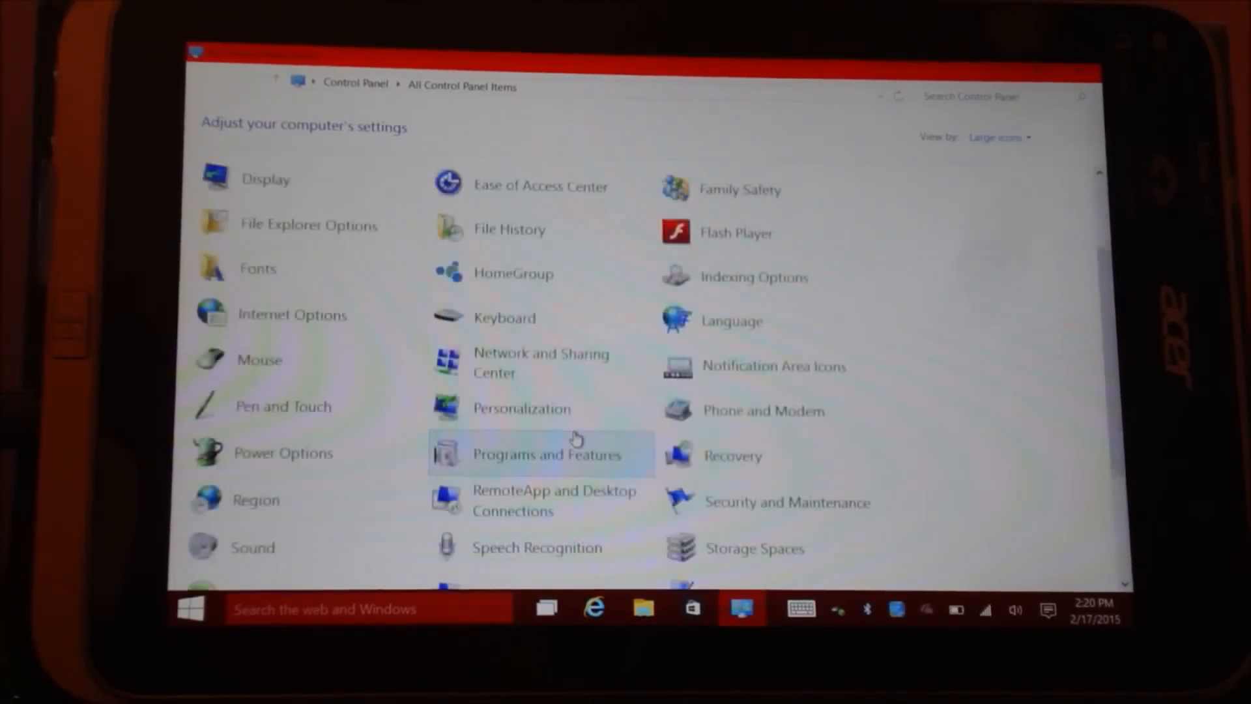
scroll(up, 3)
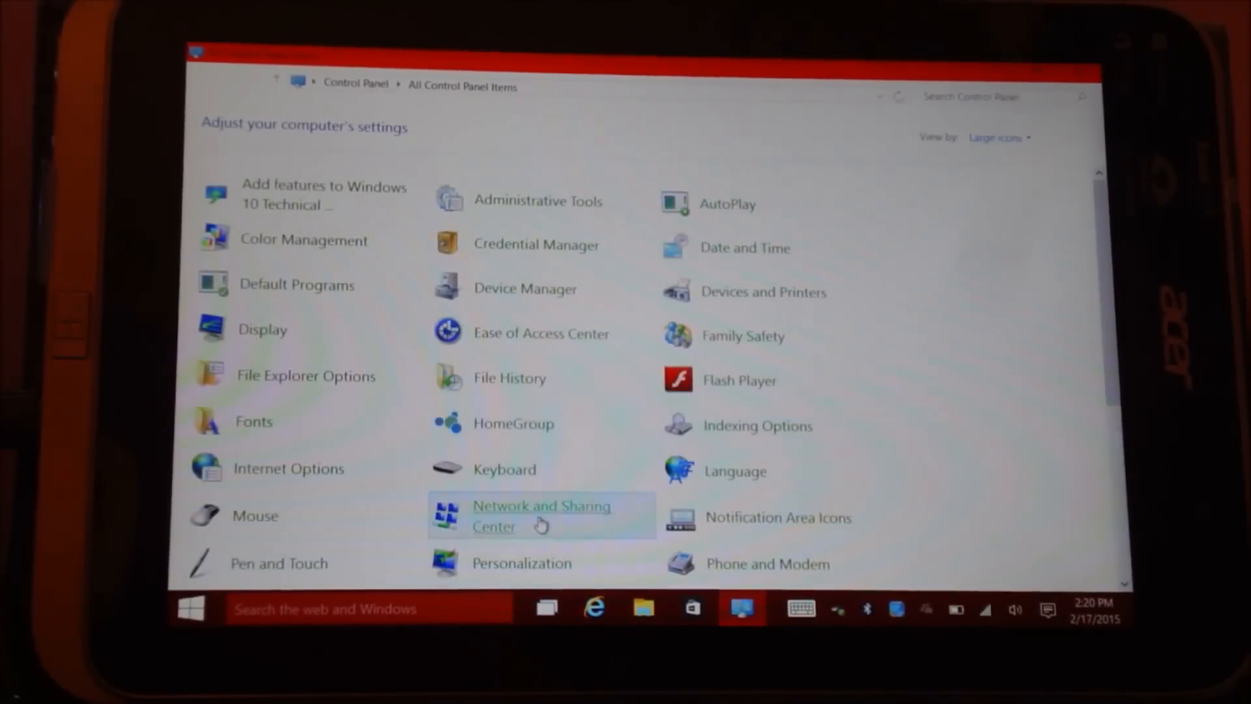
click(540, 514)
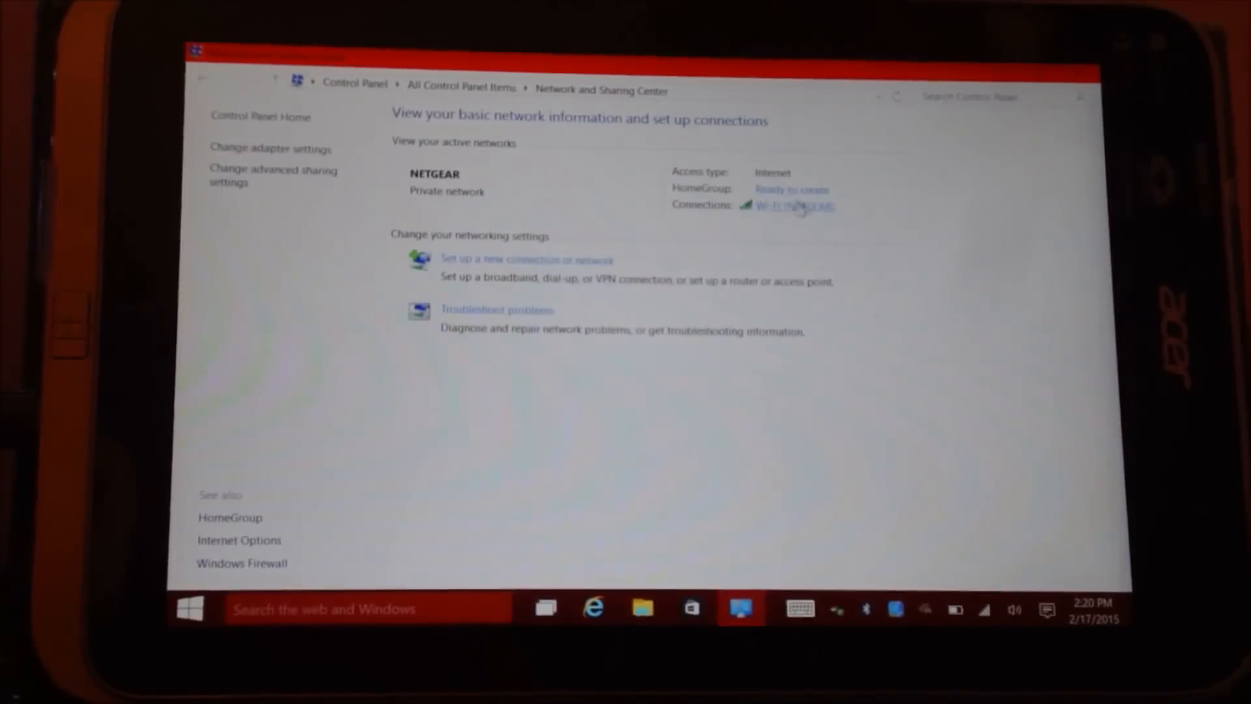
click(795, 205)
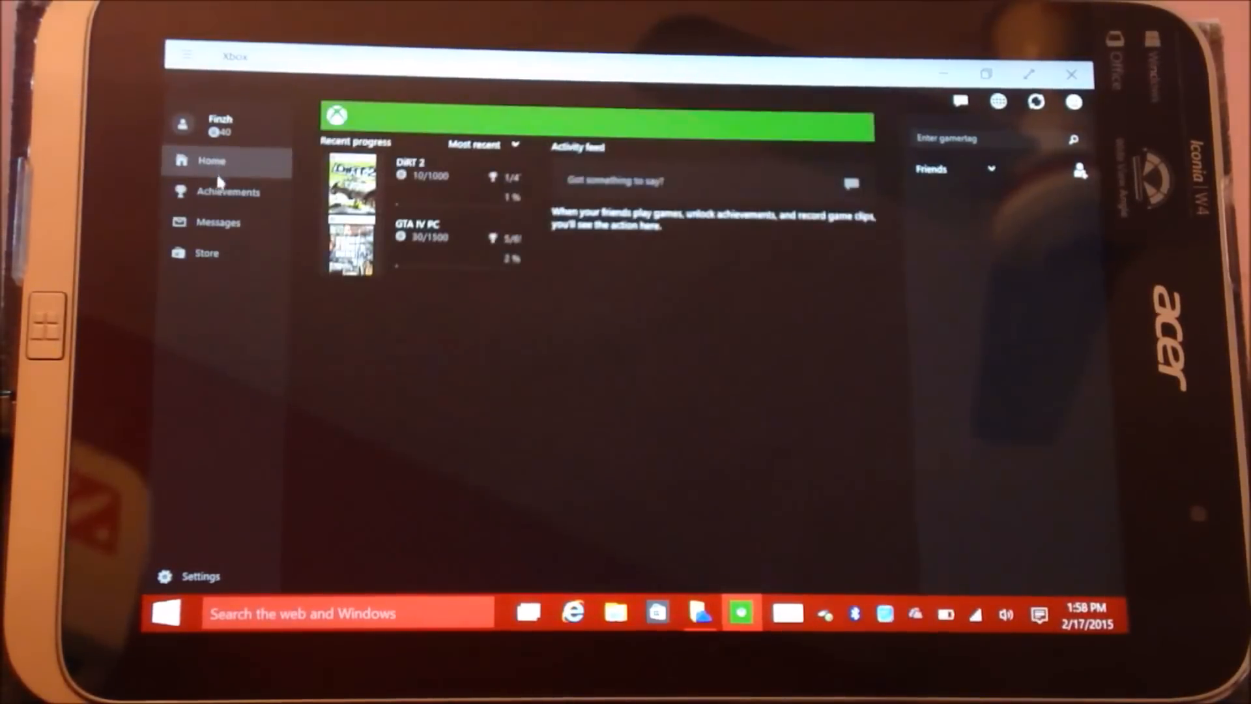
Show the Xbox home feed with recent game progress
click(217, 221)
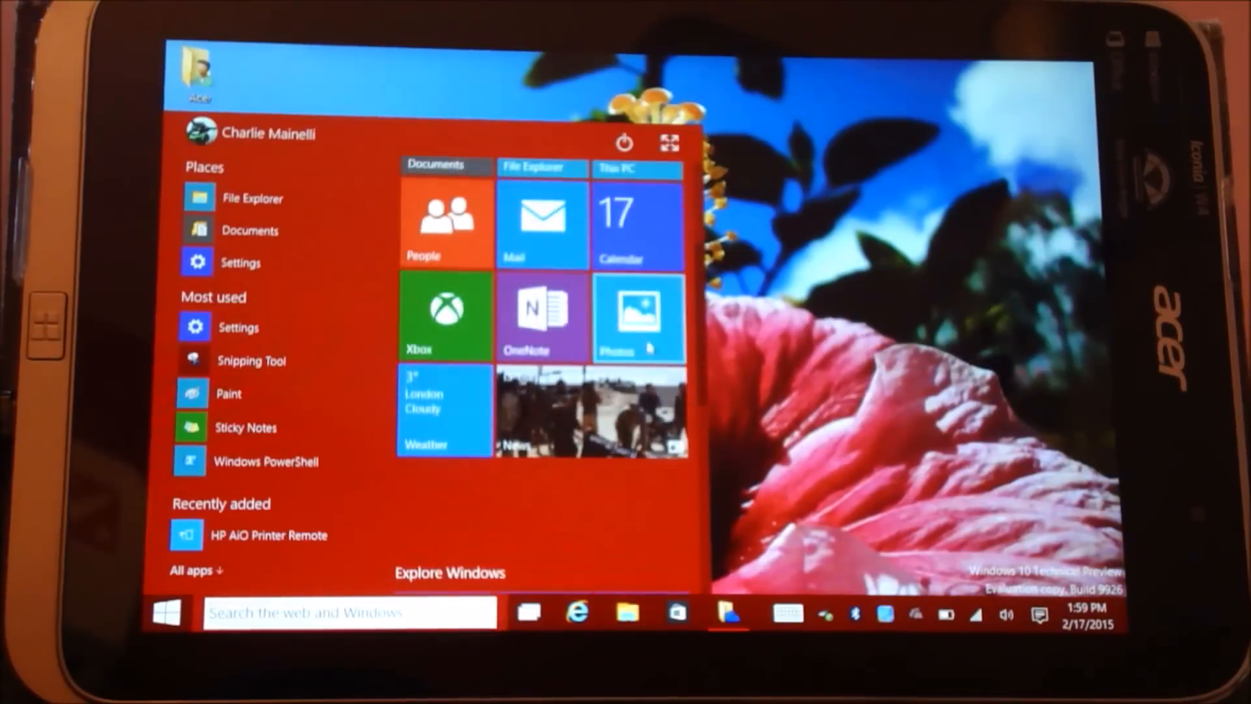
Launch Photos and scroll through the photo Collection
click(637, 317)
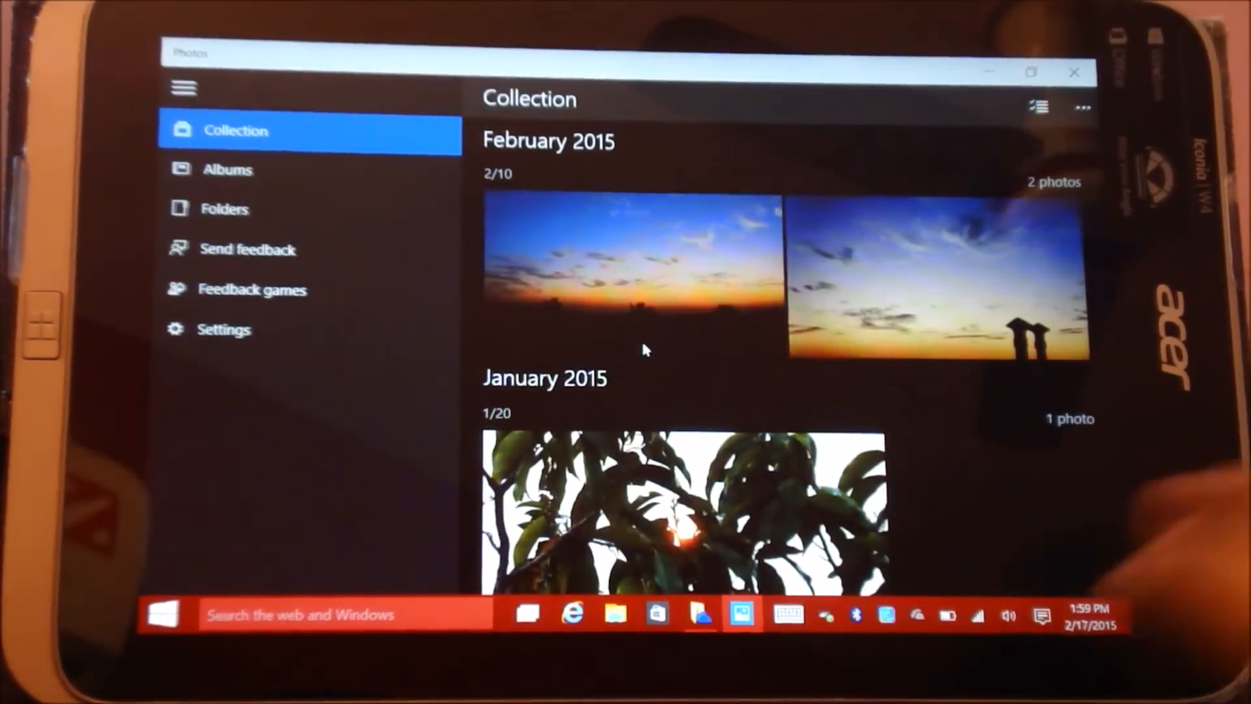
scroll(down, 3)
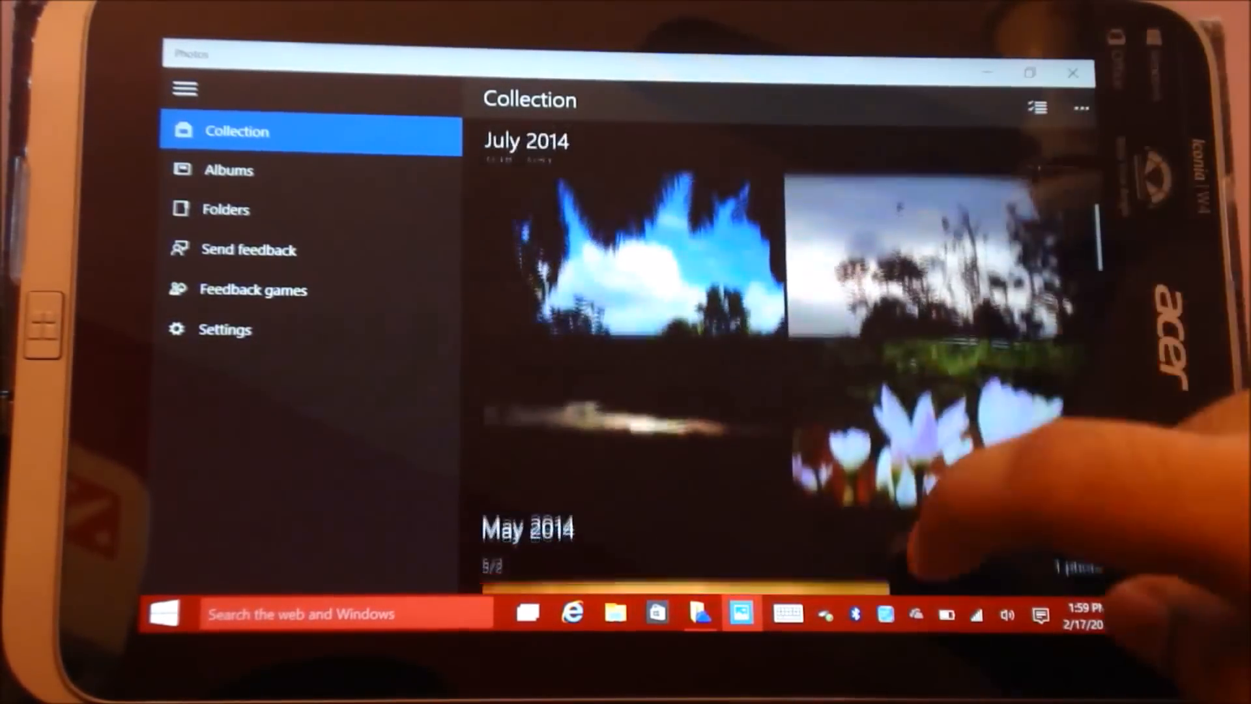
scroll(down, 3)
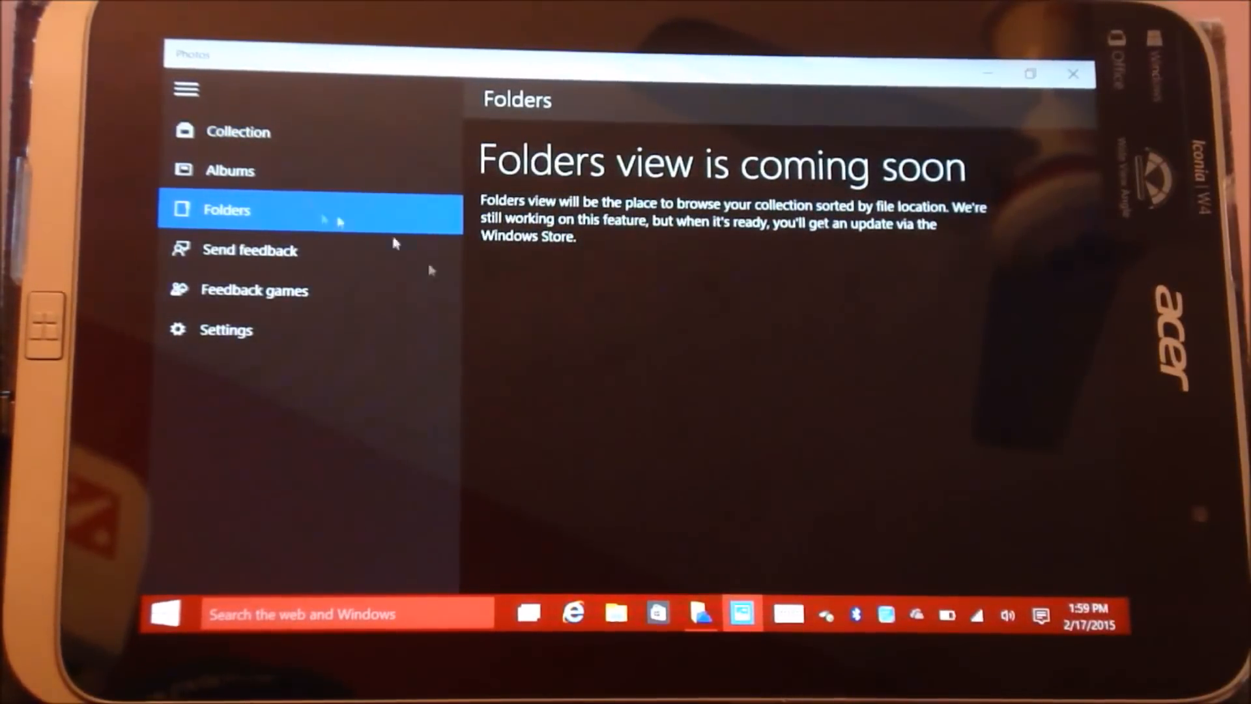
Visit the Albums page, return to Collection, and close Photos
click(231, 170)
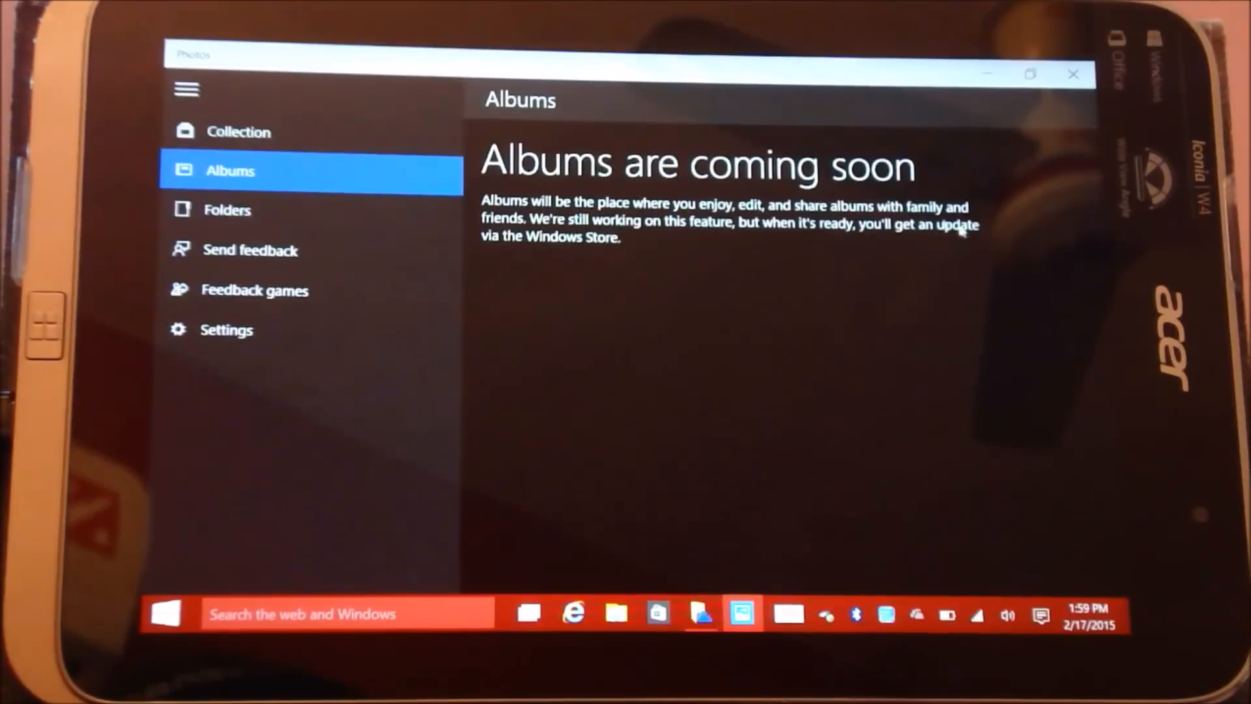
mouse_move(412, 221)
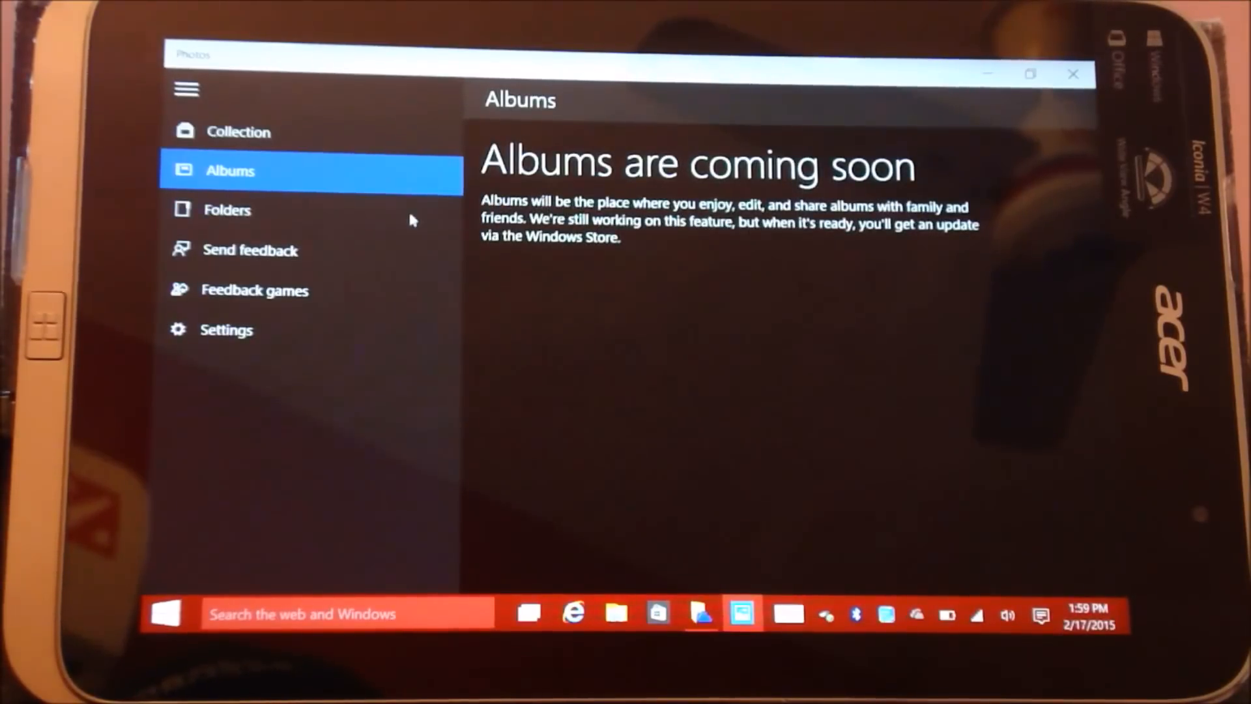
click(237, 132)
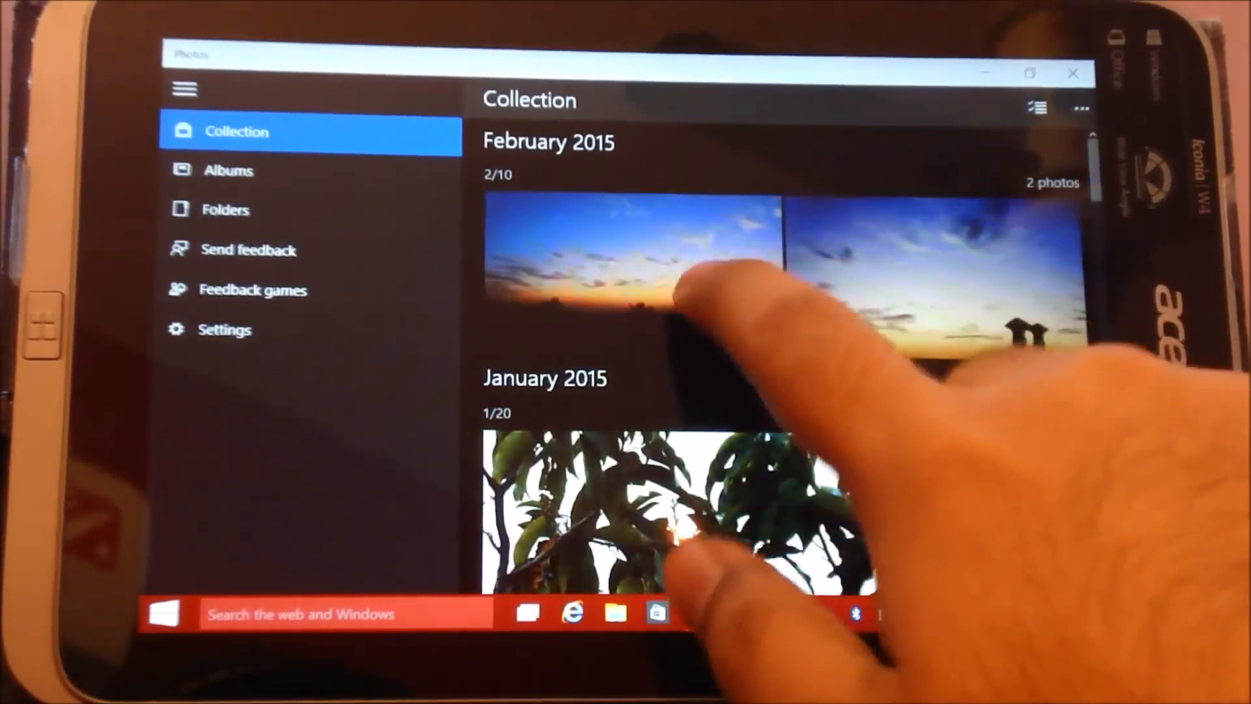
click(630, 263)
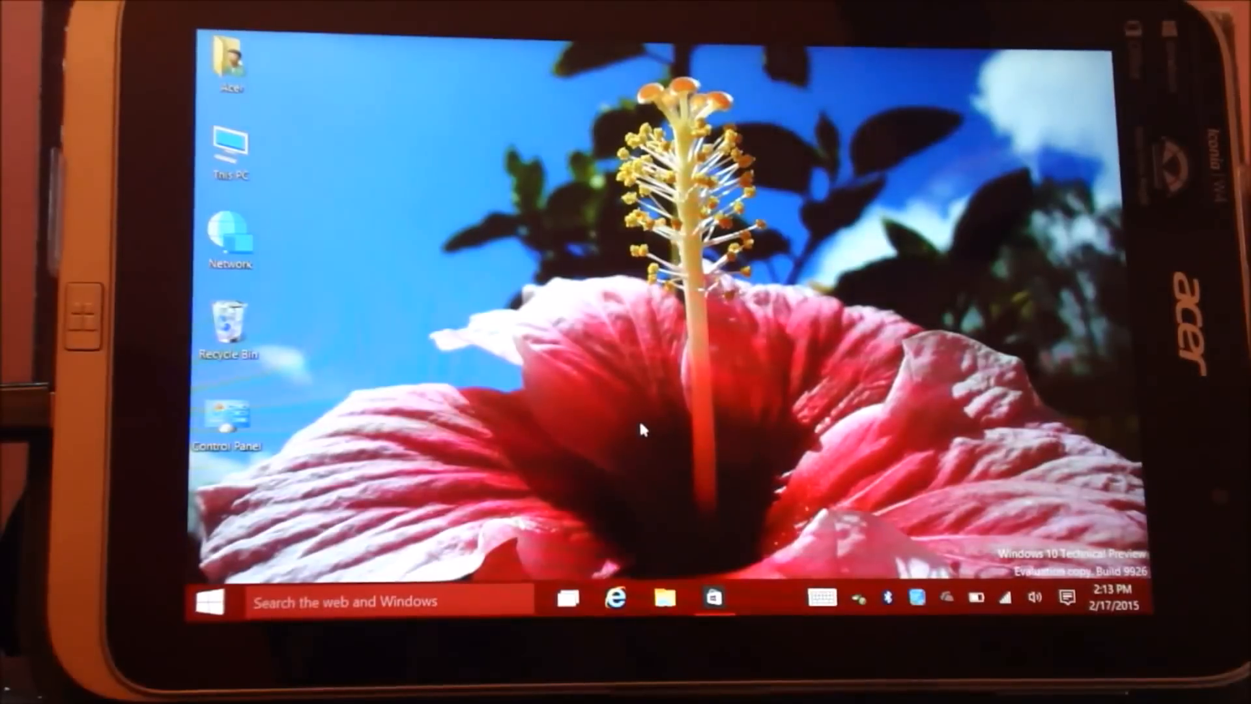
Open Store (Beta), go to the Word Preview page and start its installation
click(210, 600)
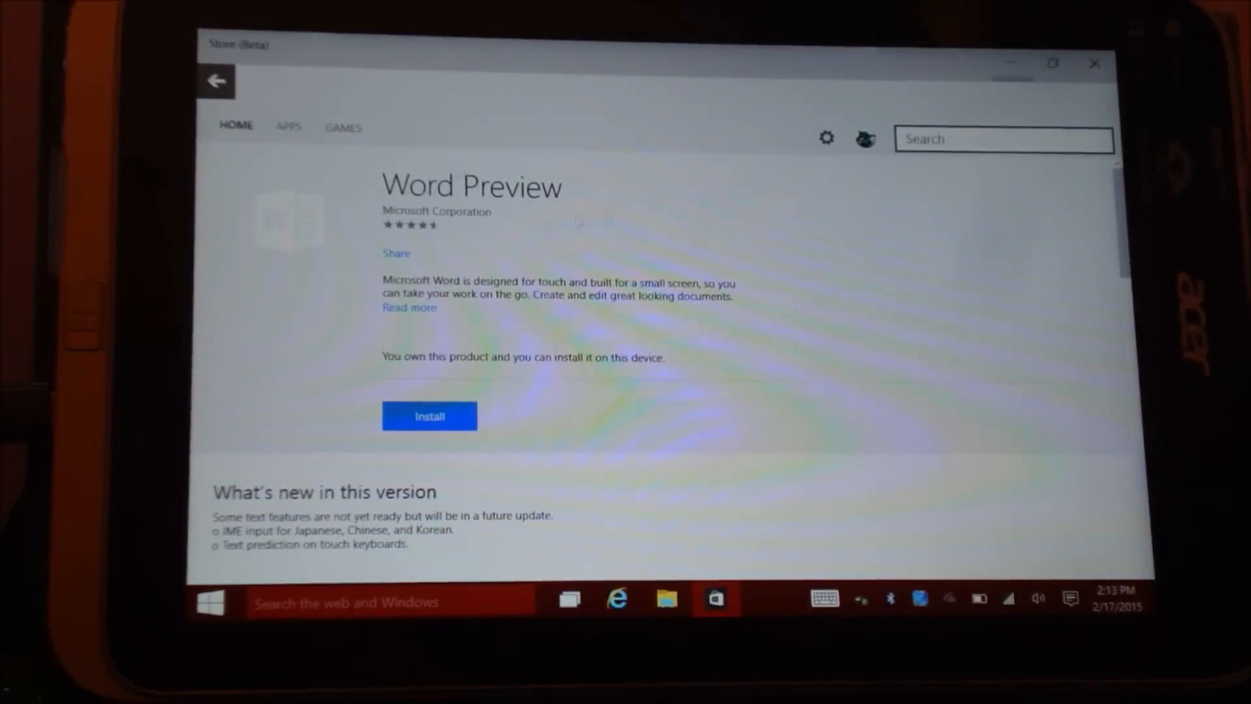
click(216, 78)
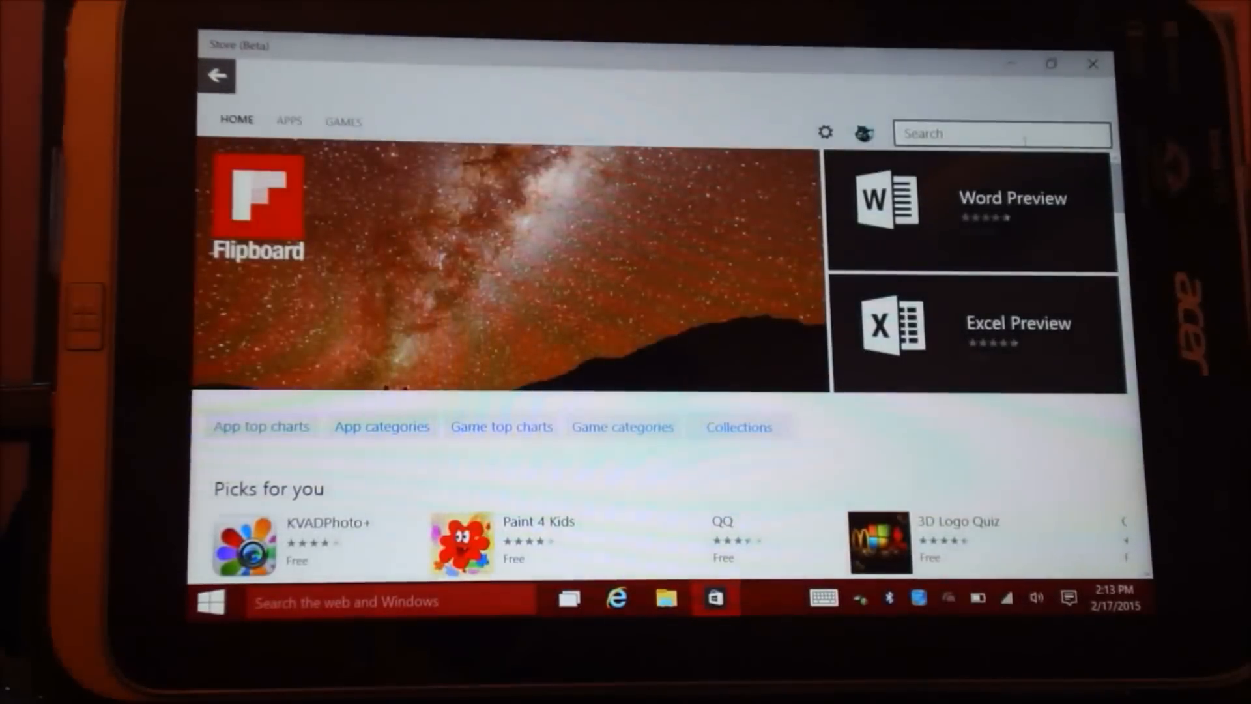
click(970, 209)
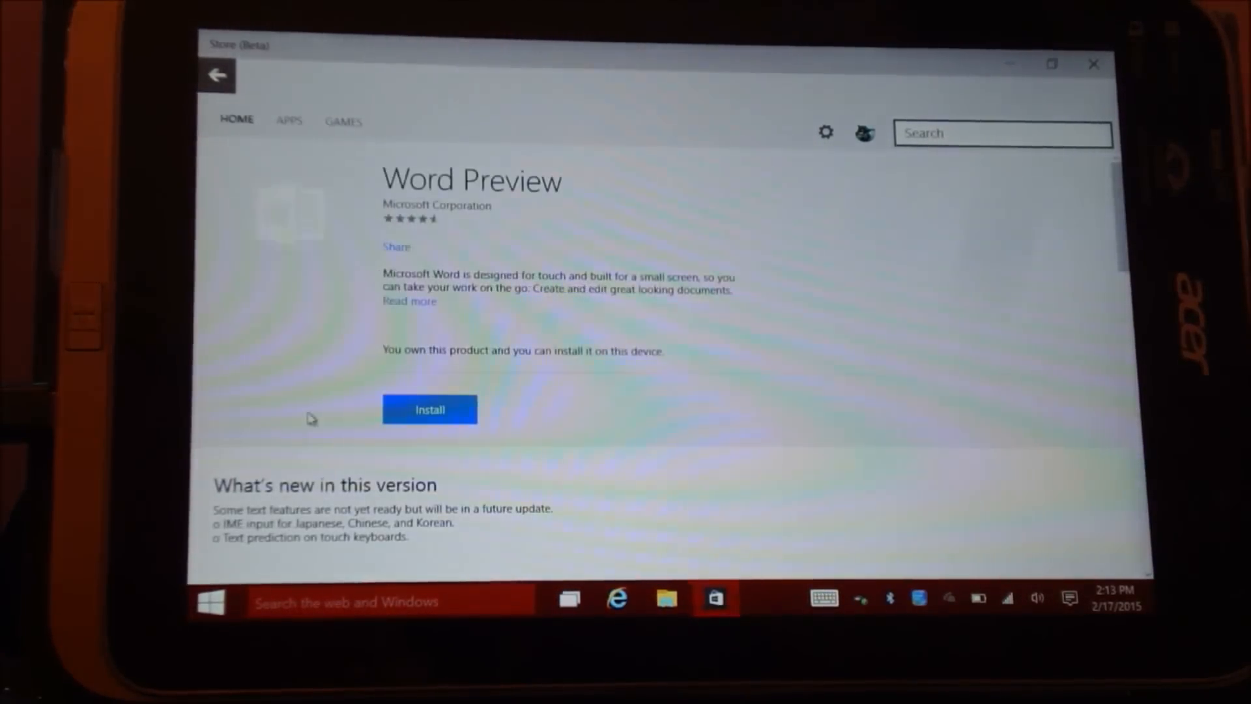
click(429, 409)
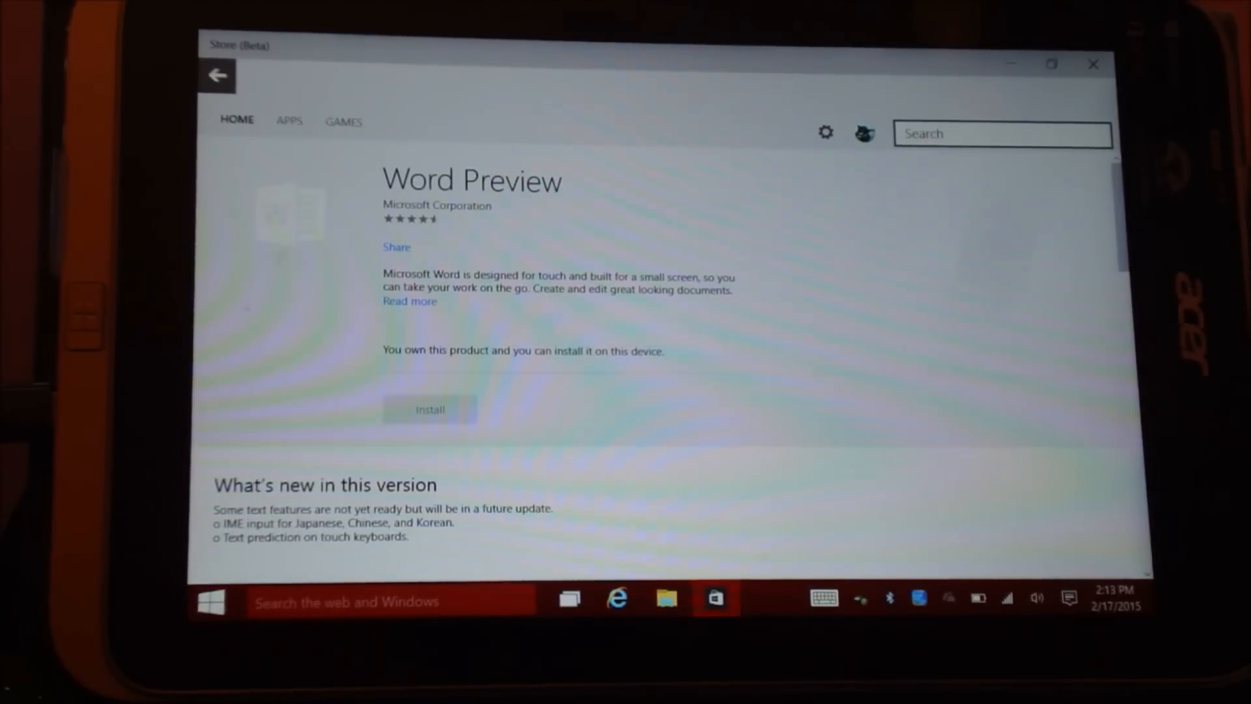
click(429, 409)
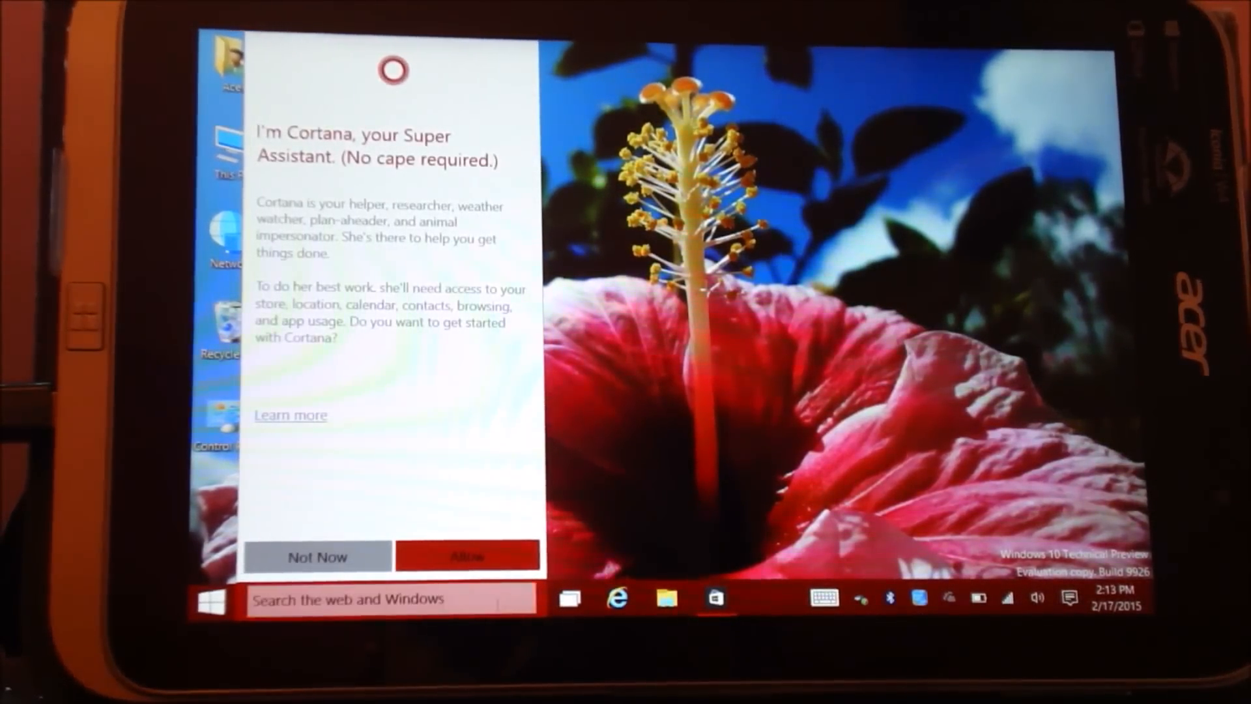
Search for 'word' and launch Word Preview from the app results
text(wordPad)
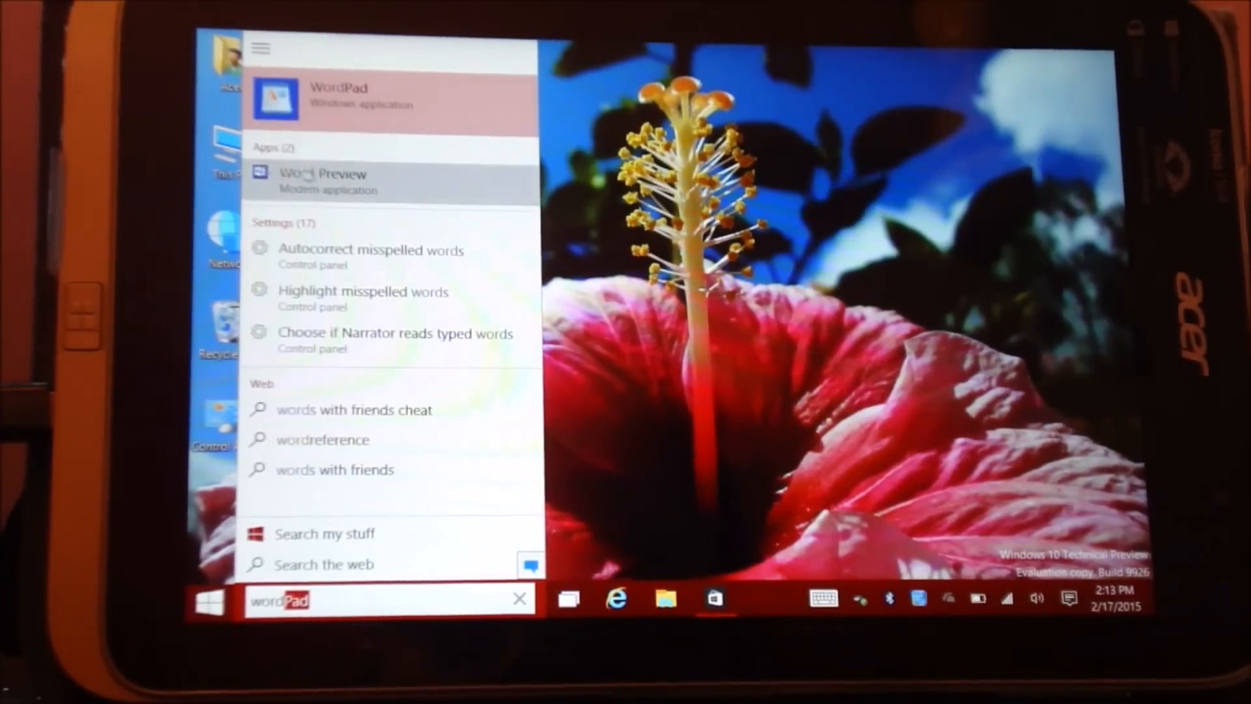
click(323, 181)
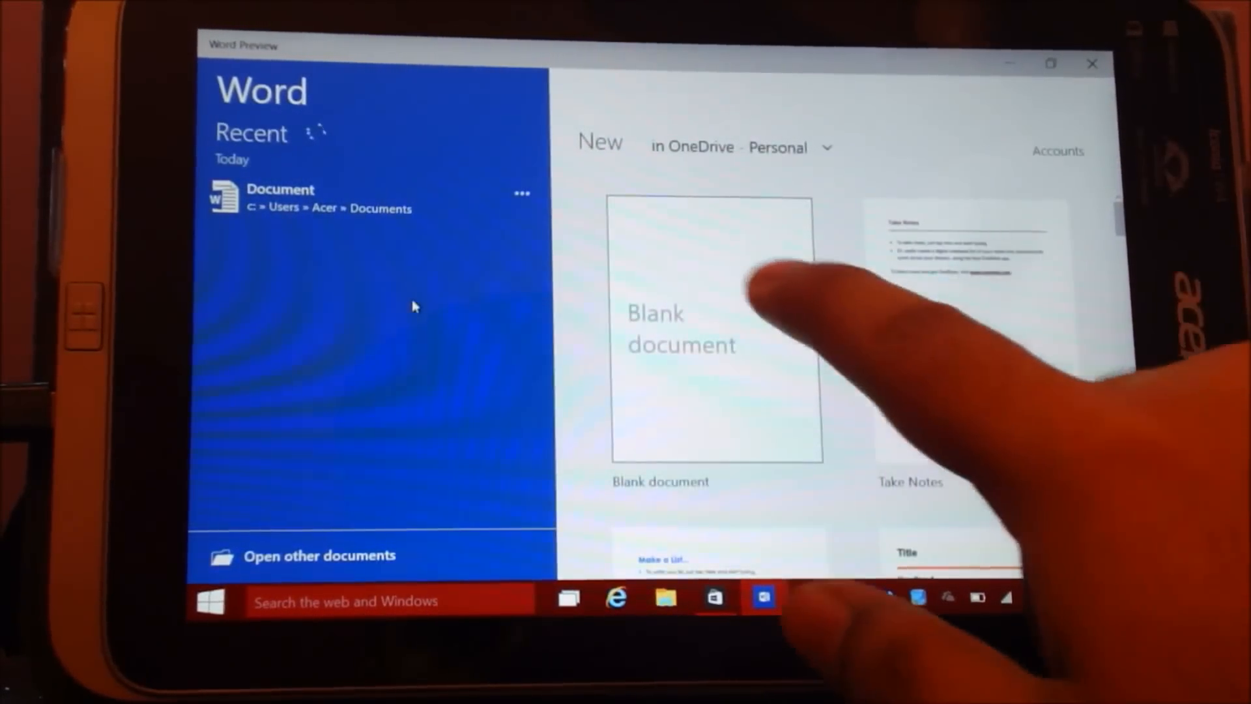
Create a blank document, type 'Hey how are you all doing', and browse paragraph styles
click(706, 327)
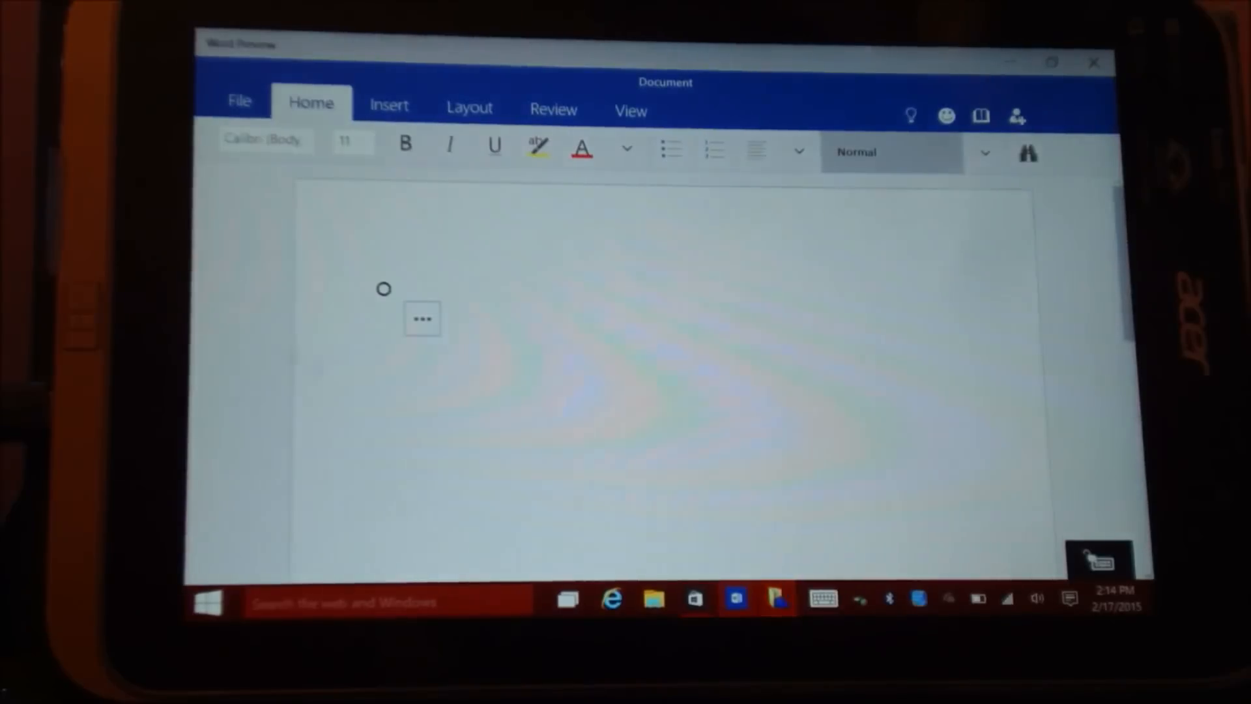
text(Hey h)
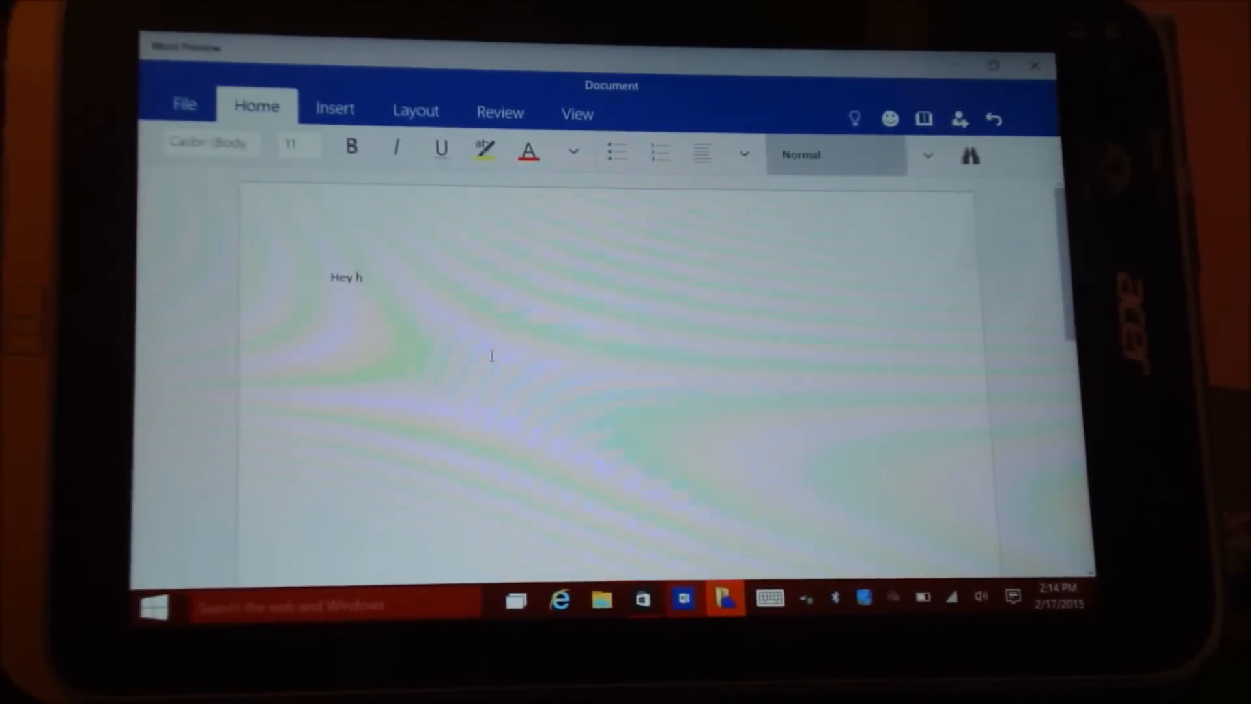
text(ow are you a)
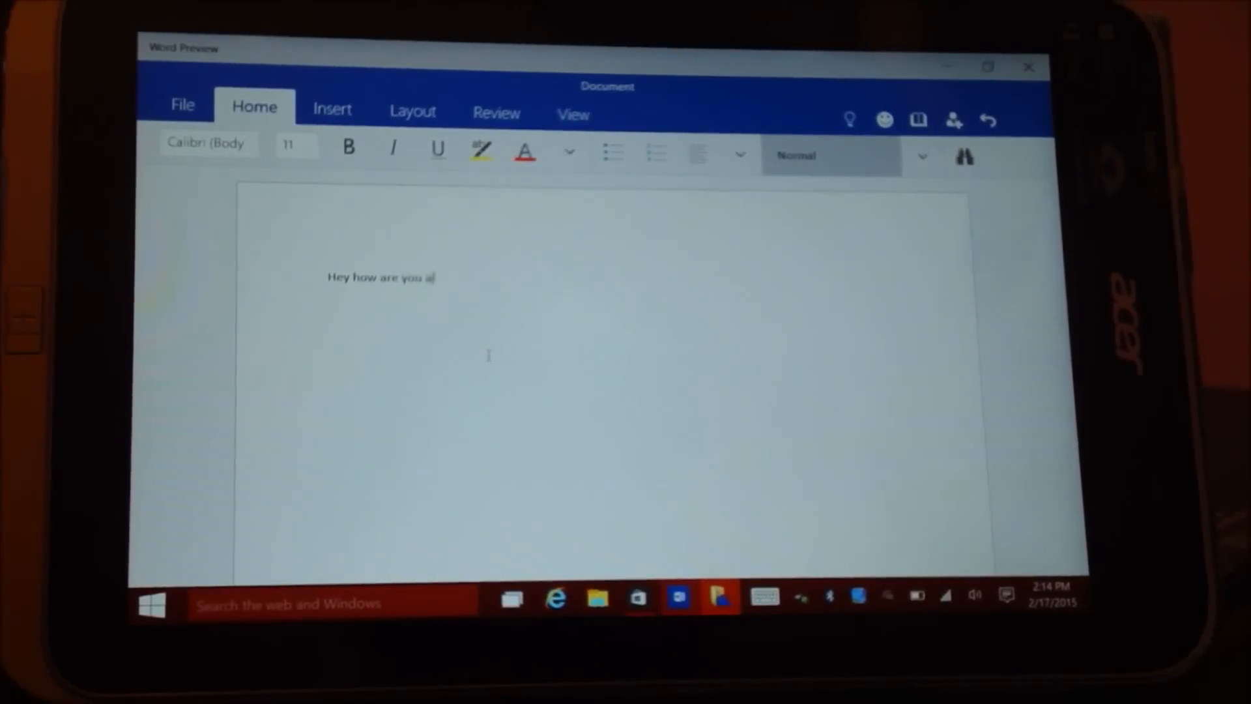
text(ll doing)
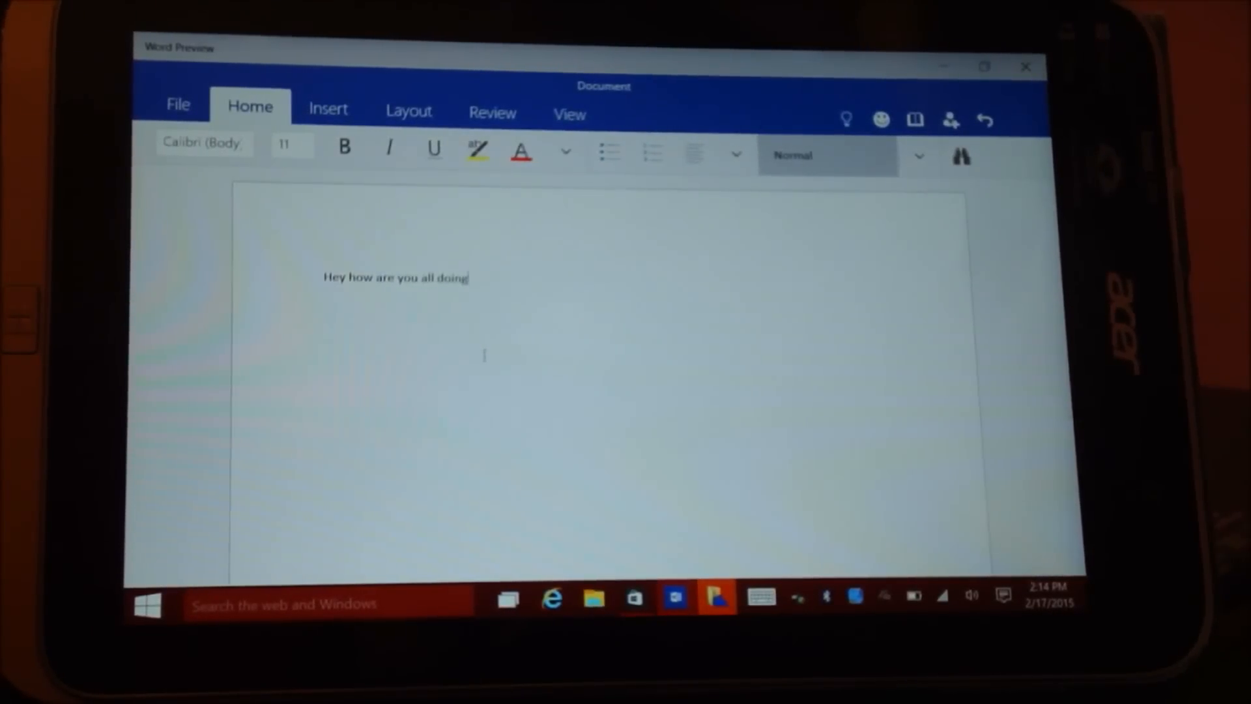
click(918, 156)
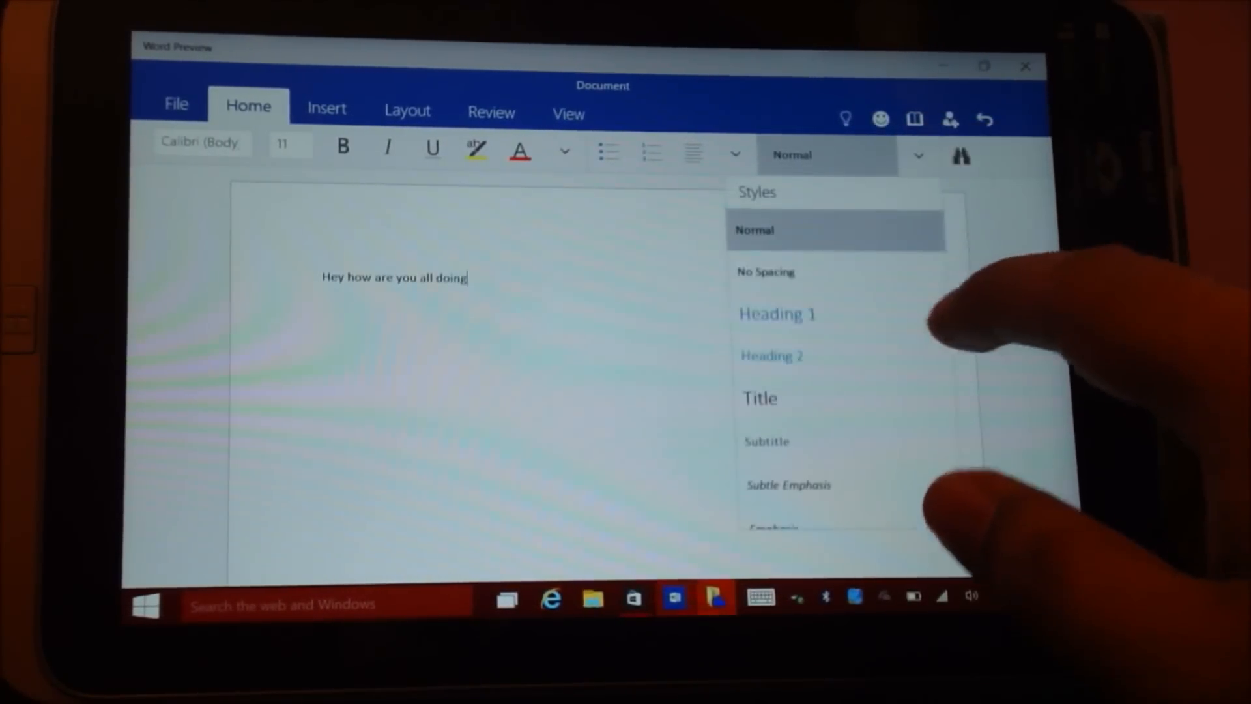
scroll(down, 3)
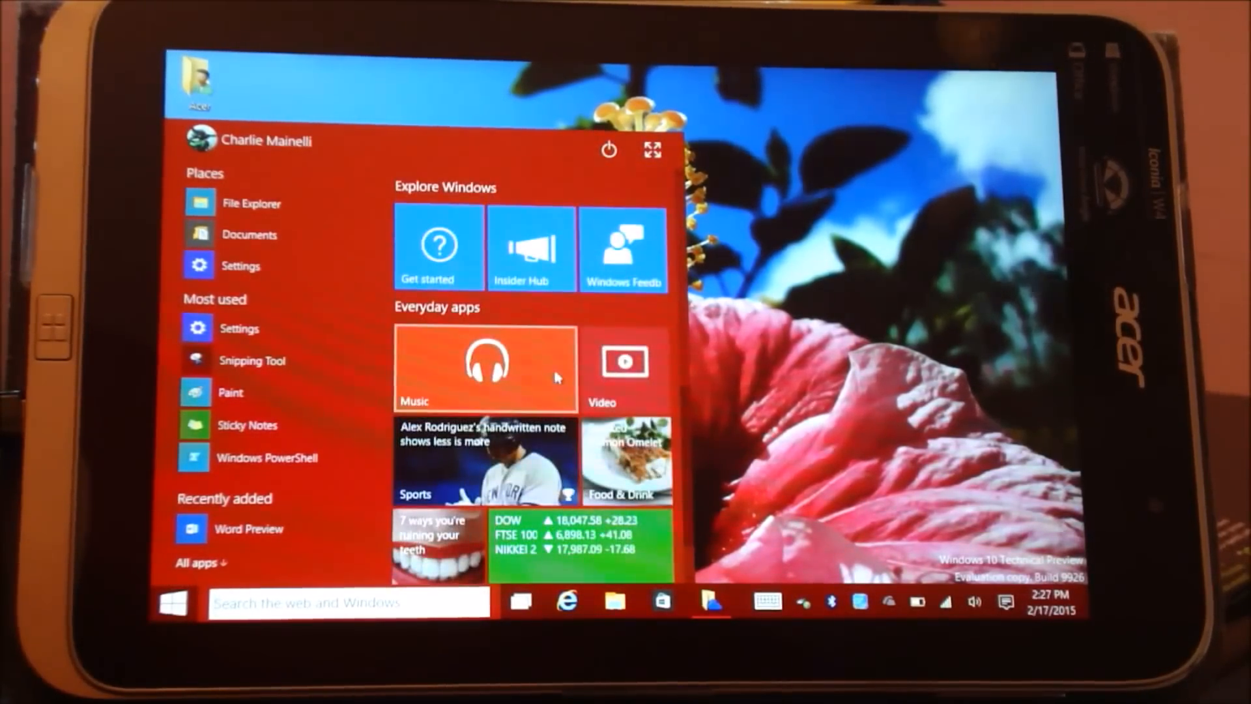
Open Xbox Music, browse the Radio and Explore pages, then bring up Start
click(484, 368)
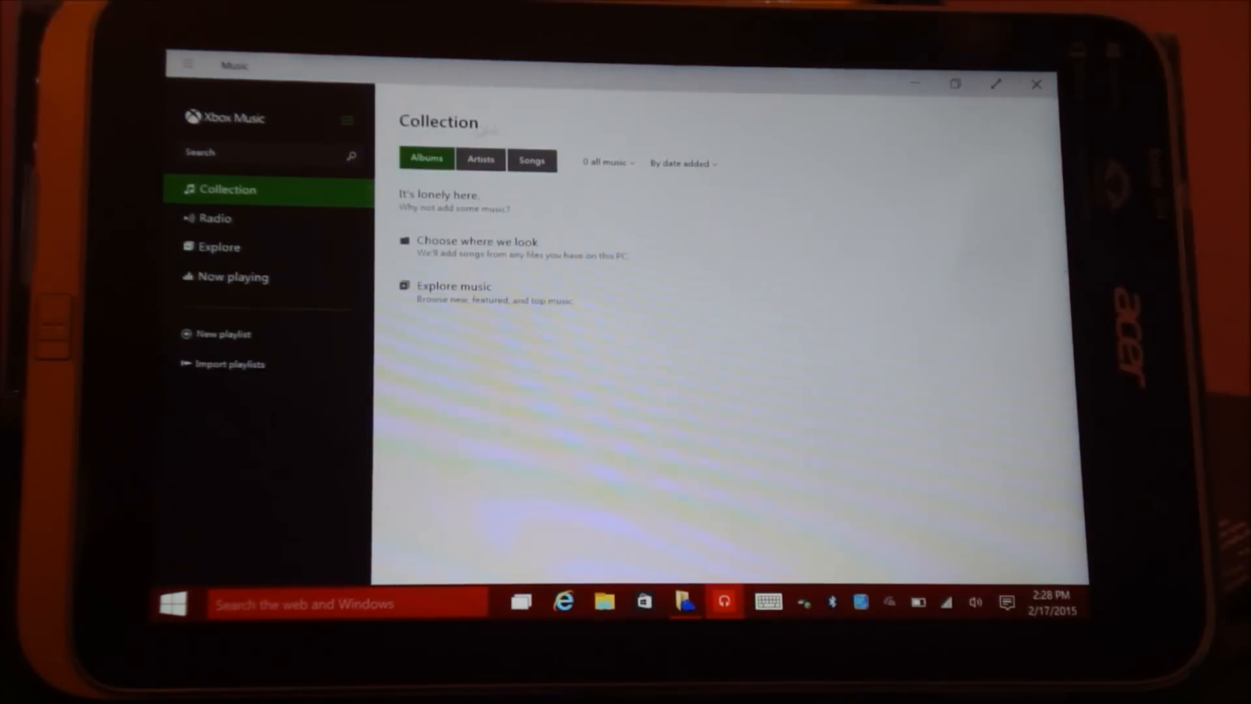
click(532, 161)
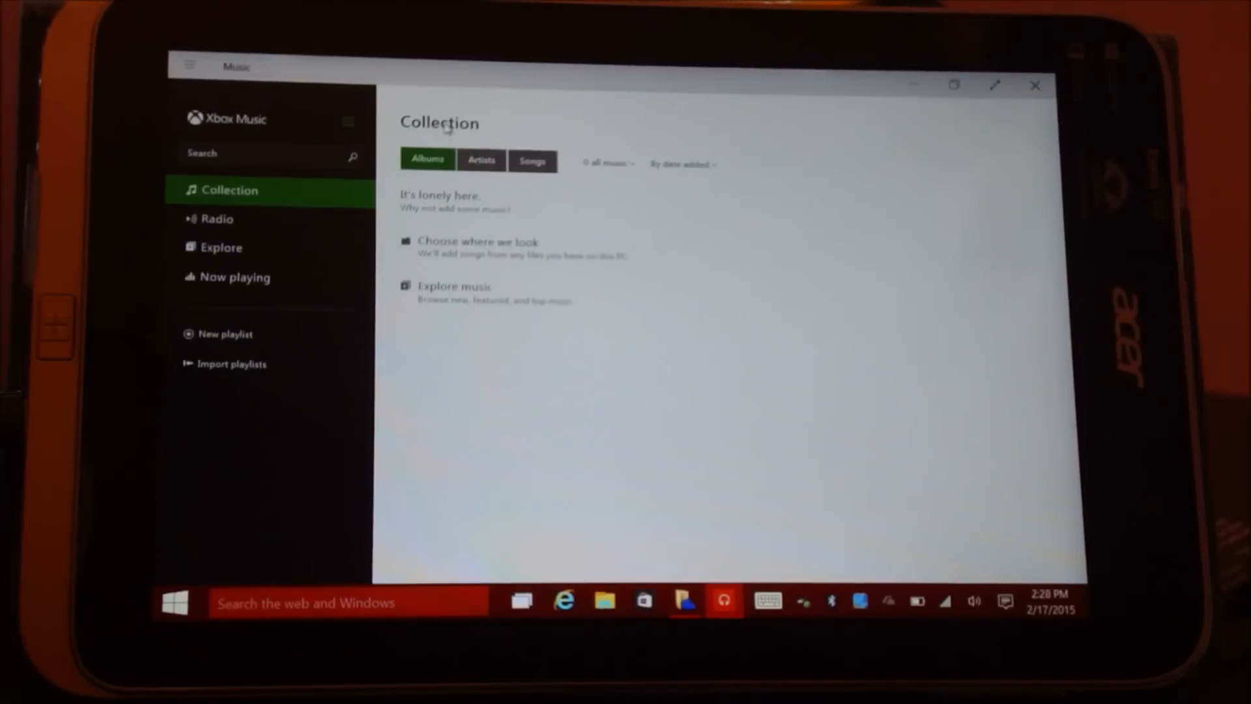
click(216, 219)
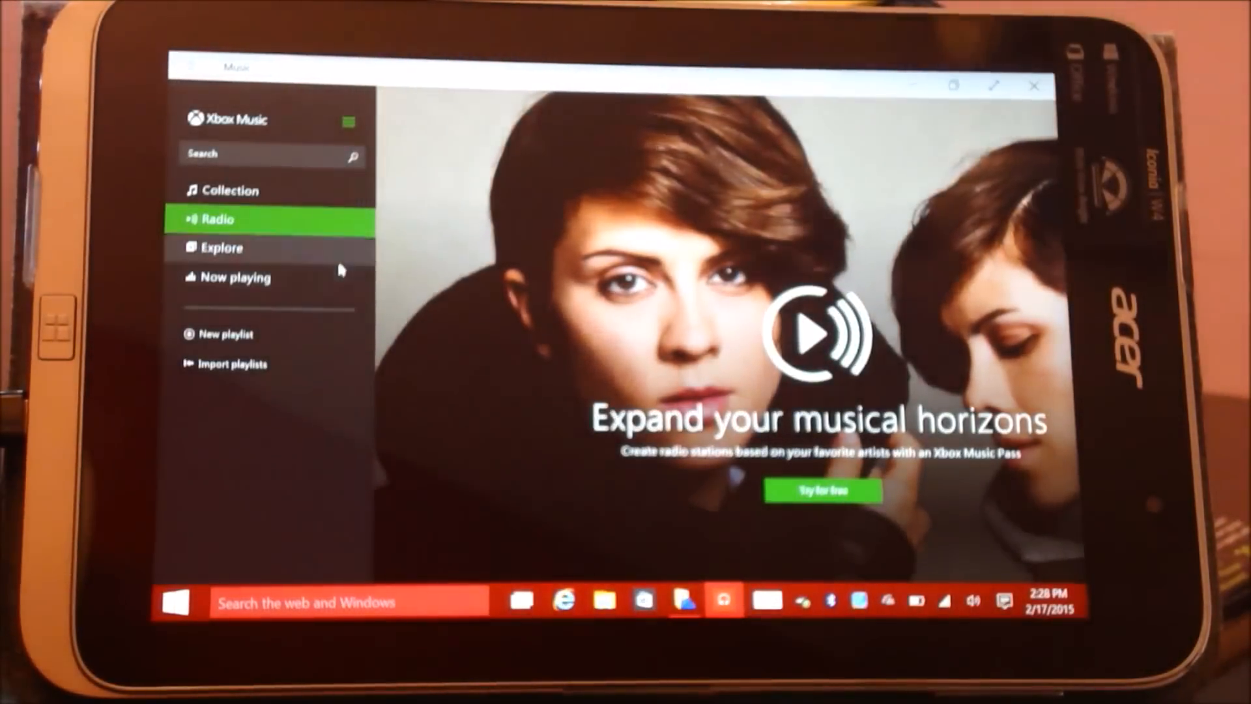
click(222, 248)
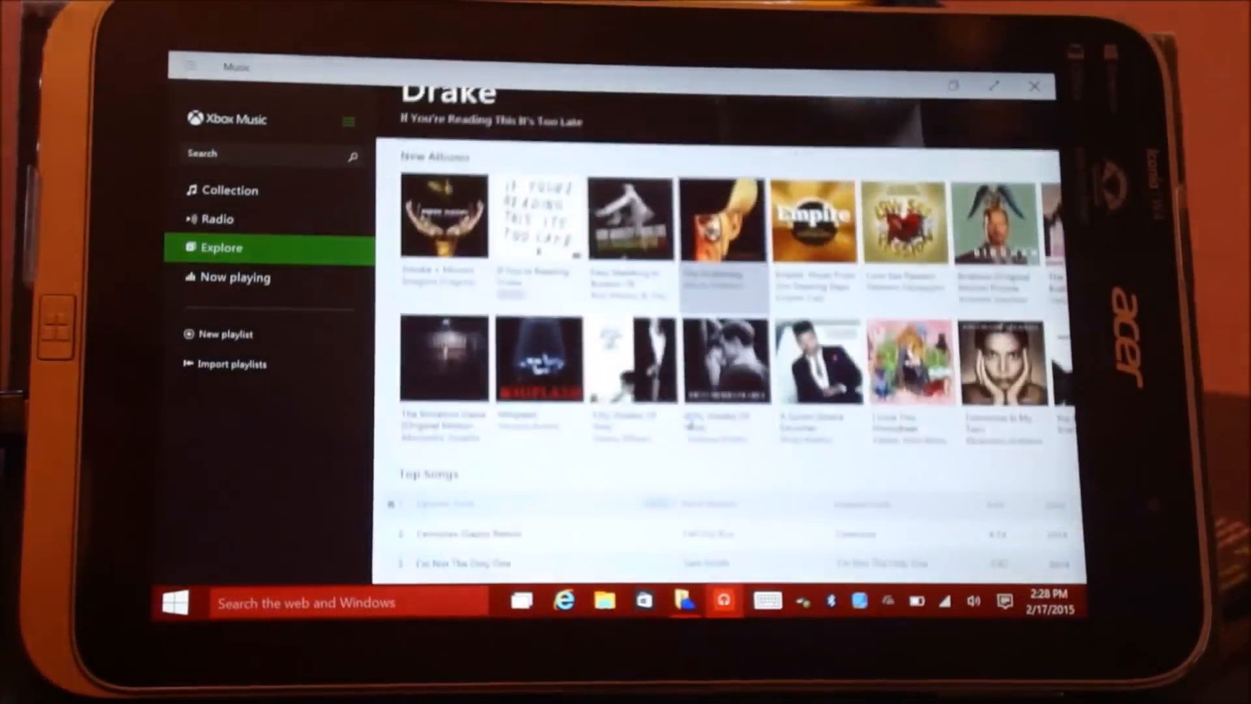
scroll(down, 3)
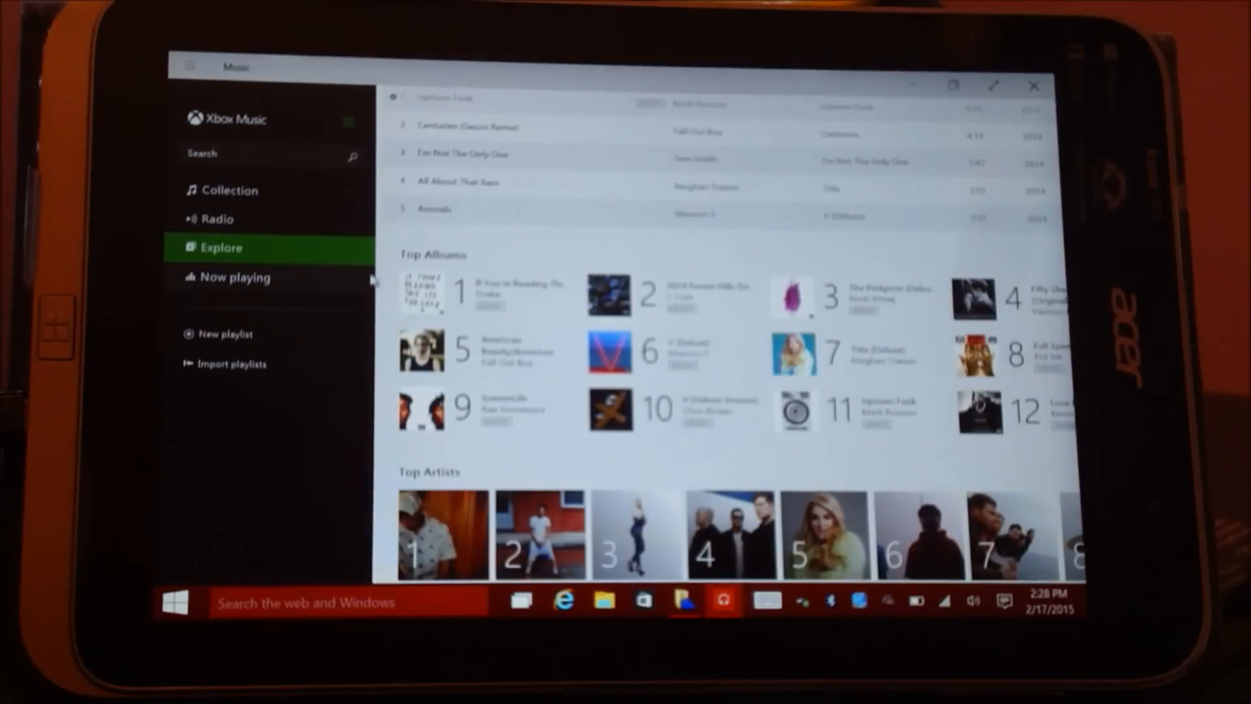
click(174, 600)
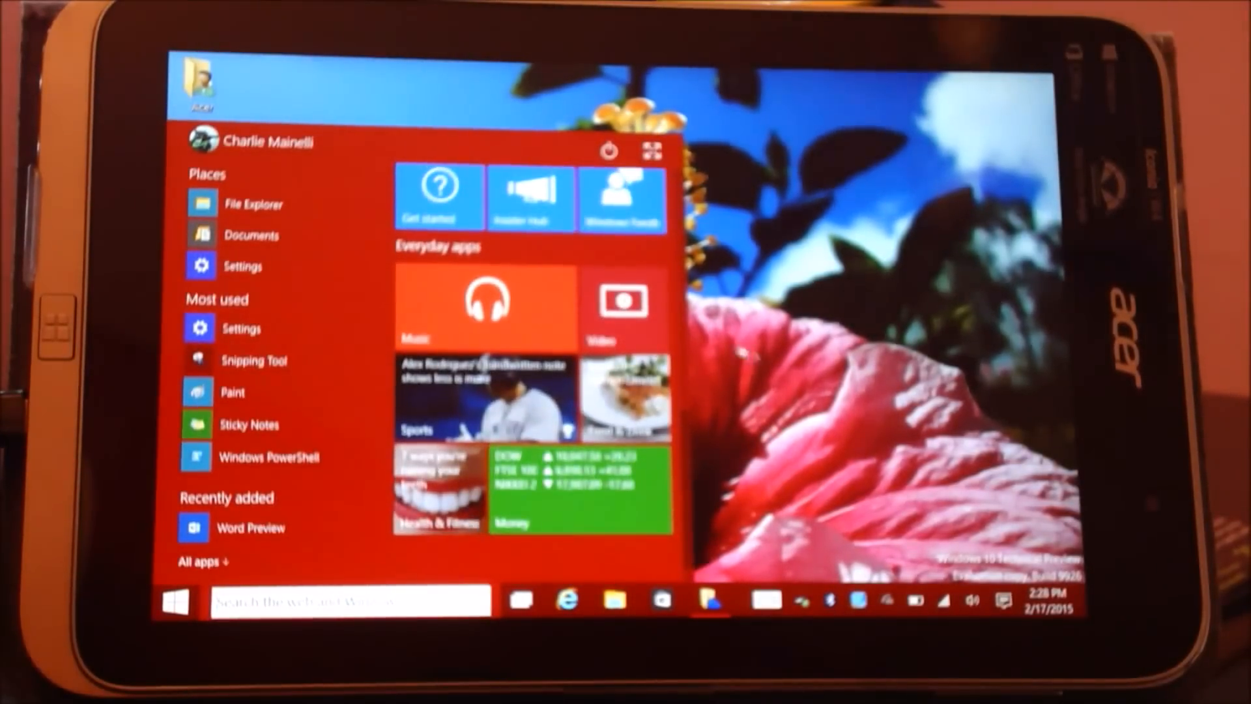
Launch Xbox Video and scroll through the TV Store's new and featured shows
click(622, 301)
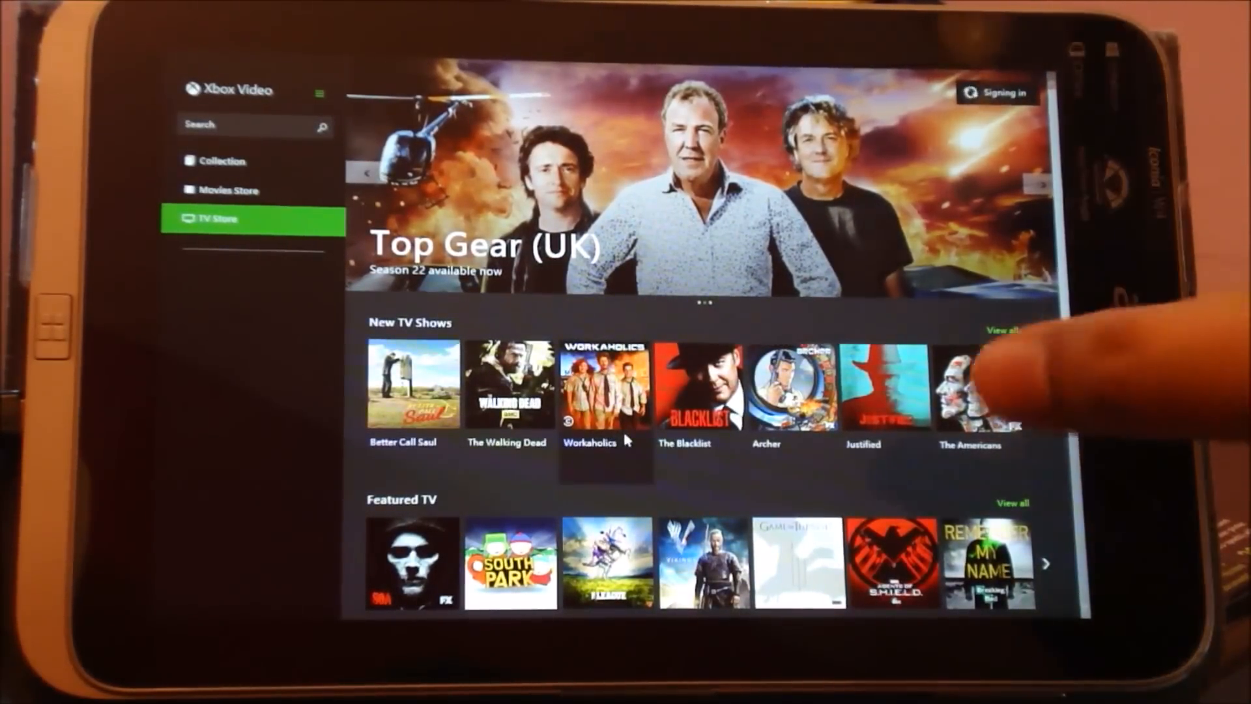
scroll(down, 3)
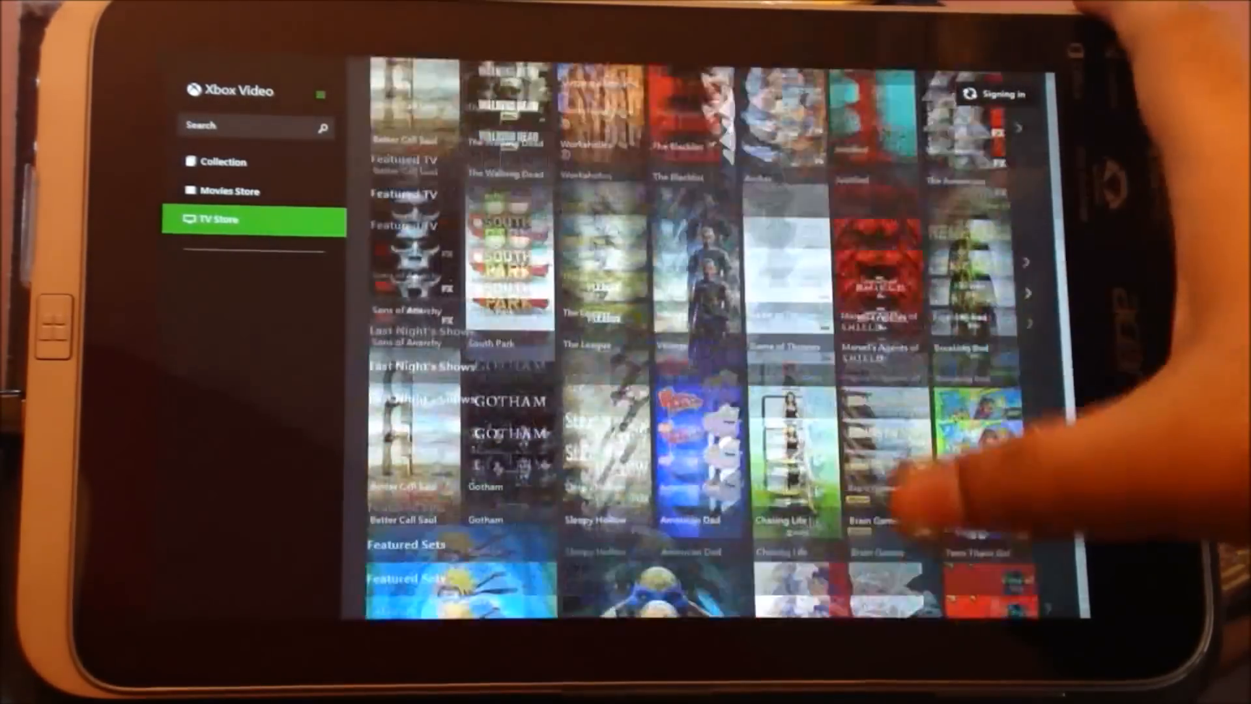
scroll(up, 3)
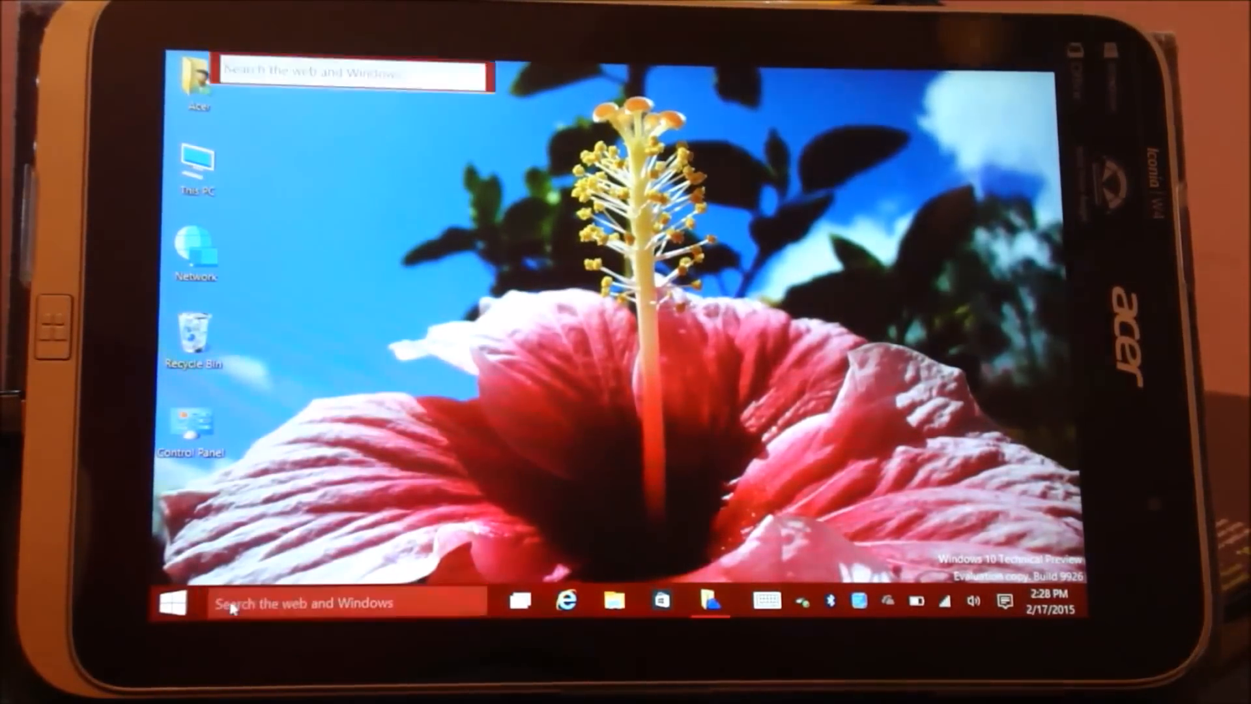
Search for 'media' and launch Windows Media Player from the results
text(wo)
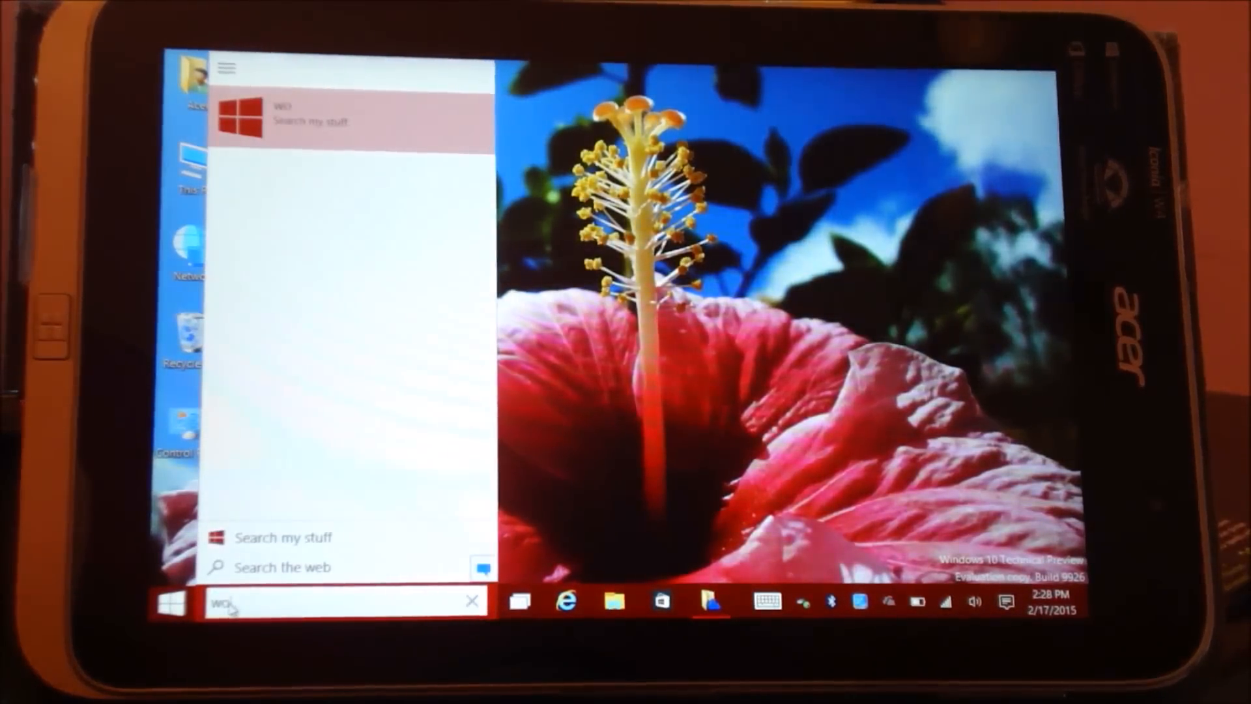
text(media)
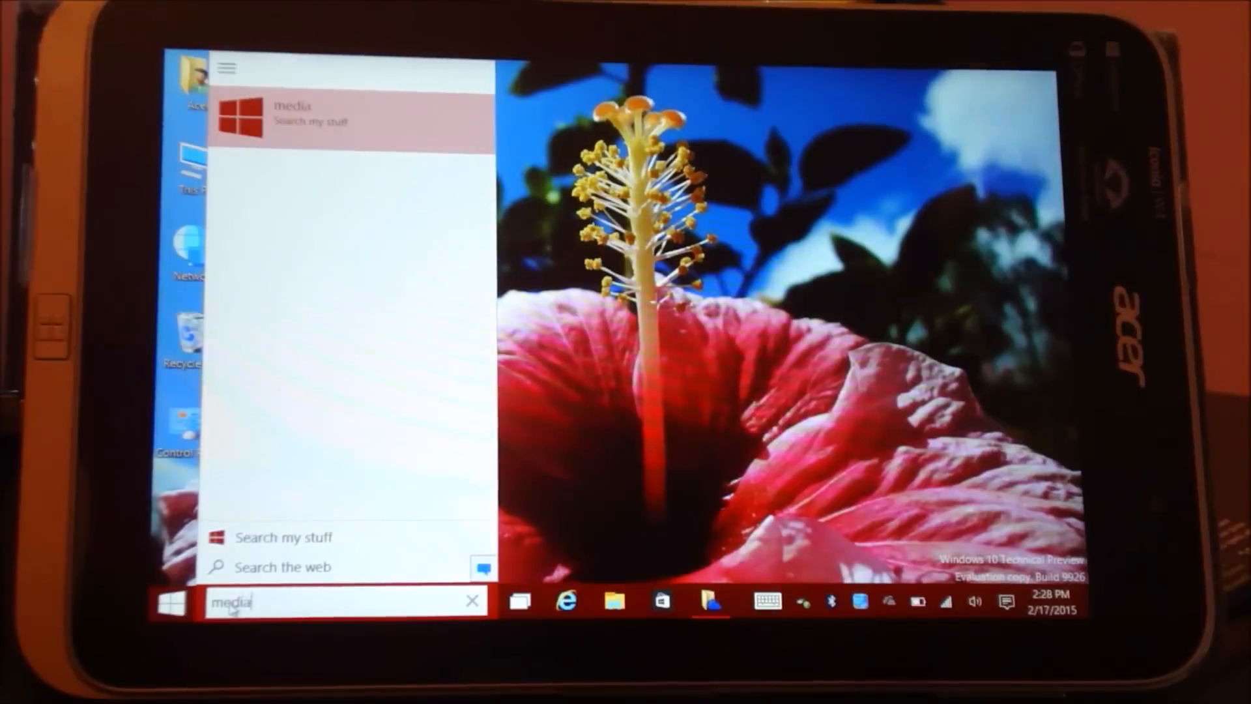
click(344, 114)
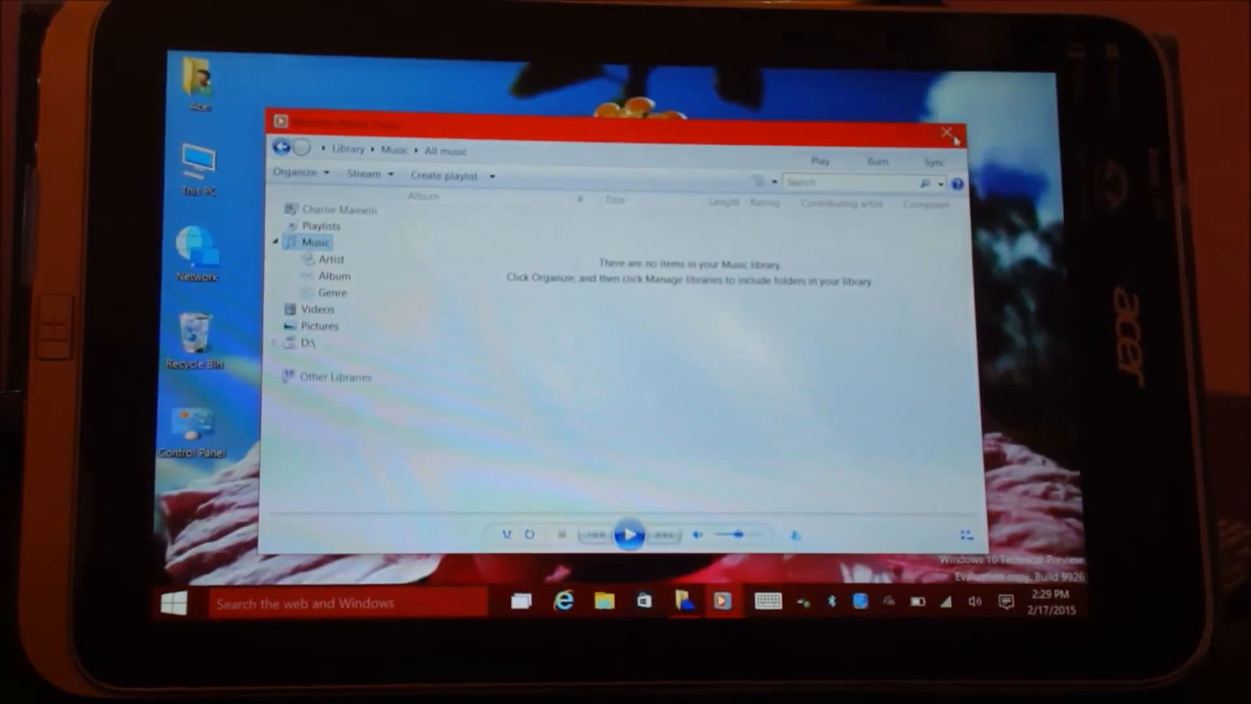
click(949, 132)
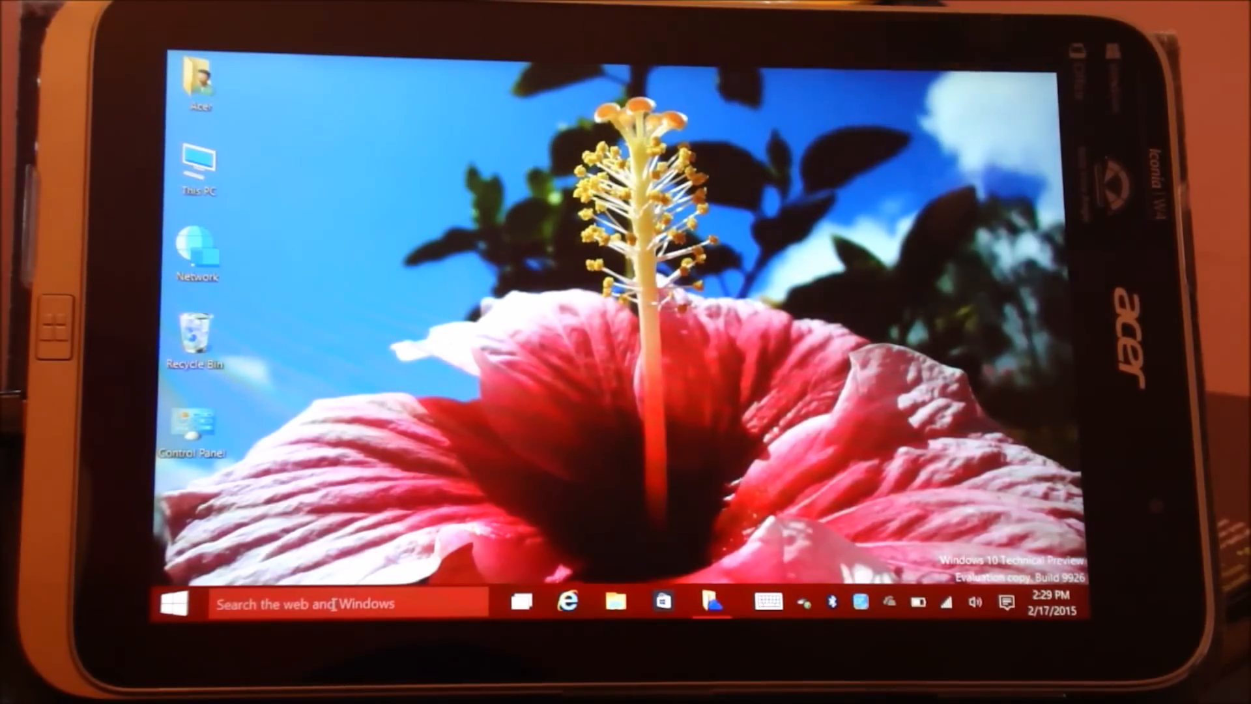
click(334, 601)
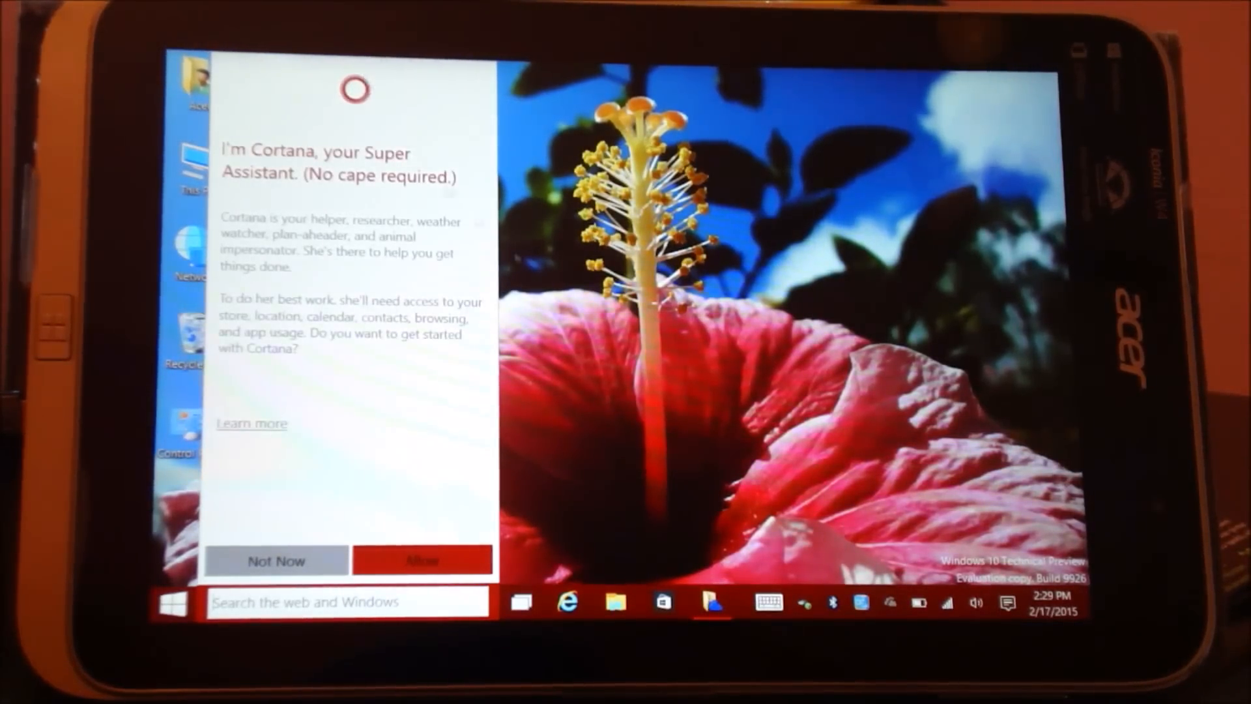
click(275, 560)
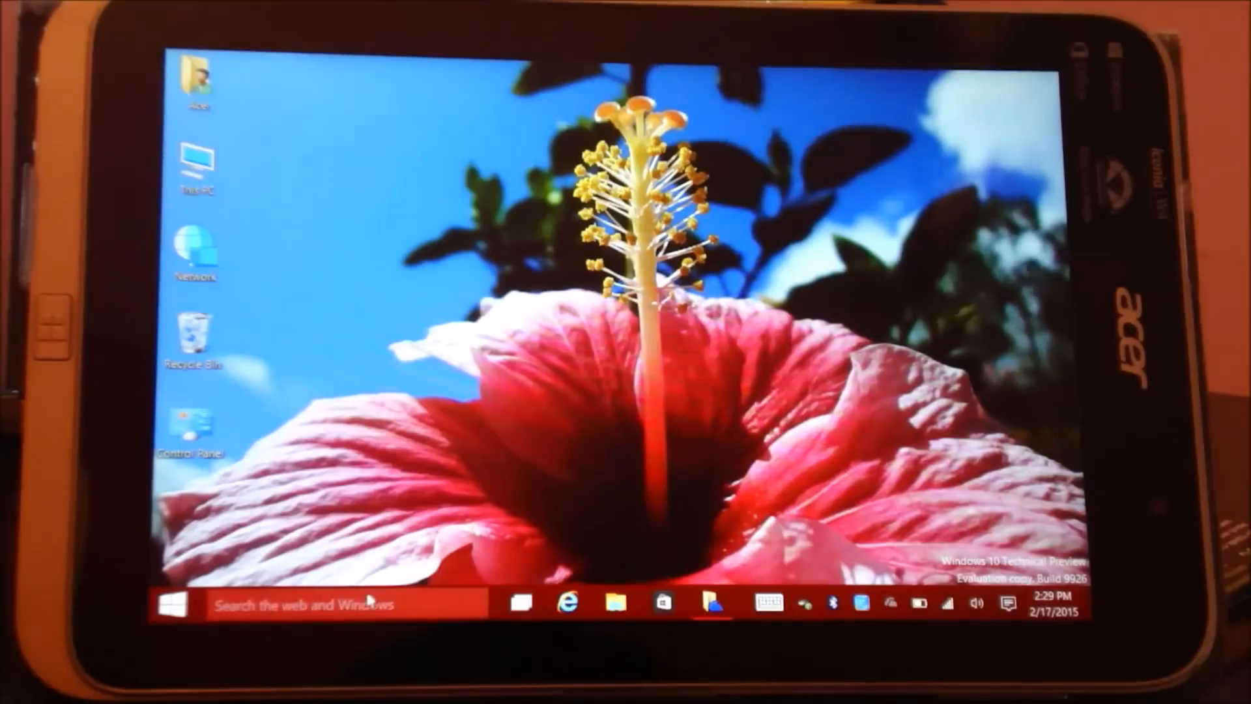